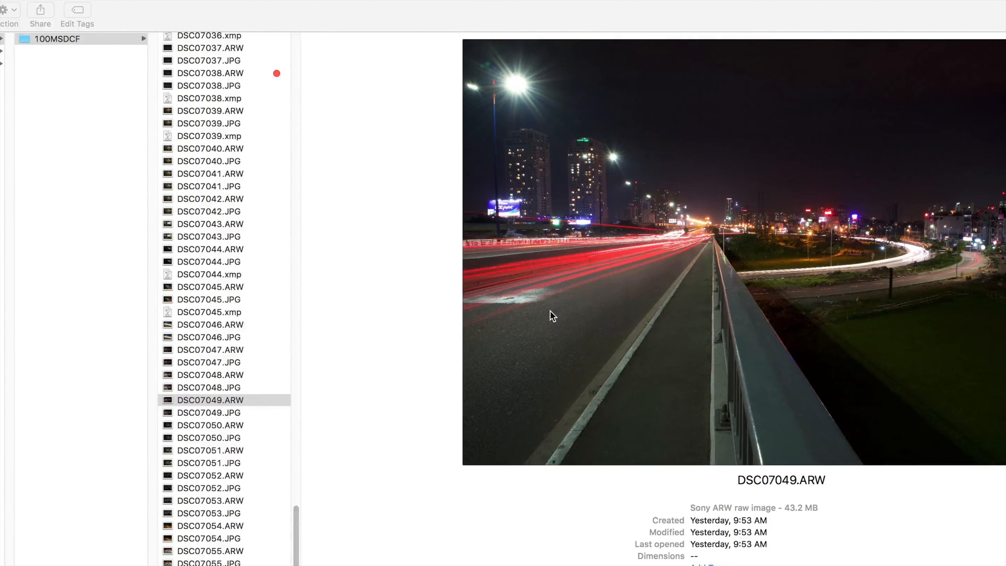
{"action": "mouse_move", "coordinate": [249, 368]}
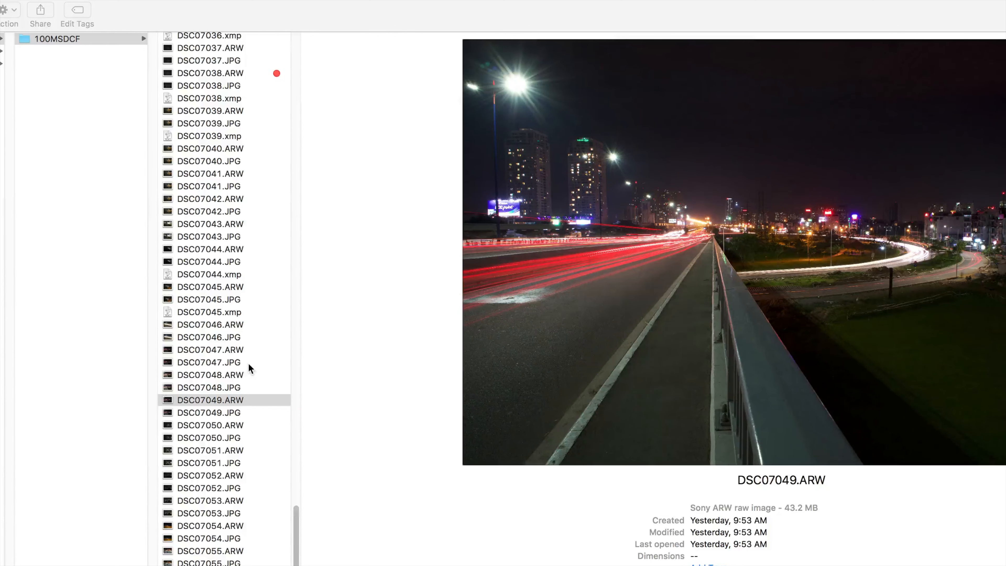
- Preview DSC07047.JPG then DSC07049.JPG, the night highway with red light trails, and open the RAW
{"action": "left_click", "coordinate": [208, 362]}
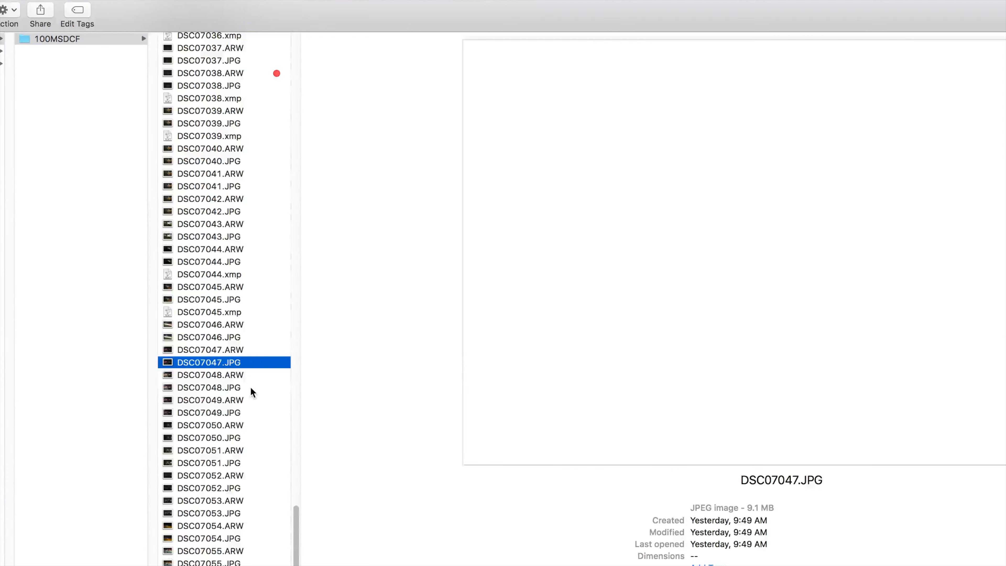
{"action": "left_click", "coordinate": [209, 412]}
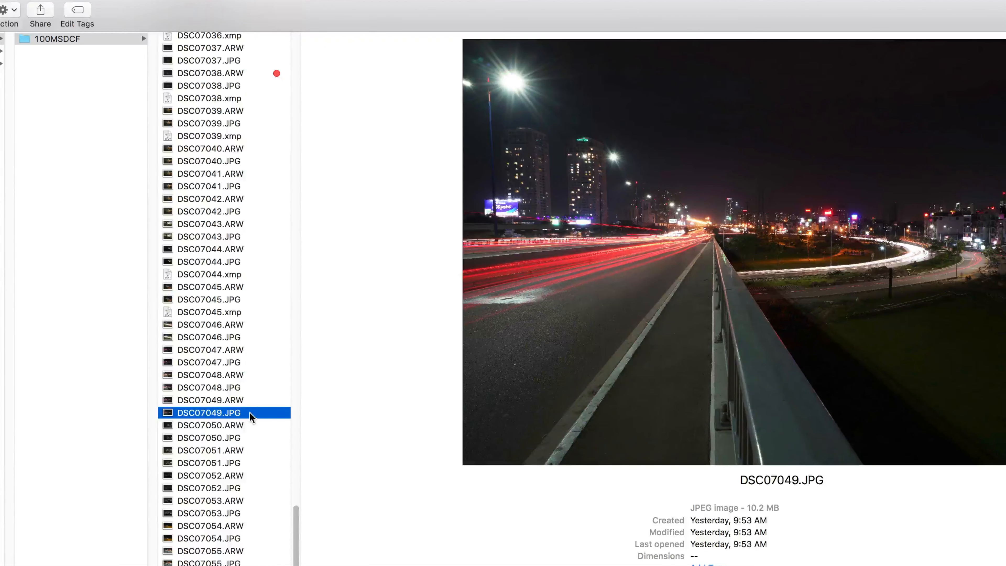
{"action": "left_click", "coordinate": [209, 400]}
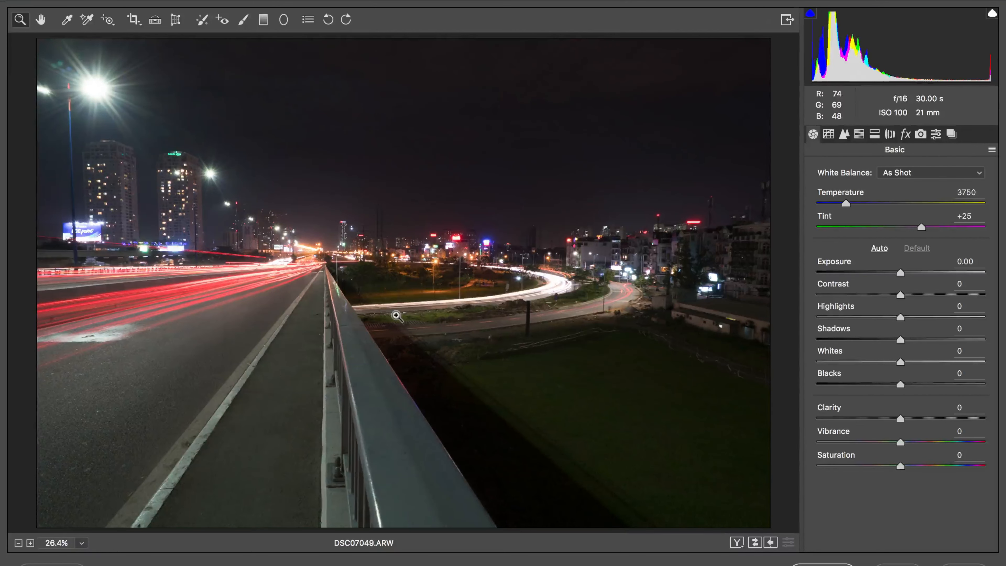
{"action": "mouse_move", "coordinate": [650, 255]}
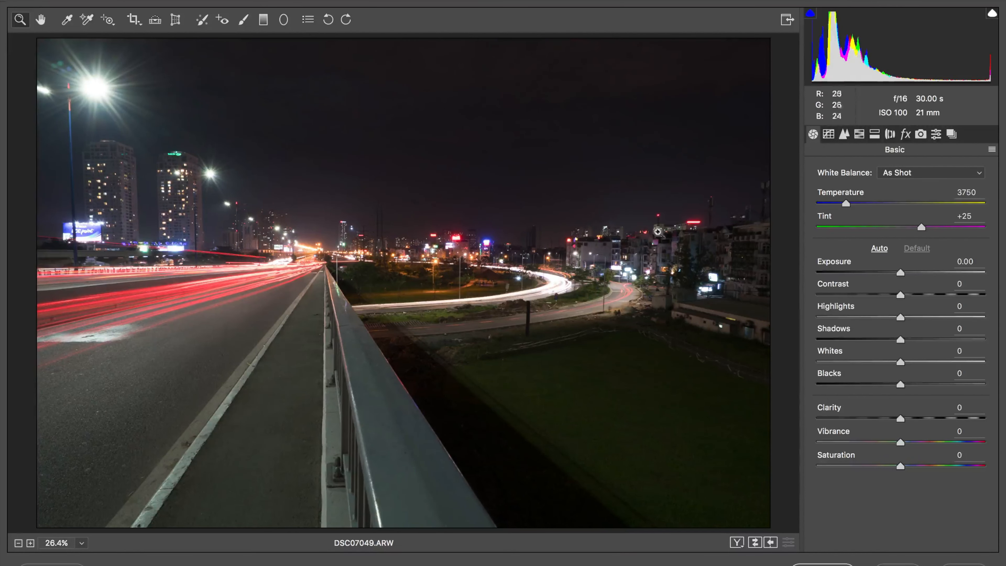
{"action": "mouse_move", "coordinate": [72, 205]}
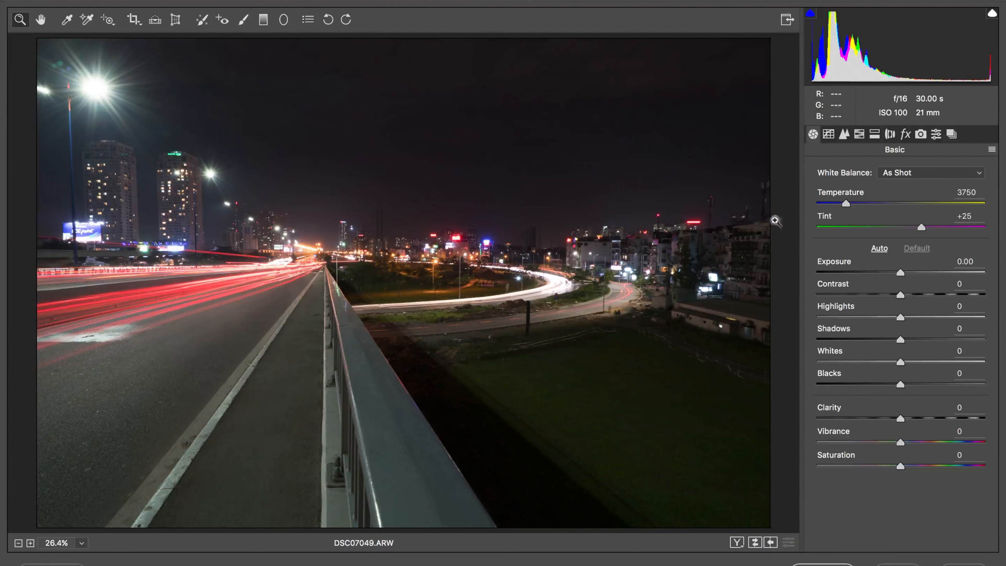
{"action": "mouse_move", "coordinate": [683, 250]}
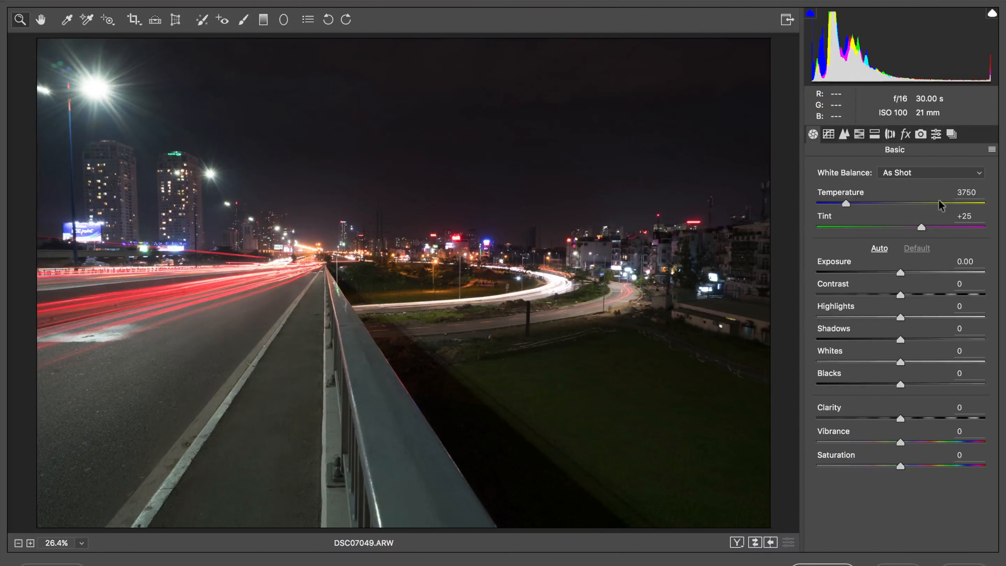
{"action": "mouse_move", "coordinate": [802, 246]}
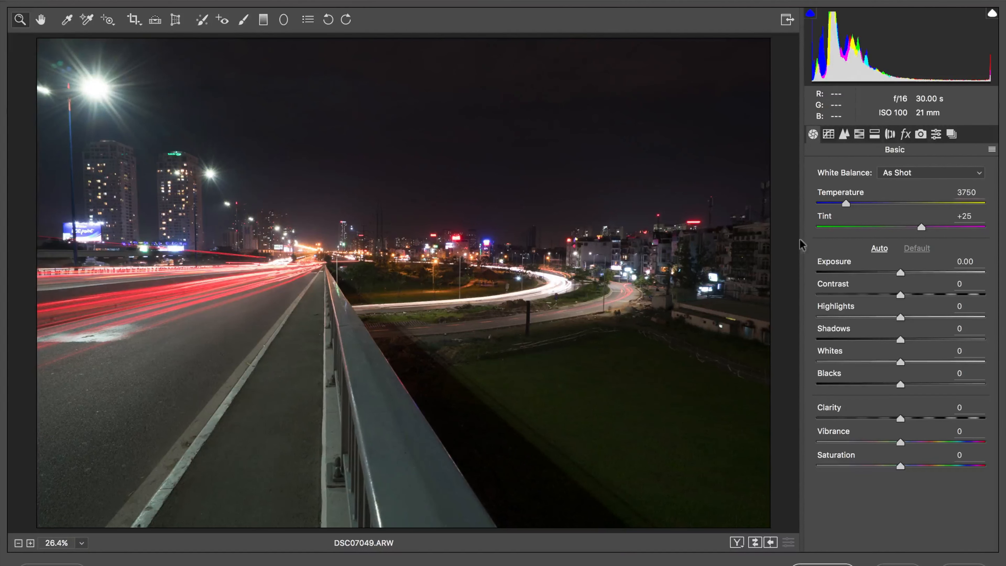
{"action": "mouse_move", "coordinate": [932, 181]}
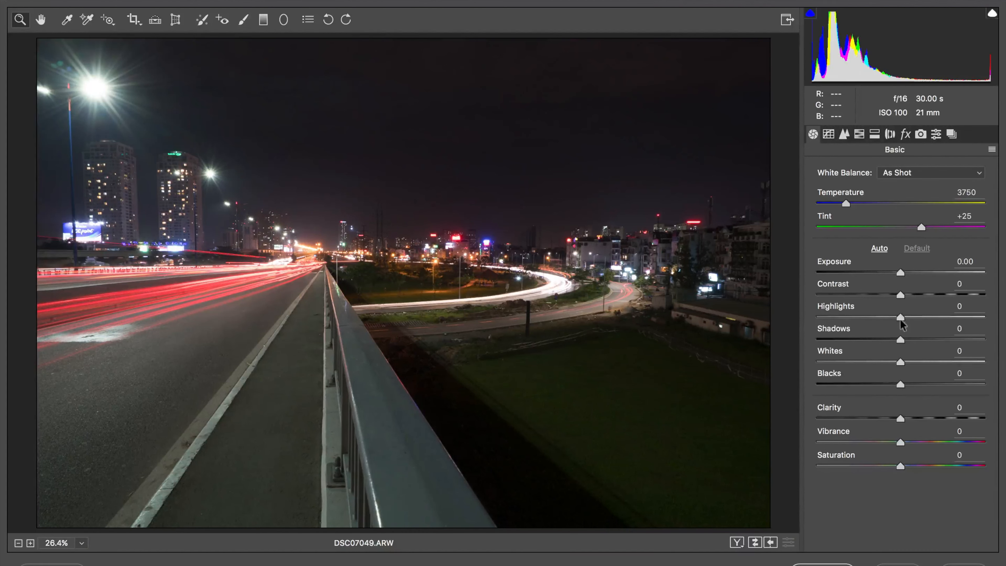
- Pull the Highlights down, trying -52 and the minimum before settling at -36
{"action": "left_click_drag", "start_coordinate": [901, 316], "coordinate": [823, 316]}
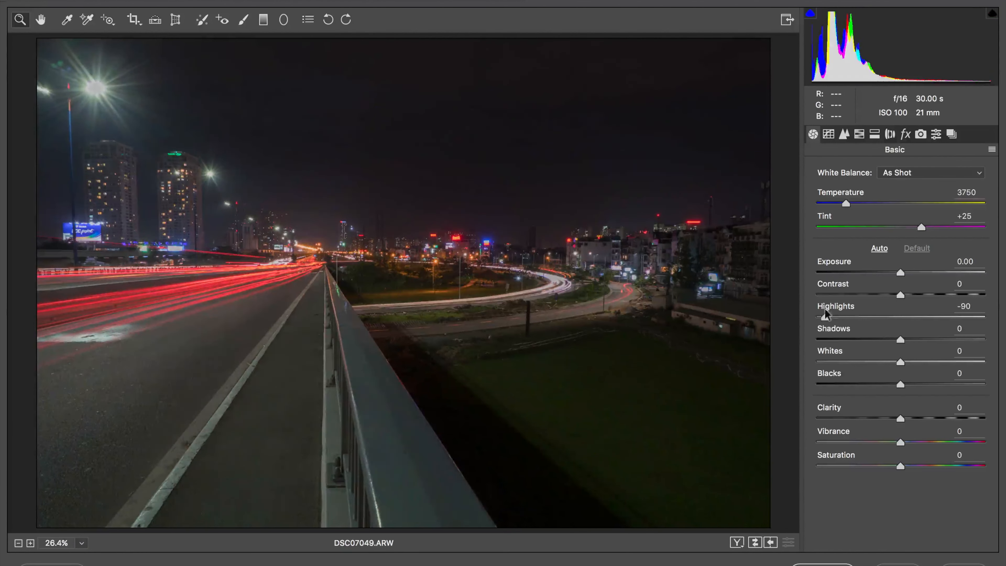
{"action": "left_click_drag", "start_coordinate": [823, 316], "coordinate": [858, 315]}
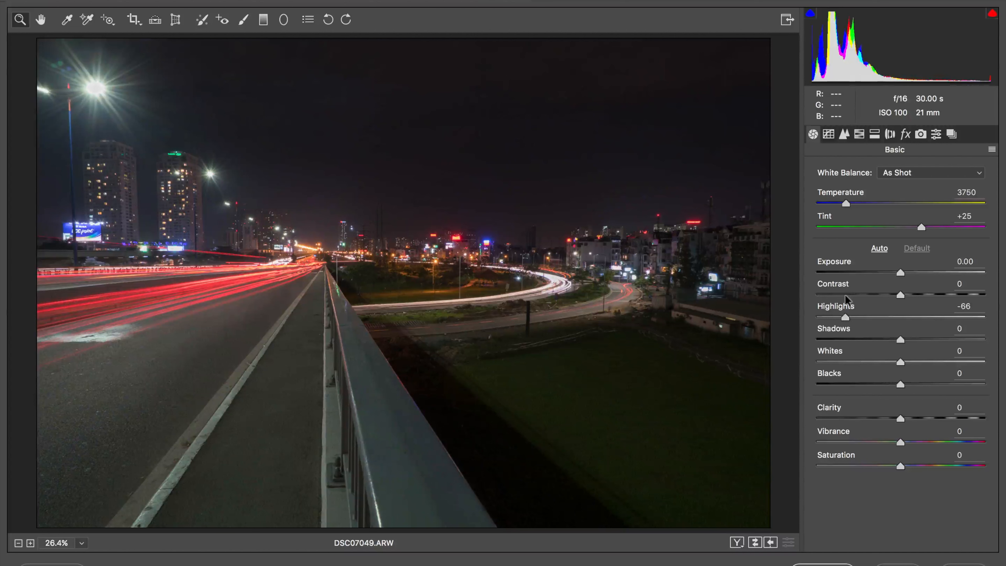
{"action": "left_click_drag", "start_coordinate": [846, 317], "coordinate": [857, 317]}
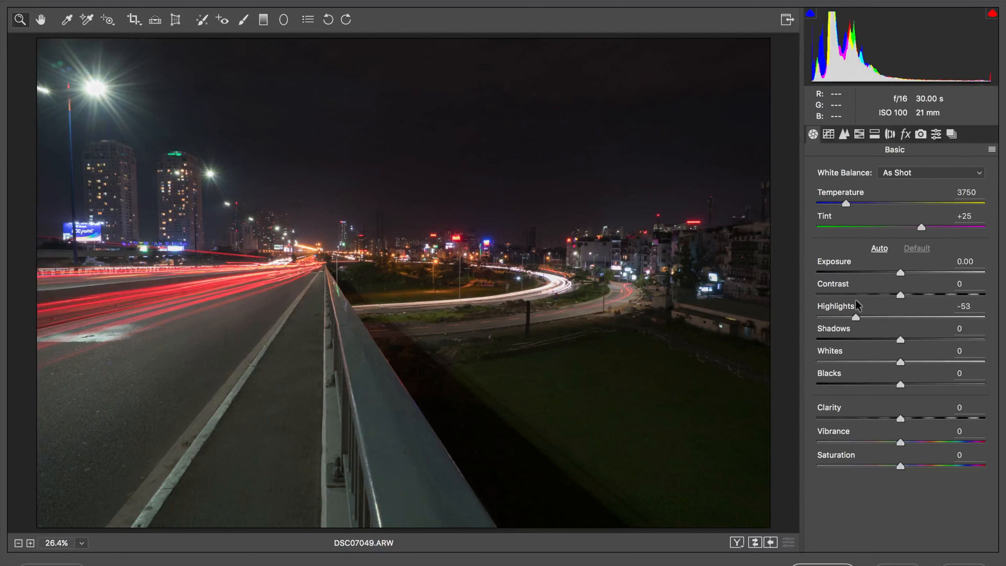
{"action": "left_click_drag", "start_coordinate": [855, 317], "coordinate": [857, 316]}
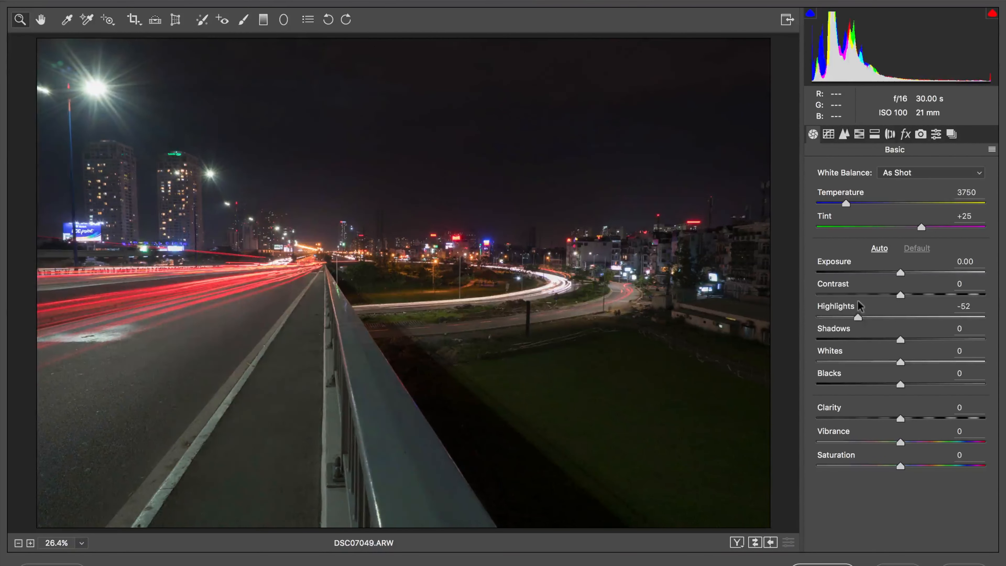
{"action": "left_click_drag", "start_coordinate": [875, 316], "coordinate": [816, 316]}
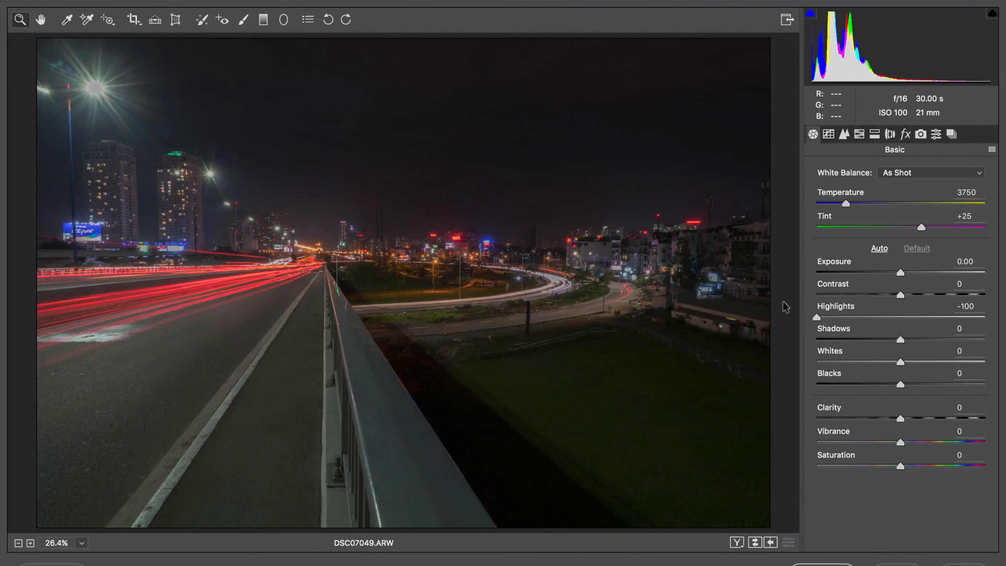
{"action": "left_click_drag", "start_coordinate": [817, 315], "coordinate": [828, 315]}
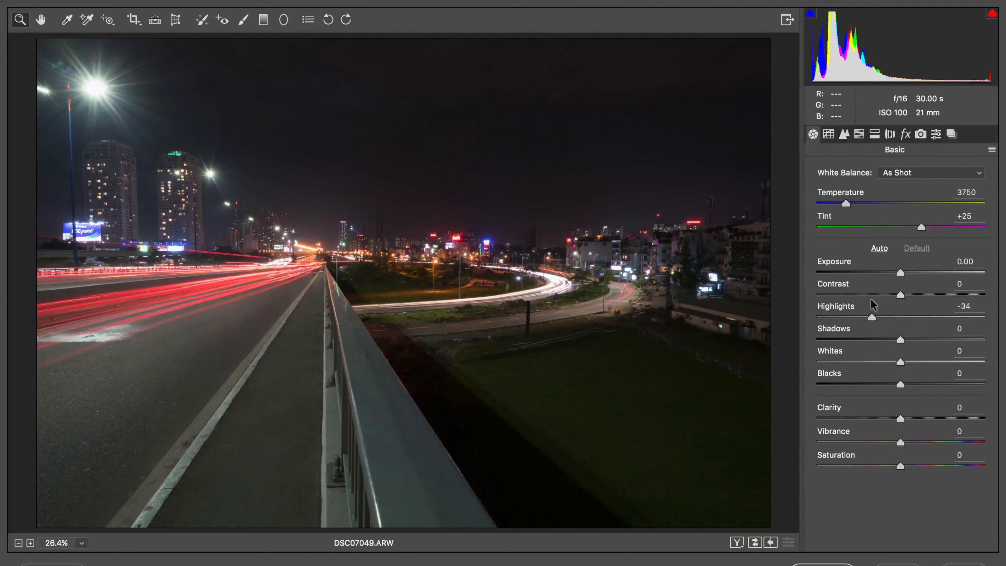
{"action": "left_click_drag", "start_coordinate": [871, 317], "coordinate": [870, 317]}
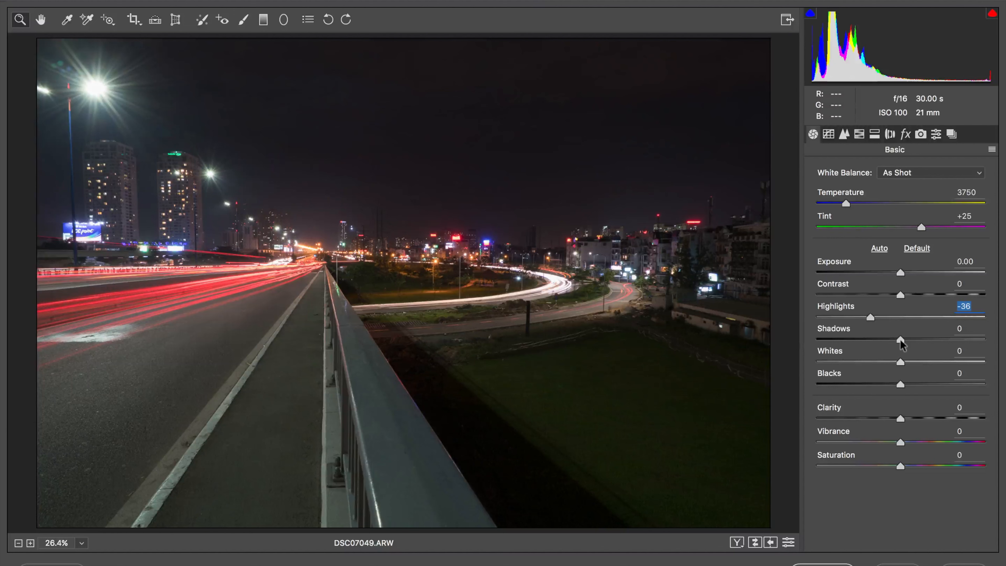
- Test brighter Shadows, return them to 0 and add Contrast +4
{"action": "left_click_drag", "start_coordinate": [900, 338], "coordinate": [943, 338]}
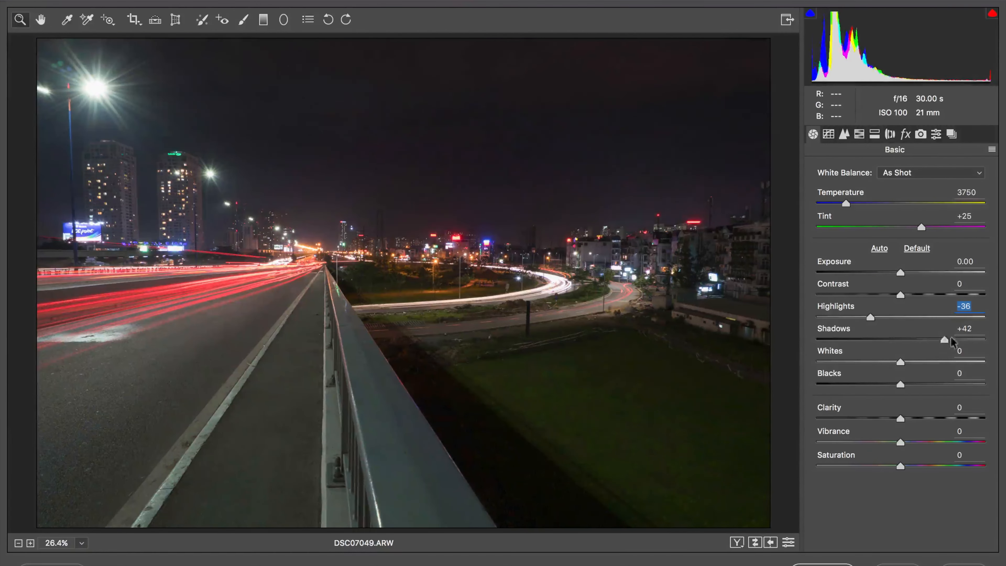
{"action": "left_click_drag", "start_coordinate": [942, 339], "coordinate": [904, 338]}
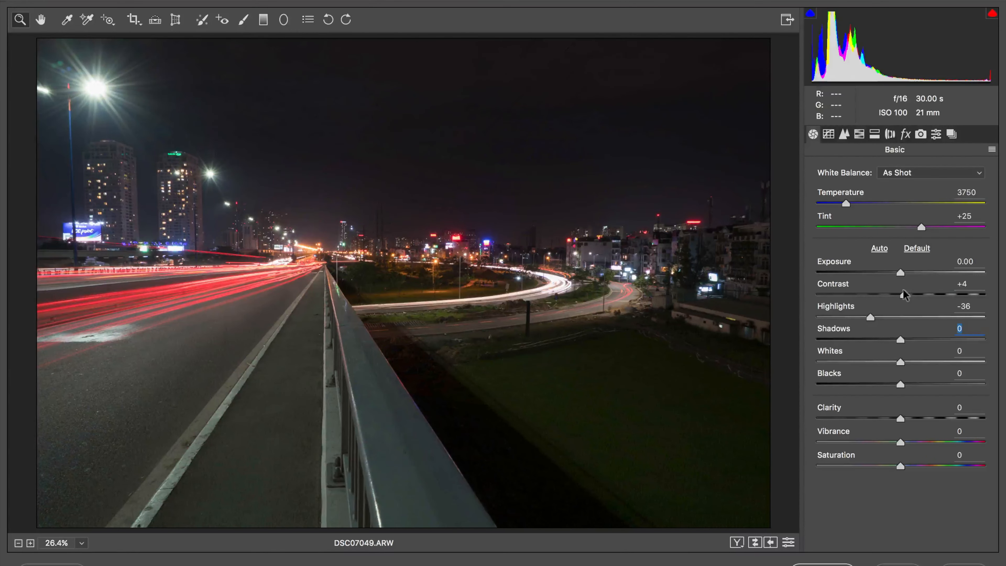
- Switch white balance to Tungsten, then nudge Temperature up to 3050 for a custom cool balance
{"action": "left_click", "coordinate": [930, 172]}
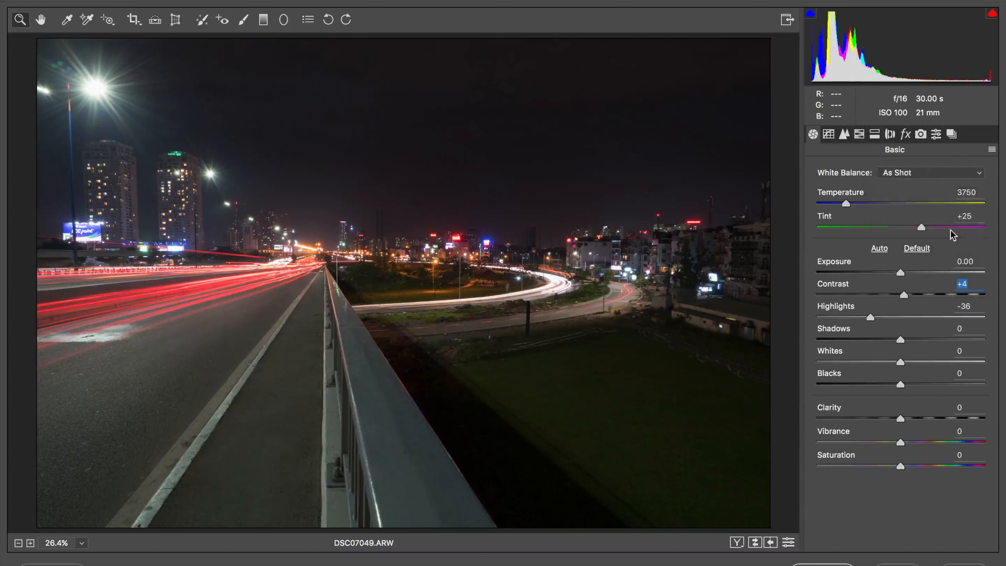
{"action": "left_click", "coordinate": [930, 172]}
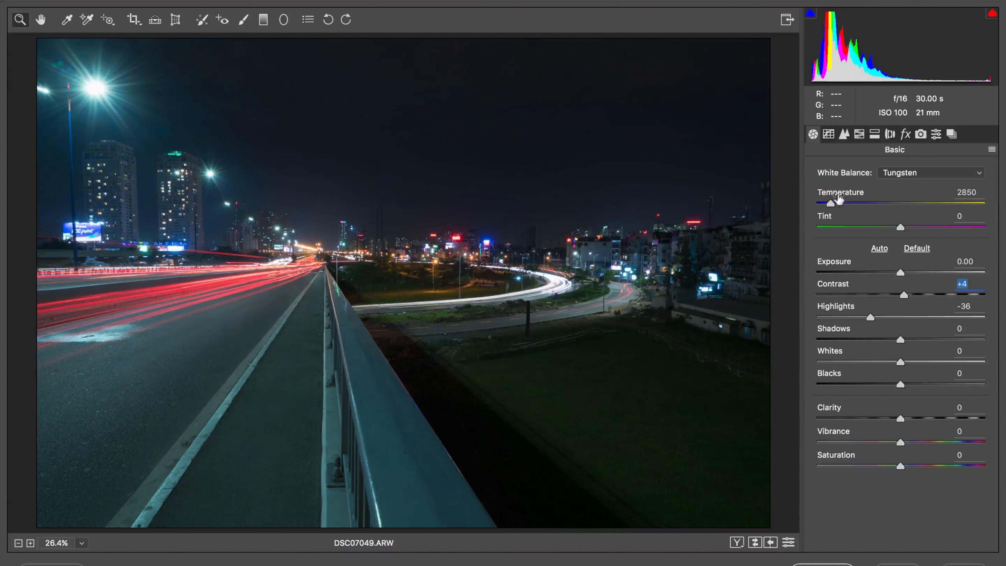
{"action": "left_click_drag", "start_coordinate": [833, 202], "coordinate": [841, 202]}
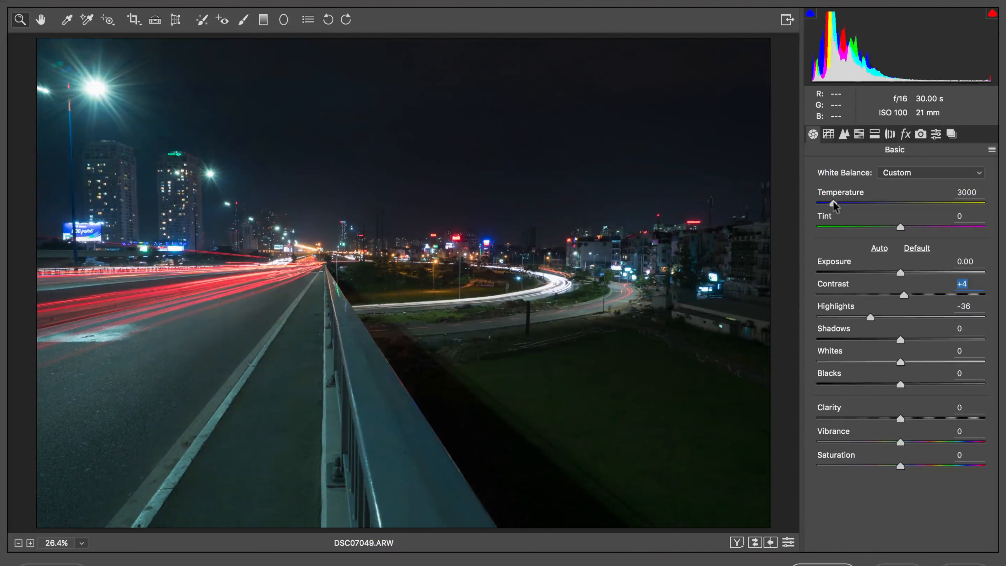
{"action": "left_click_drag", "start_coordinate": [820, 203], "coordinate": [822, 203]}
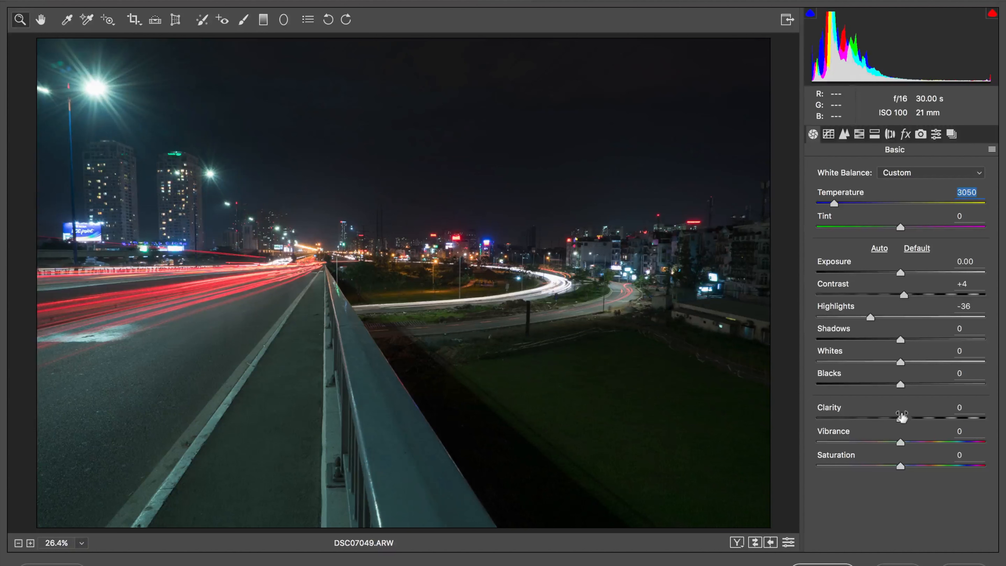
{"action": "mouse_move", "coordinate": [901, 431]}
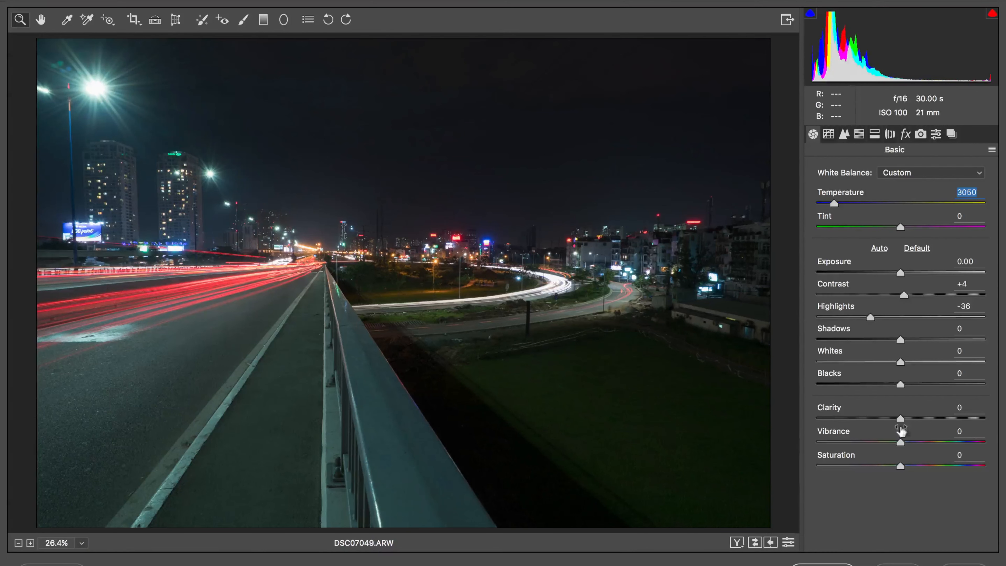
- Raise Clarity for crisper city detail, peaking near +77 and settling at +73
{"action": "left_click_drag", "start_coordinate": [899, 417], "coordinate": [927, 418]}
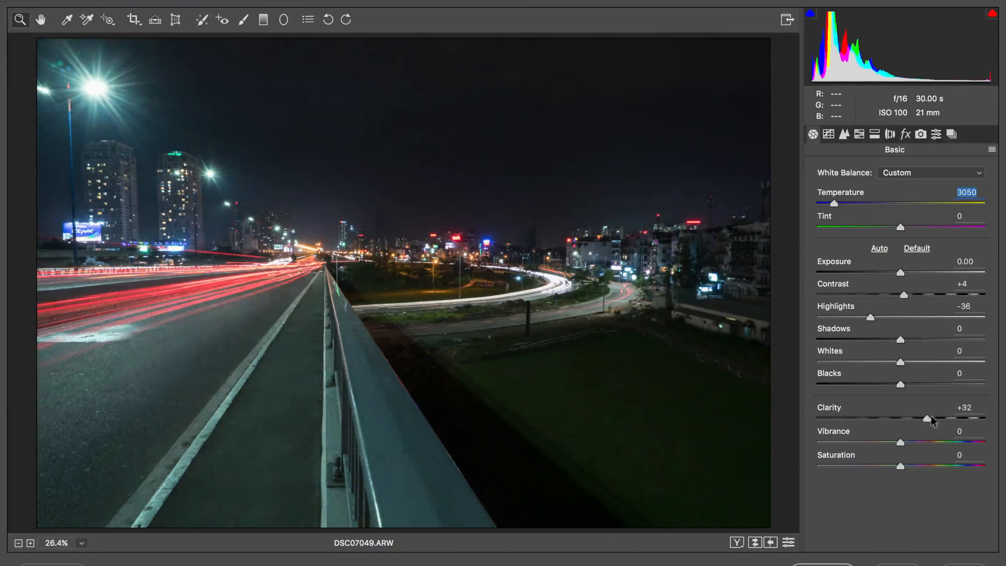
{"action": "left_click_drag", "start_coordinate": [926, 418], "coordinate": [949, 416]}
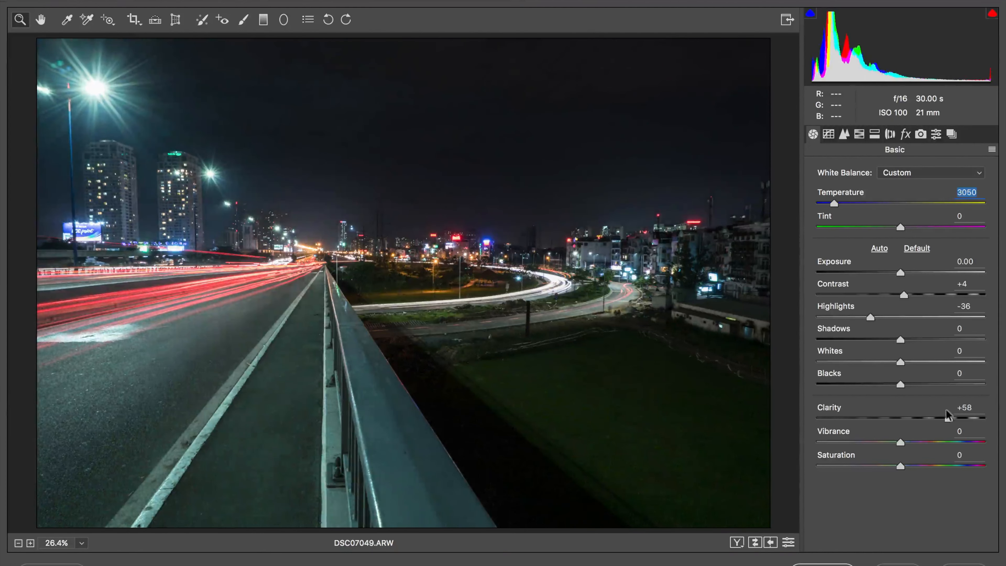
{"action": "left_click_drag", "start_coordinate": [945, 417], "coordinate": [966, 417]}
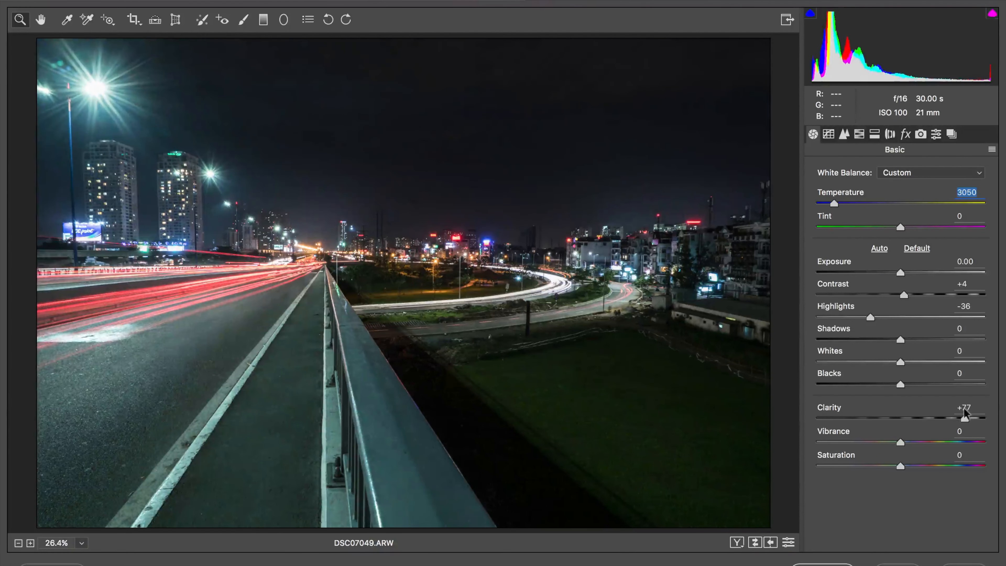
{"action": "left_click_drag", "start_coordinate": [971, 417], "coordinate": [961, 417]}
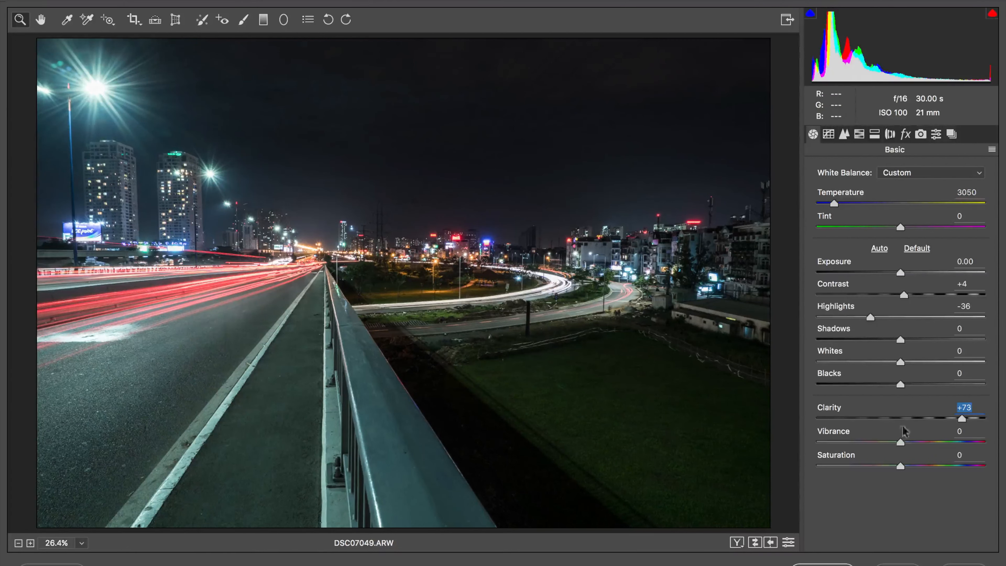
- Set Vibrance to +25 and Saturation to +31, checking the before/after preview
{"action": "left_click_drag", "start_coordinate": [899, 440], "coordinate": [943, 441]}
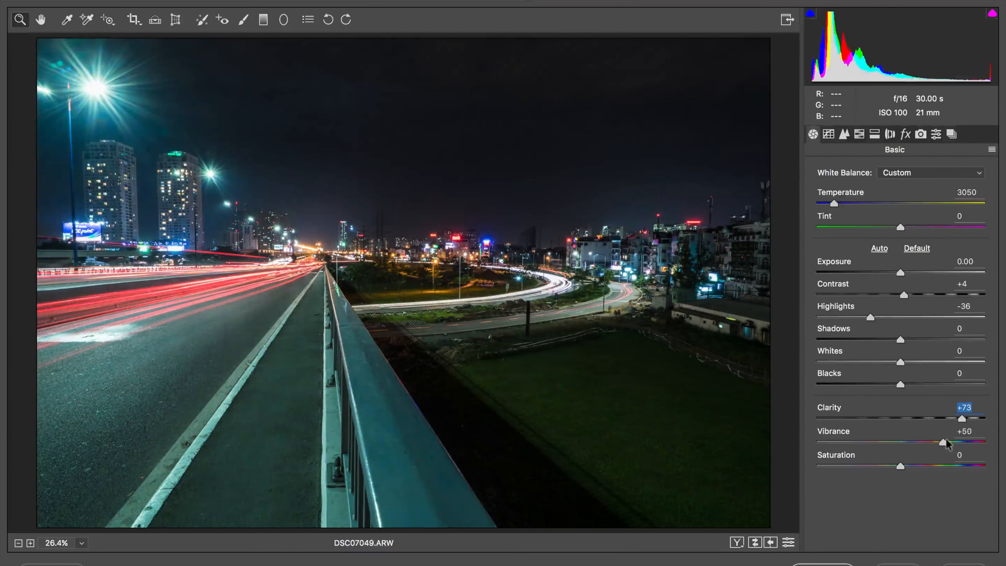
{"action": "left_click_drag", "start_coordinate": [943, 441], "coordinate": [922, 440]}
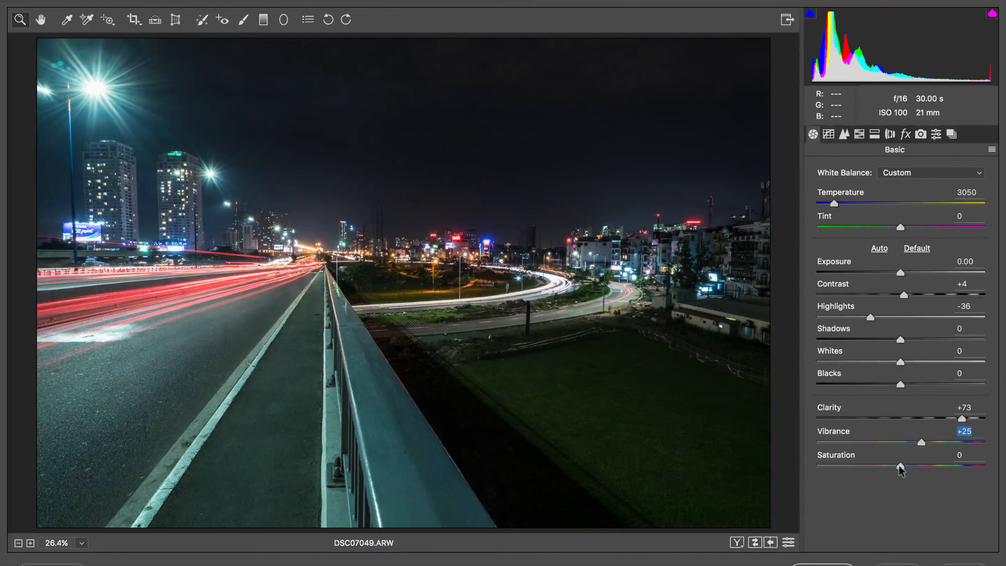
{"action": "left_click_drag", "start_coordinate": [900, 466], "coordinate": [923, 467]}
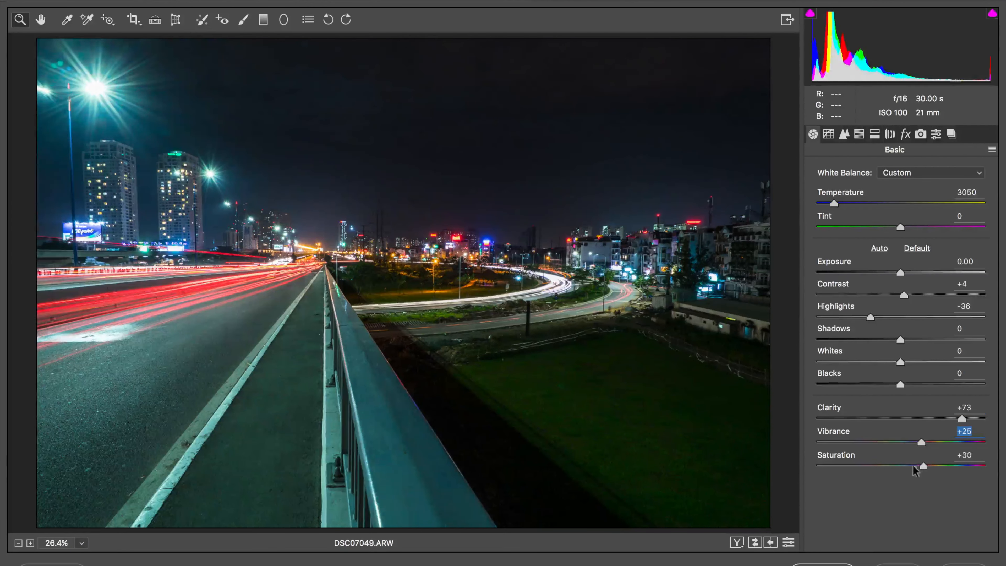
{"action": "left_click_drag", "start_coordinate": [921, 466], "coordinate": [927, 466]}
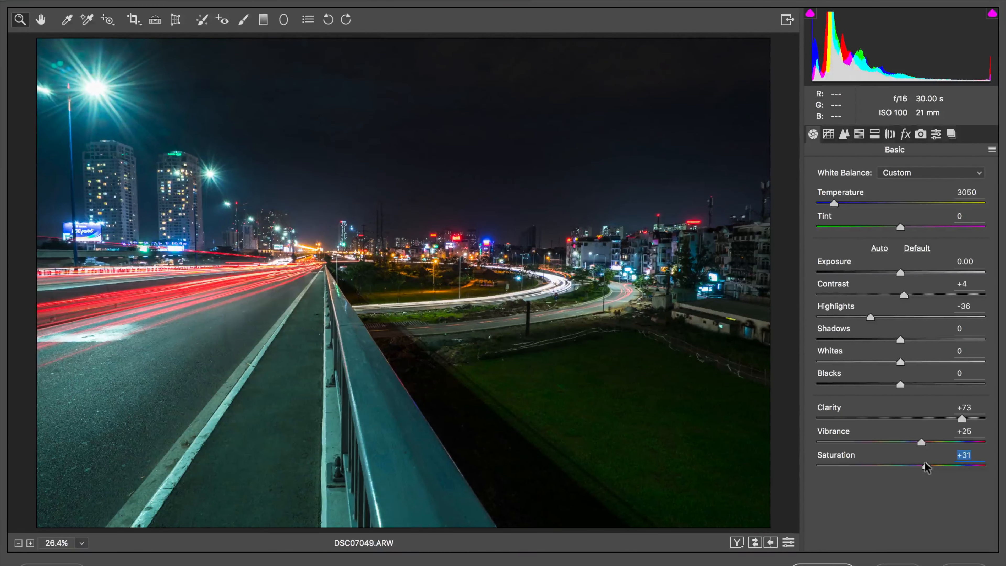
{"action": "left_click", "coordinate": [916, 248]}
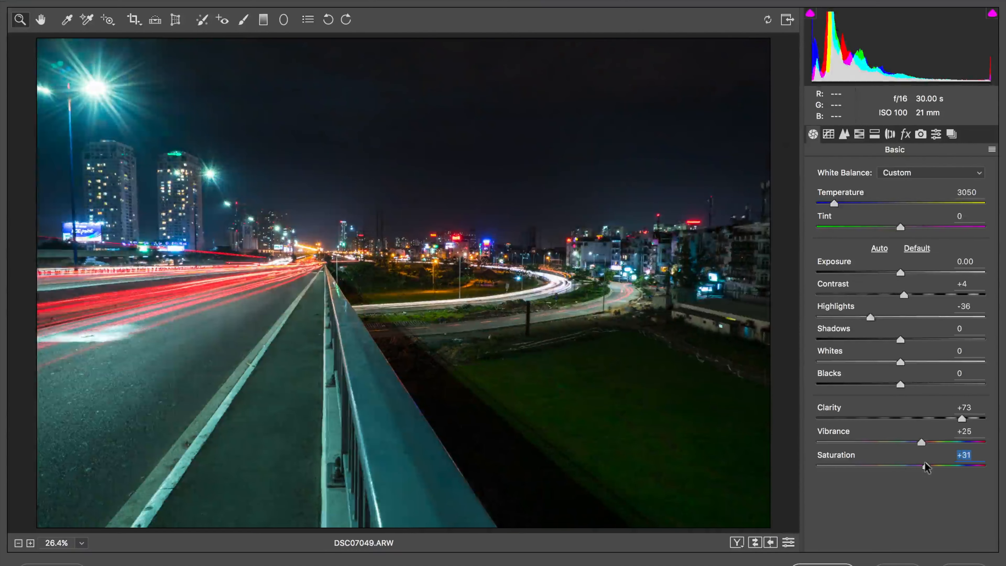
{"action": "left_click", "coordinate": [916, 248]}
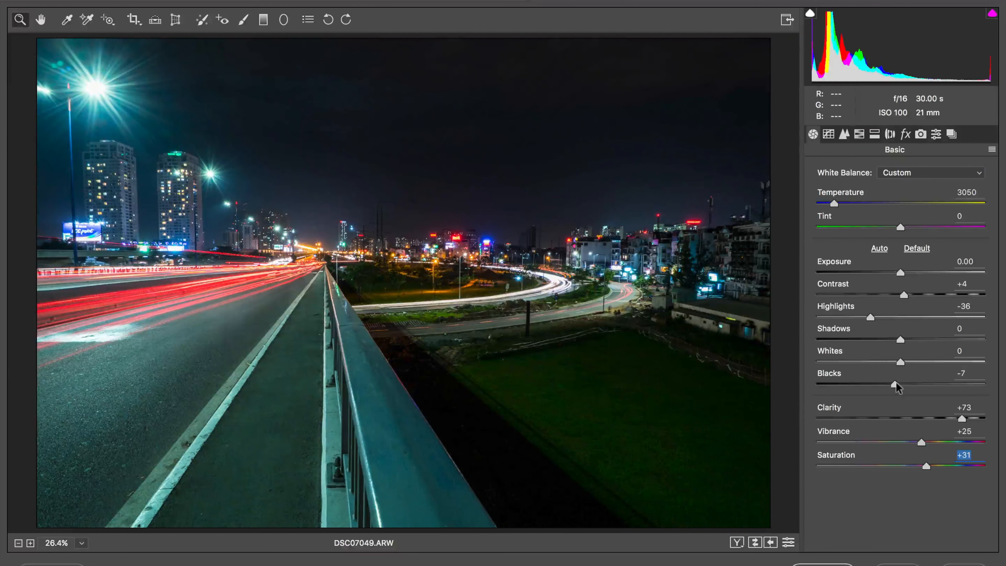
- Deepen the Blacks to -15
{"action": "left_click_drag", "start_coordinate": [897, 384], "coordinate": [891, 384]}
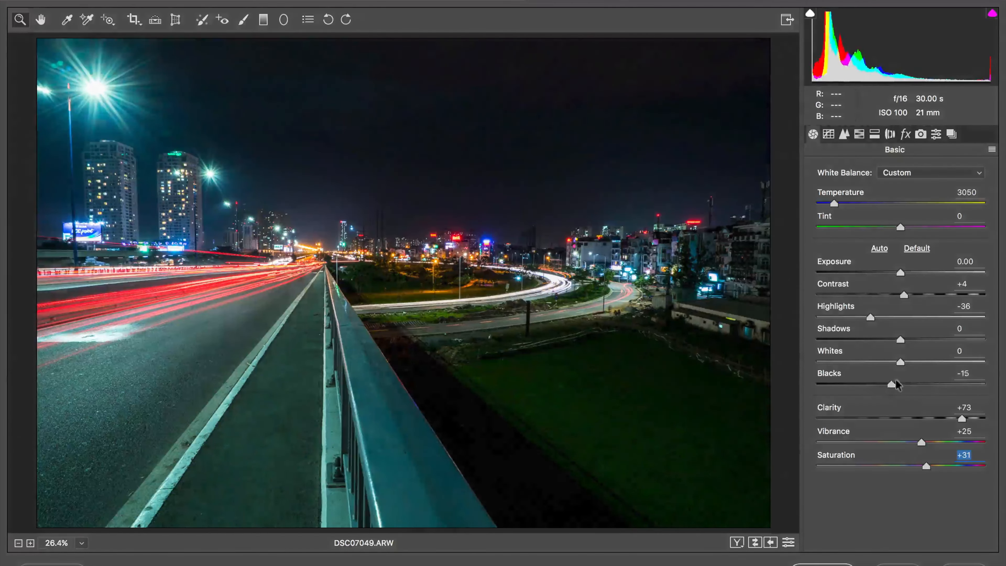
{"action": "left_click_drag", "start_coordinate": [900, 384], "coordinate": [889, 383]}
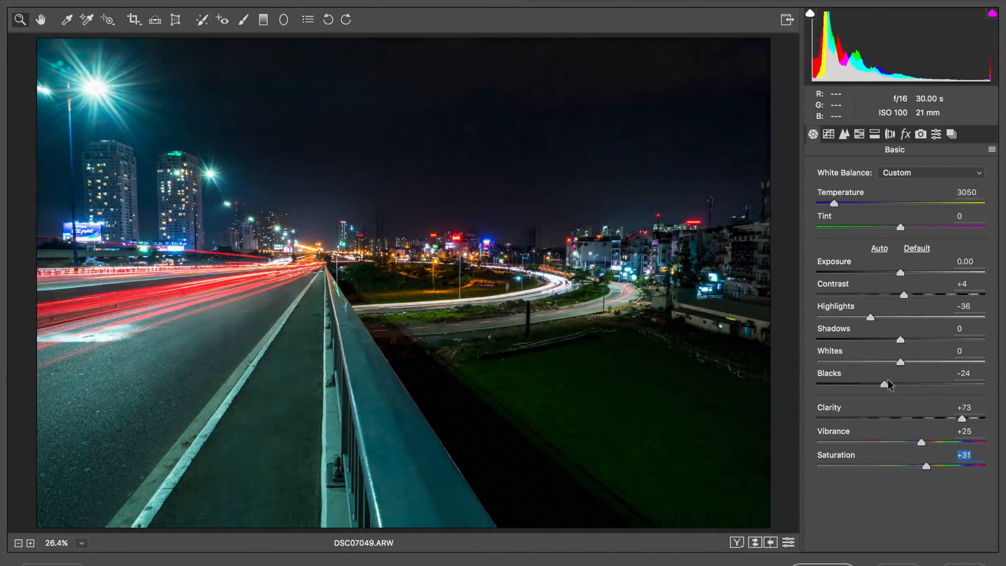
{"action": "left_click_drag", "start_coordinate": [887, 383], "coordinate": [895, 384]}
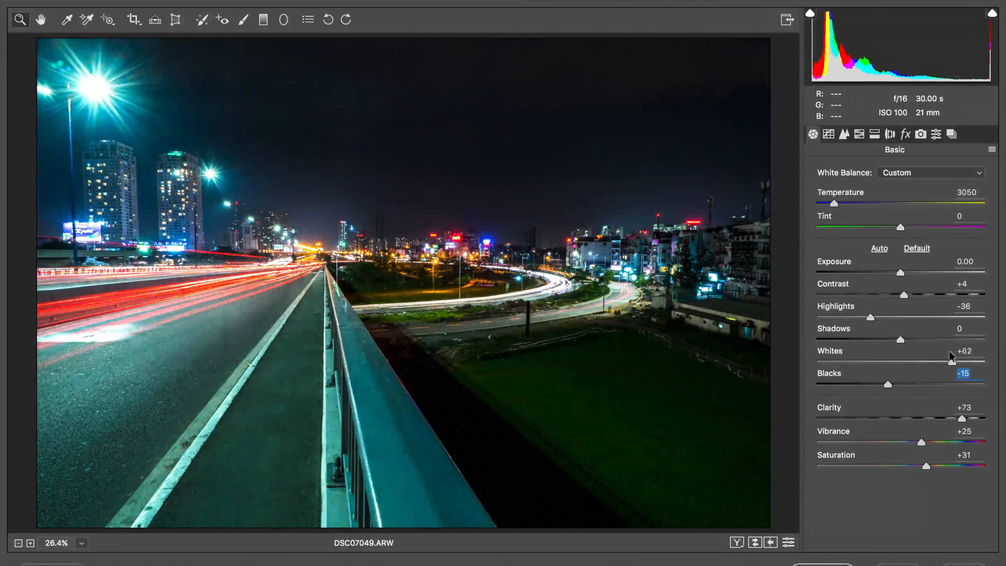
- Lift the Whites to +29 and compare against the unedited original
{"action": "left_click_drag", "start_coordinate": [962, 361], "coordinate": [927, 361]}
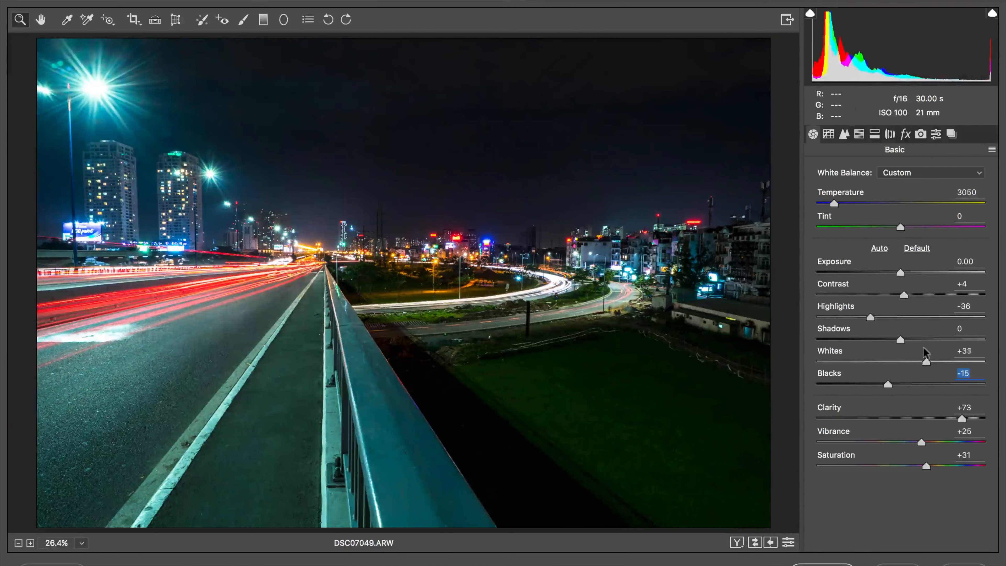
{"action": "left_click_drag", "start_coordinate": [930, 362], "coordinate": [924, 362]}
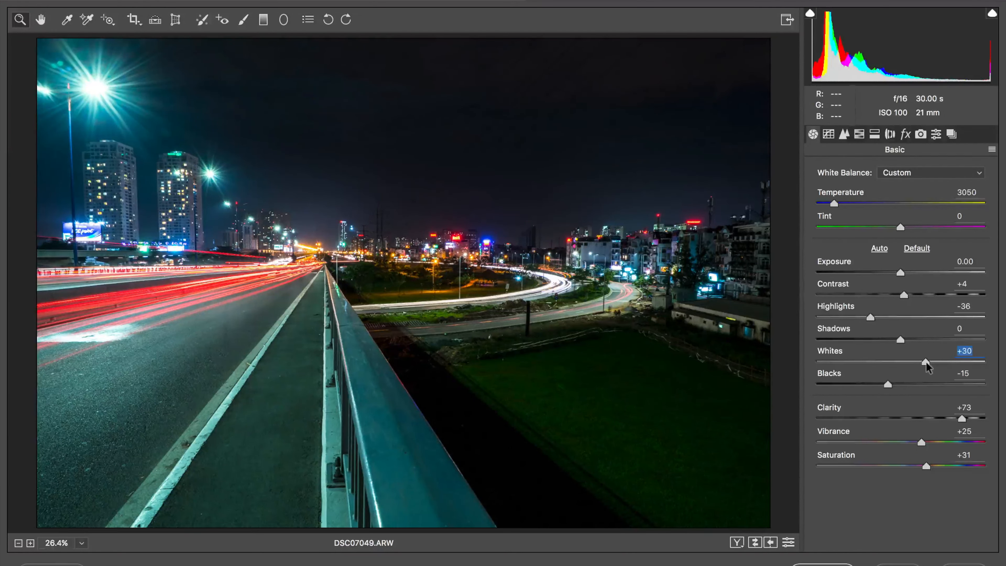
{"action": "left_click_drag", "start_coordinate": [926, 362], "coordinate": [923, 362]}
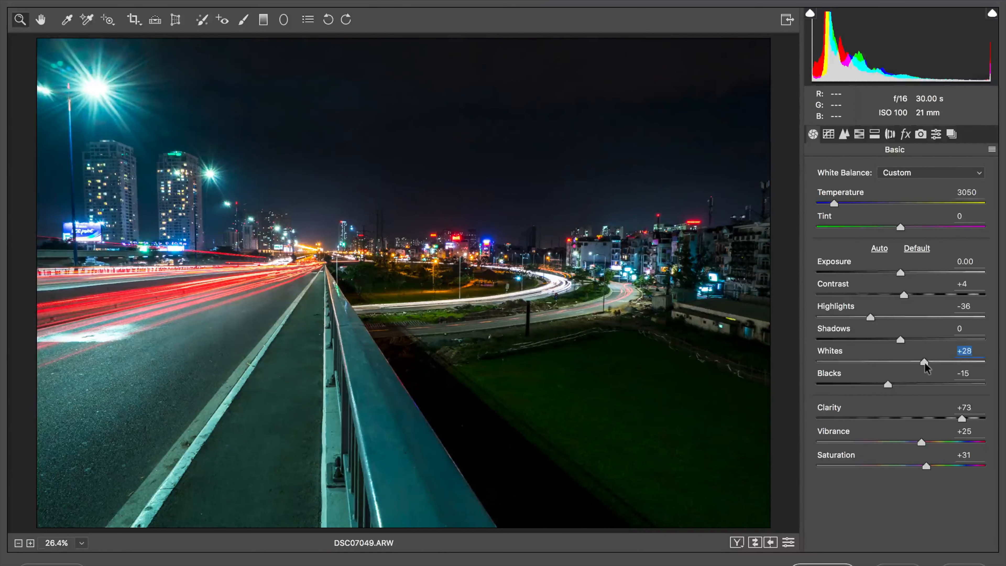
{"action": "left_click_drag", "start_coordinate": [923, 362], "coordinate": [927, 362]}
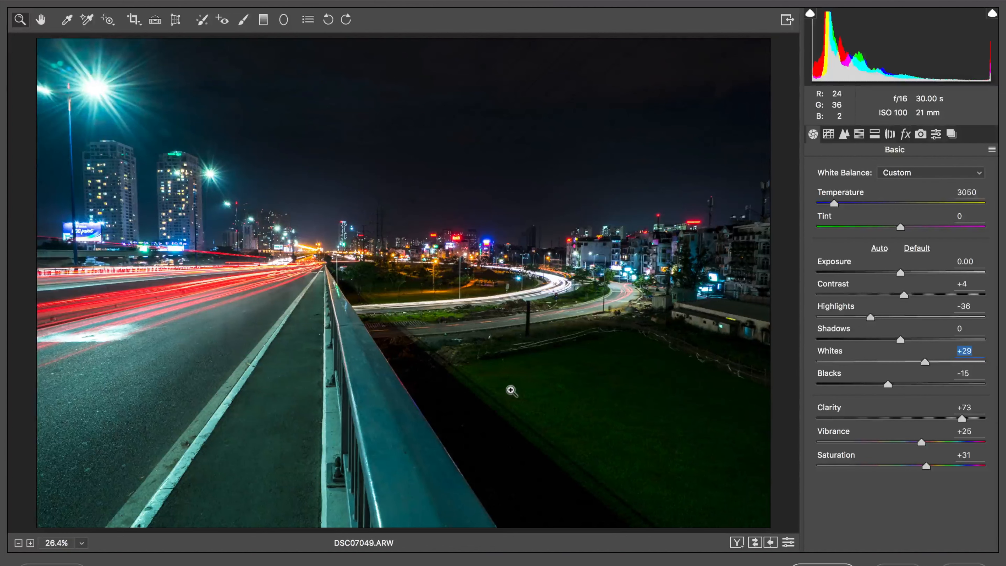
{"action": "mouse_move", "coordinate": [724, 378]}
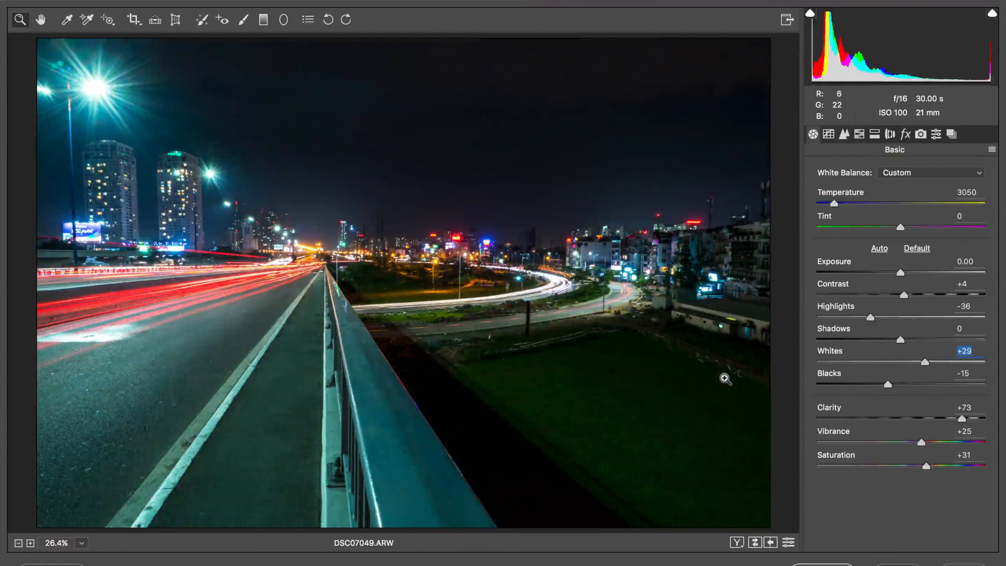
{"action": "left_click", "coordinate": [915, 248]}
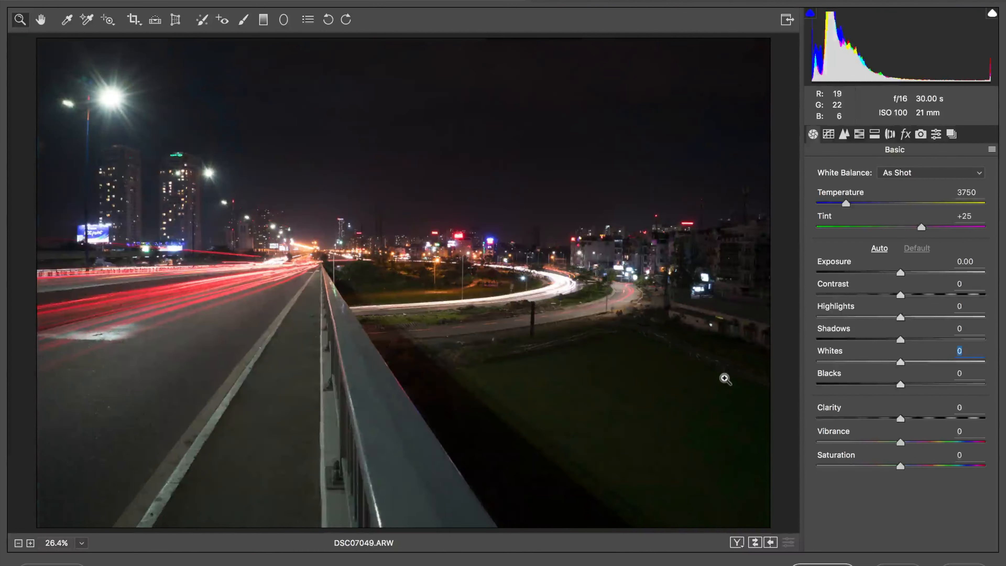
{"action": "left_click", "coordinate": [878, 248]}
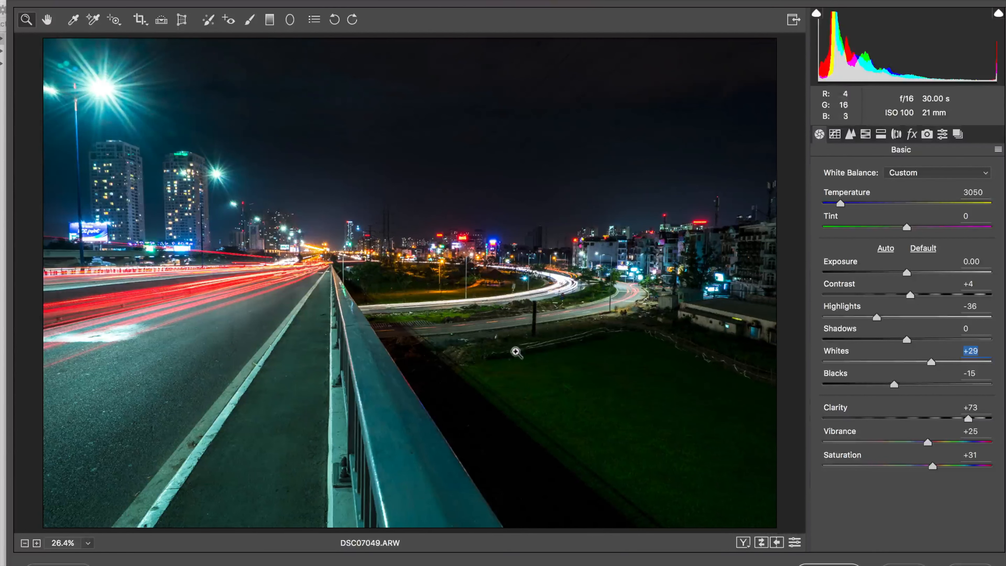
{"action": "mouse_move", "coordinate": [708, 380]}
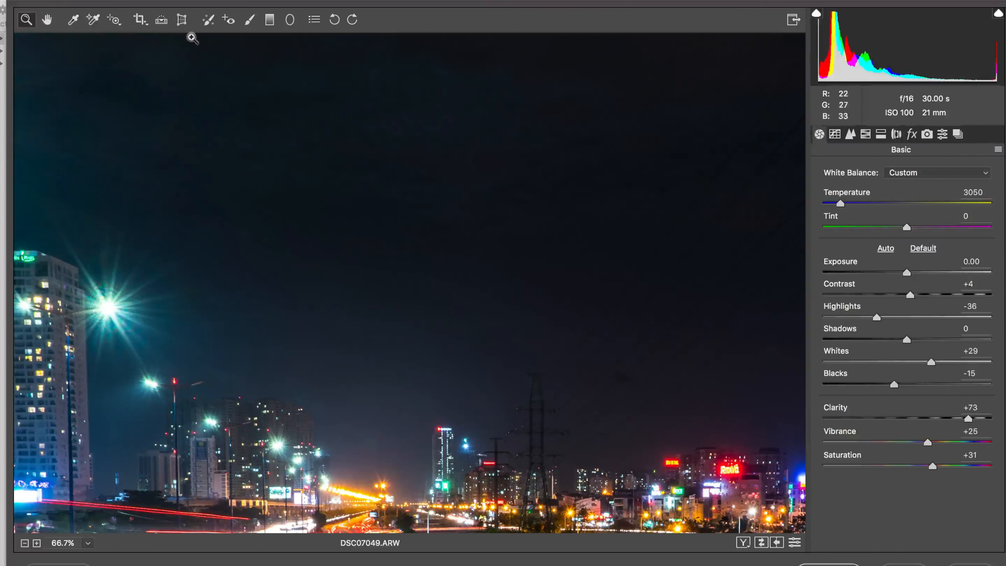
{"action": "mouse_move", "coordinate": [207, 20]}
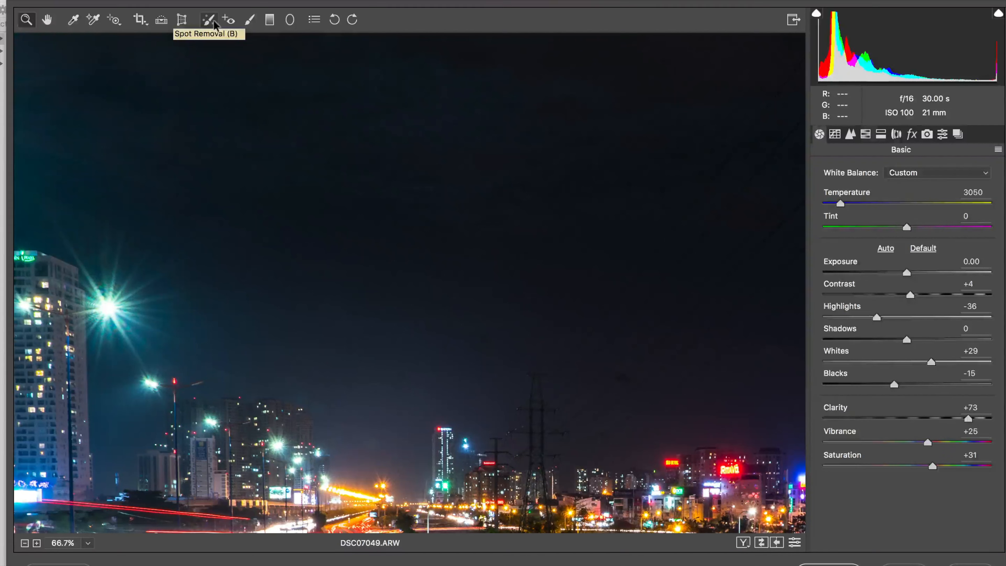
- With a small Heal spot, remove two dust spots in the sky, then zoom back out
{"action": "left_click", "coordinate": [207, 20]}
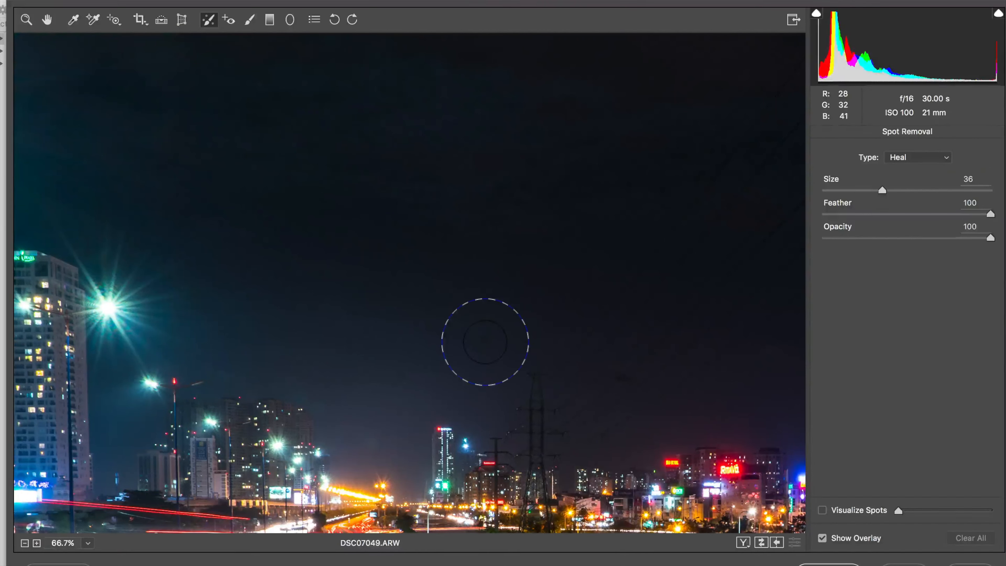
{"action": "left_click_drag", "start_coordinate": [882, 190], "coordinate": [851, 189]}
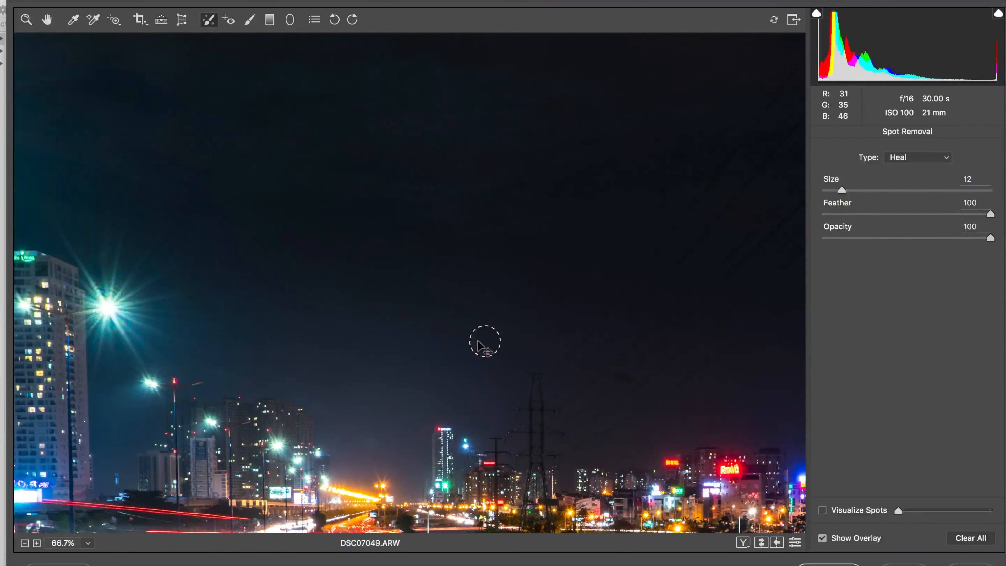
{"action": "left_click", "coordinate": [486, 341]}
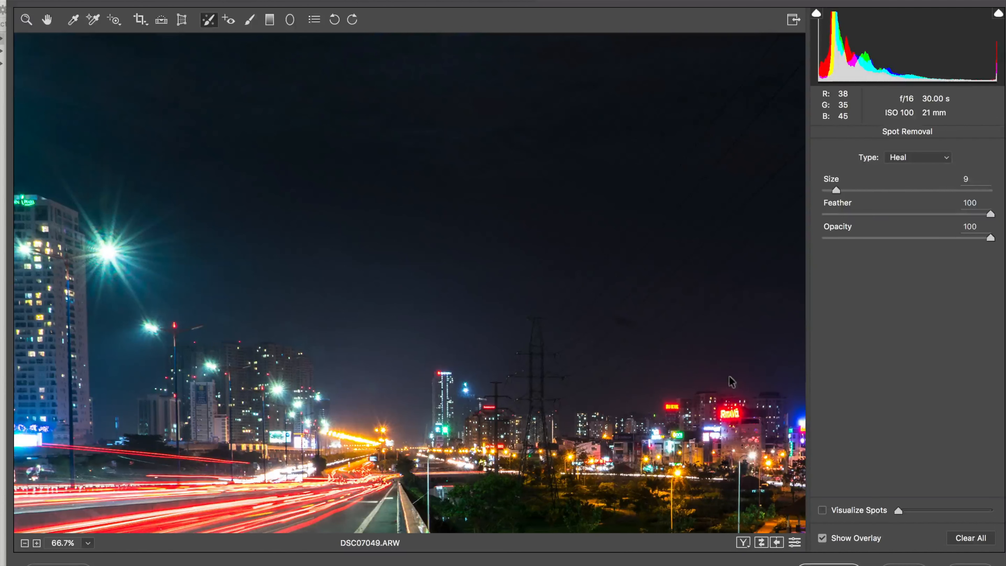
{"action": "left_click", "coordinate": [706, 340]}
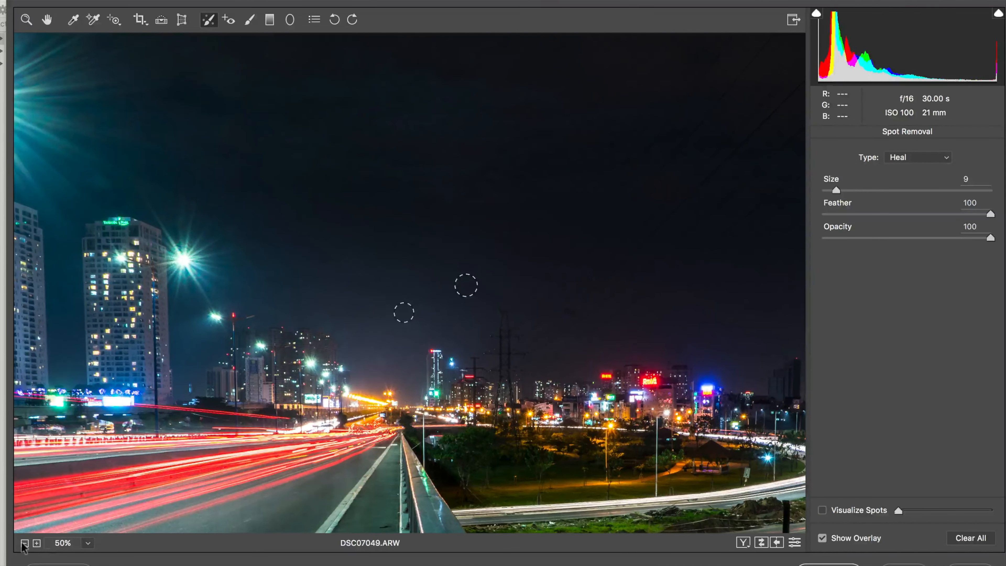
{"action": "left_click", "coordinate": [25, 543]}
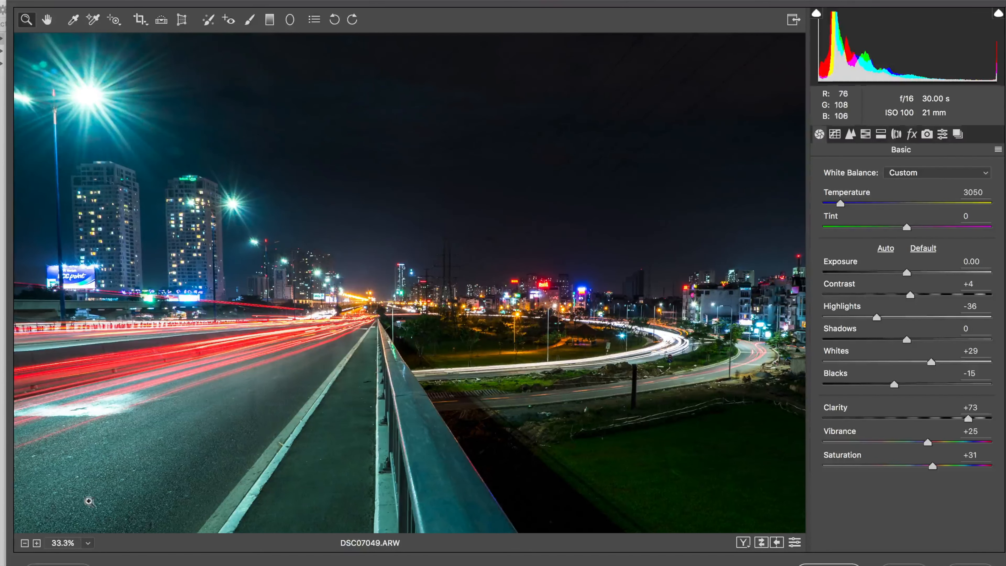
- Apply a Transform vertical perspective correction of about +11 to straighten the buildings
{"action": "left_click", "coordinate": [163, 19]}
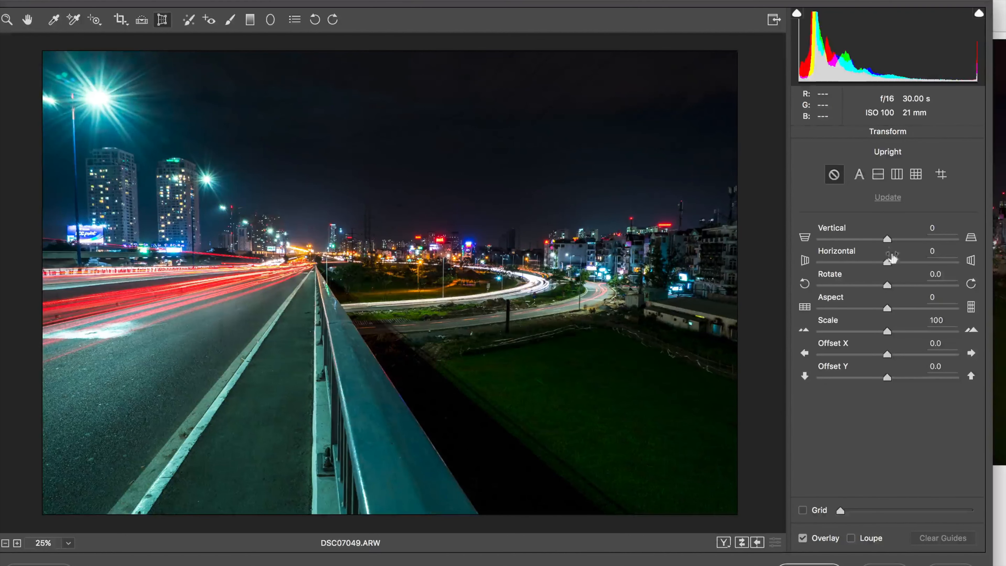
{"action": "mouse_move", "coordinate": [886, 241]}
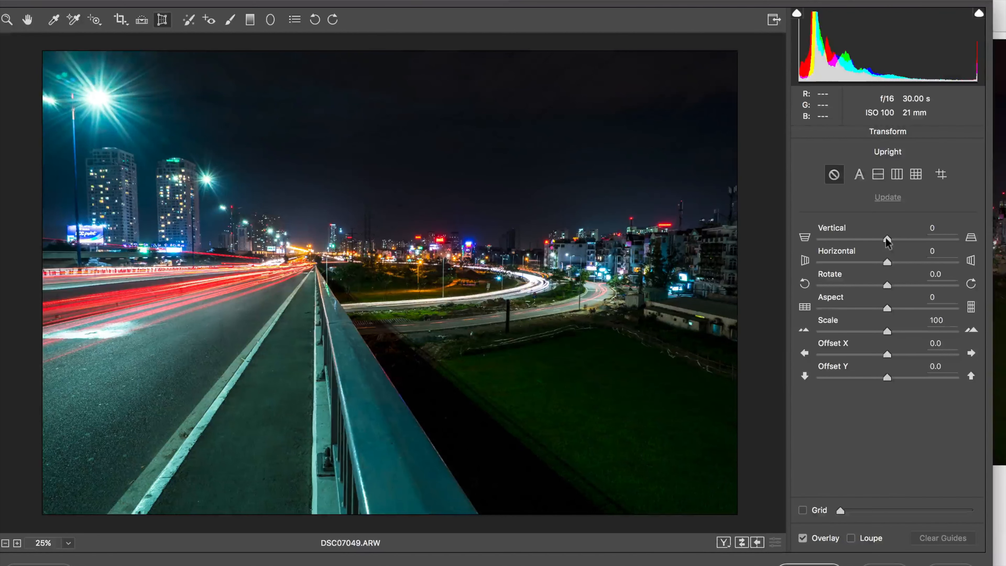
{"action": "left_click_drag", "start_coordinate": [887, 239], "coordinate": [892, 239]}
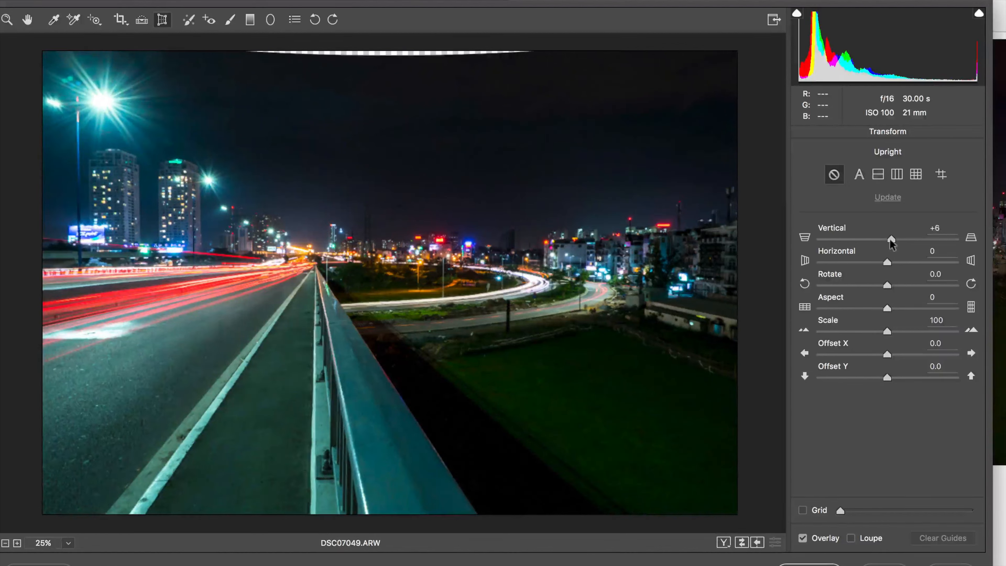
{"action": "left_click_drag", "start_coordinate": [890, 240], "coordinate": [897, 240]}
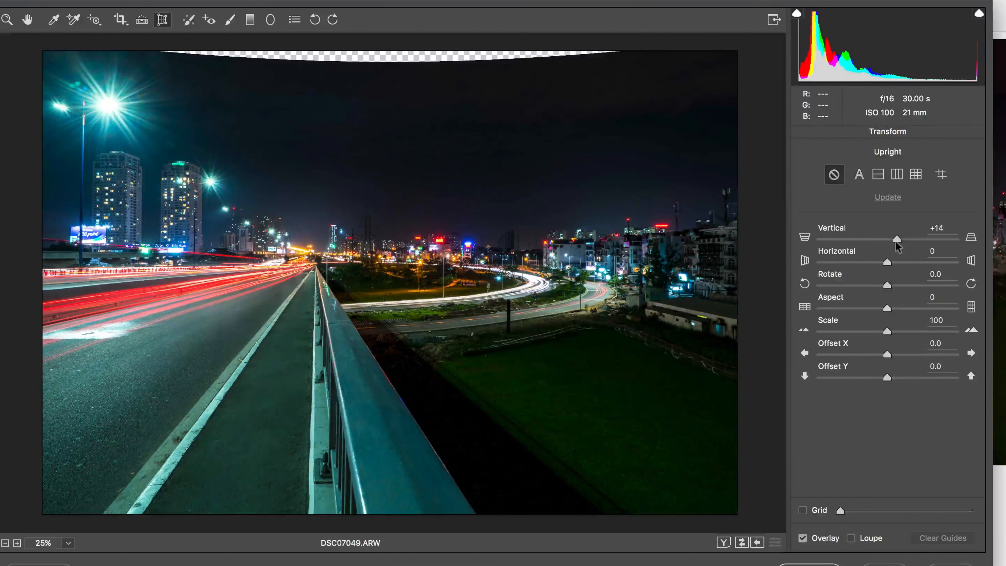
{"action": "left_click_drag", "start_coordinate": [898, 239], "coordinate": [893, 239]}
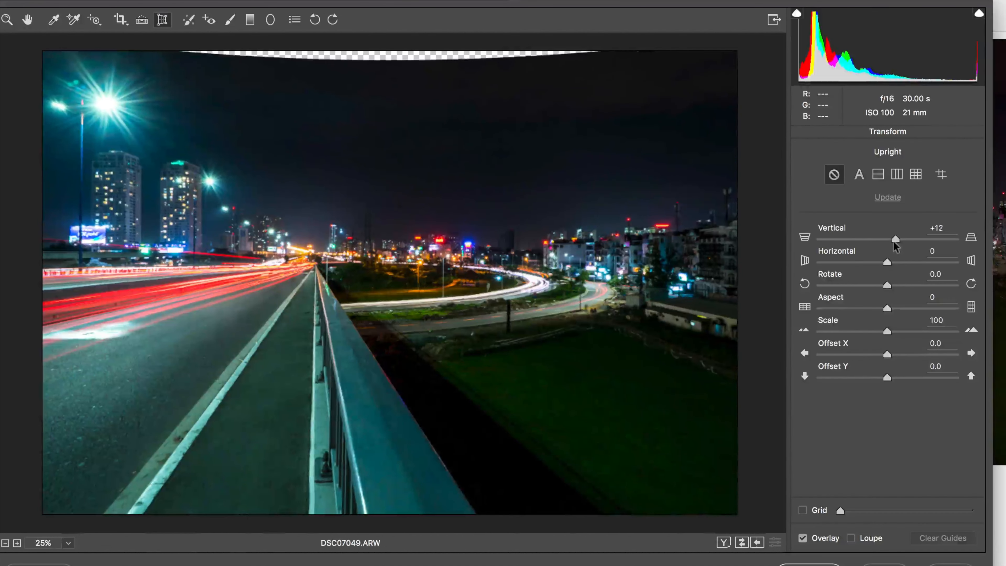
{"action": "left_click_drag", "start_coordinate": [896, 238], "coordinate": [893, 239]}
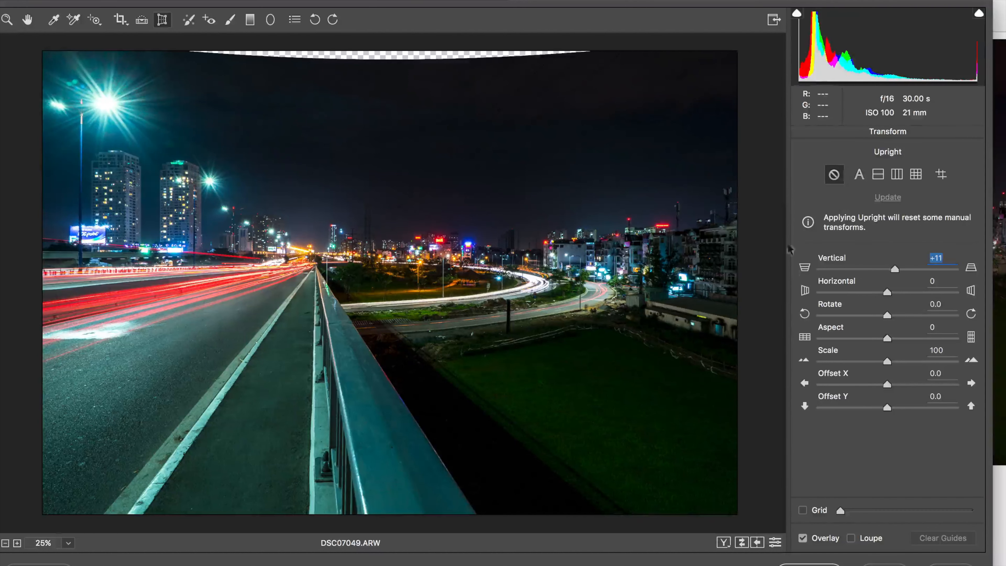
{"action": "mouse_move", "coordinate": [367, 293]}
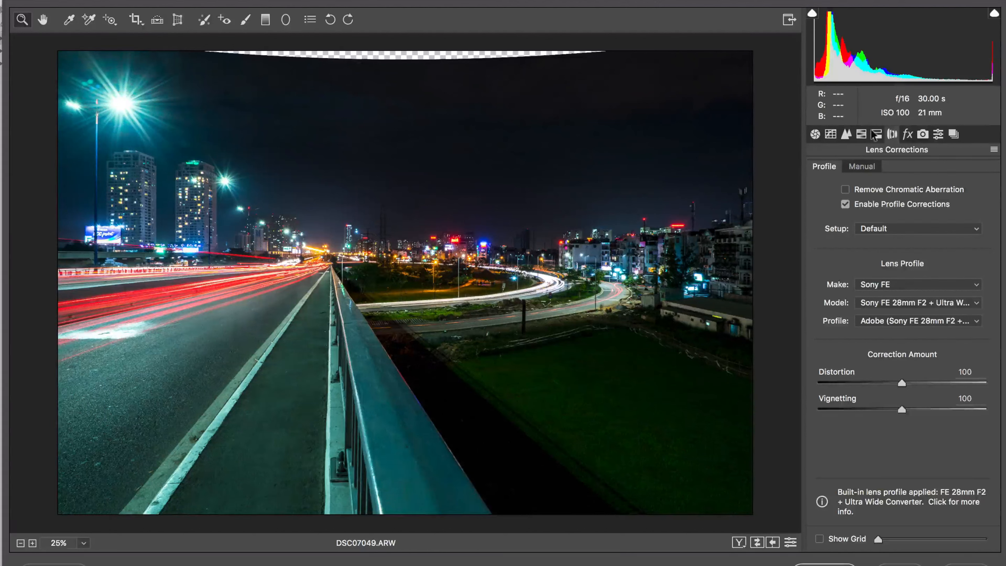
- On the parametric tone curve, test a Darks boost and ease it back to about +1
{"action": "left_click", "coordinate": [829, 134]}
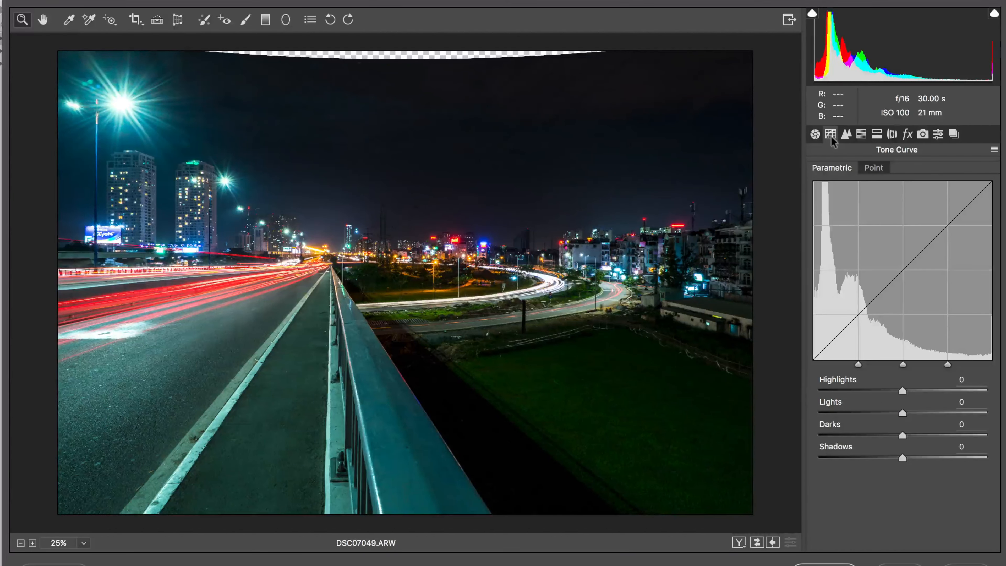
{"action": "left_click_drag", "start_coordinate": [901, 435], "coordinate": [954, 434]}
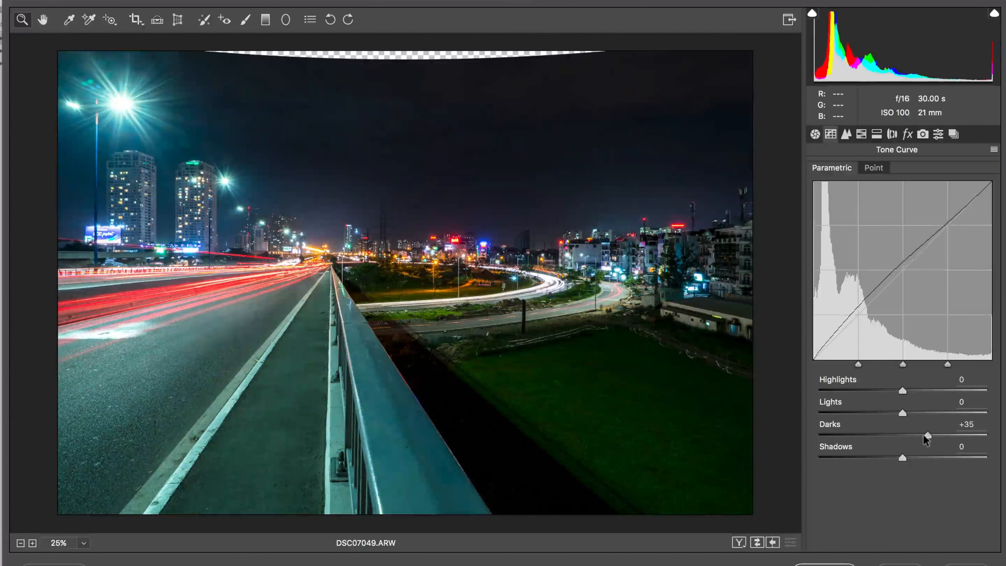
{"action": "left_click_drag", "start_coordinate": [926, 435], "coordinate": [904, 435]}
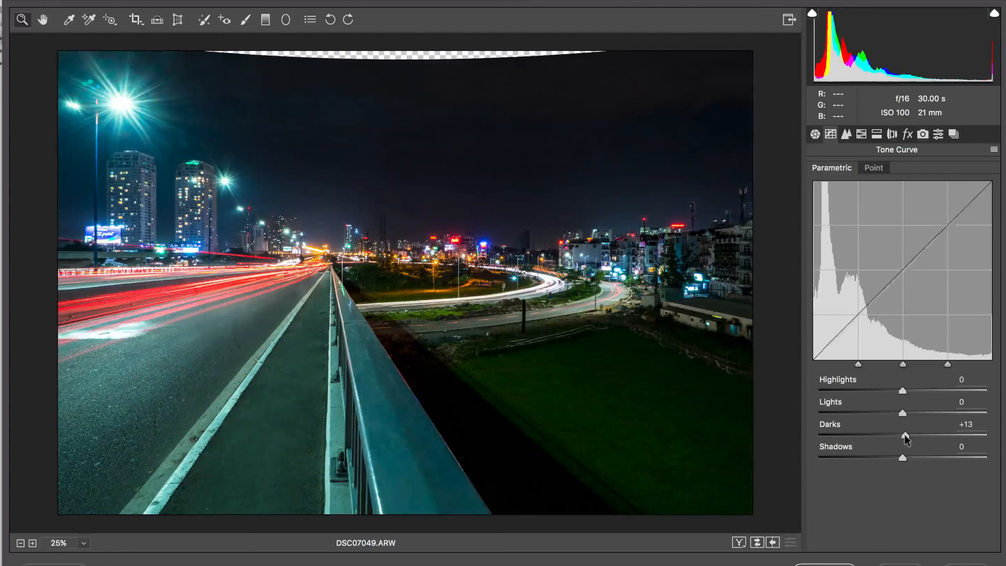
{"action": "left_click_drag", "start_coordinate": [906, 434], "coordinate": [901, 434]}
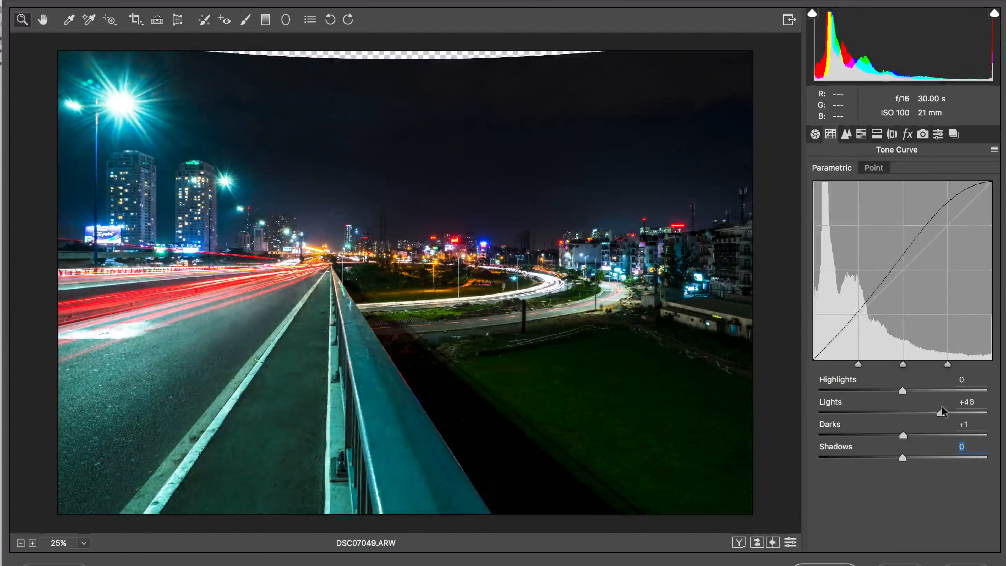
- Raise Lights to +37 and pull Highlights down to -84 on the curve
{"action": "left_click_drag", "start_coordinate": [942, 409], "coordinate": [961, 412]}
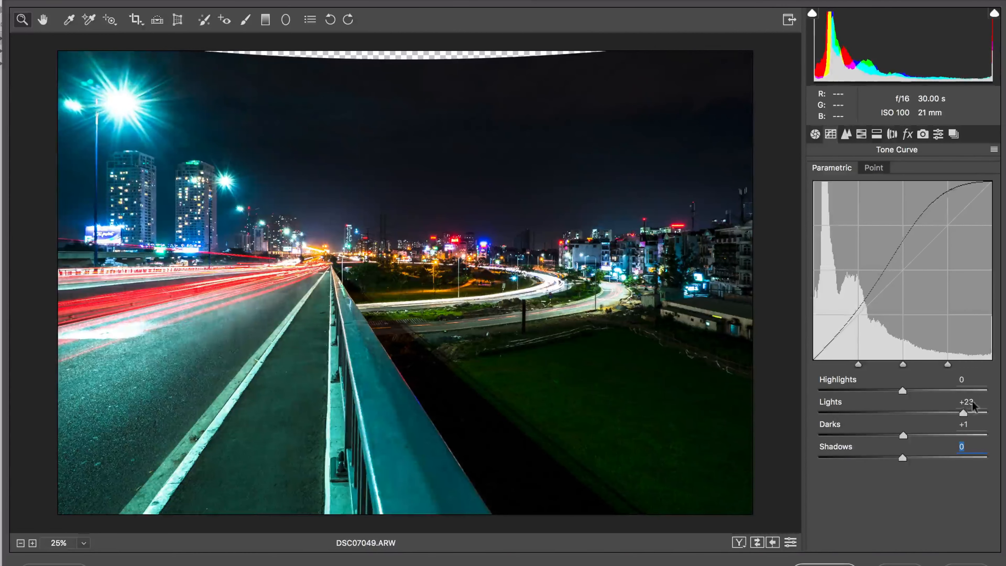
{"action": "left_click_drag", "start_coordinate": [962, 413], "coordinate": [933, 413]}
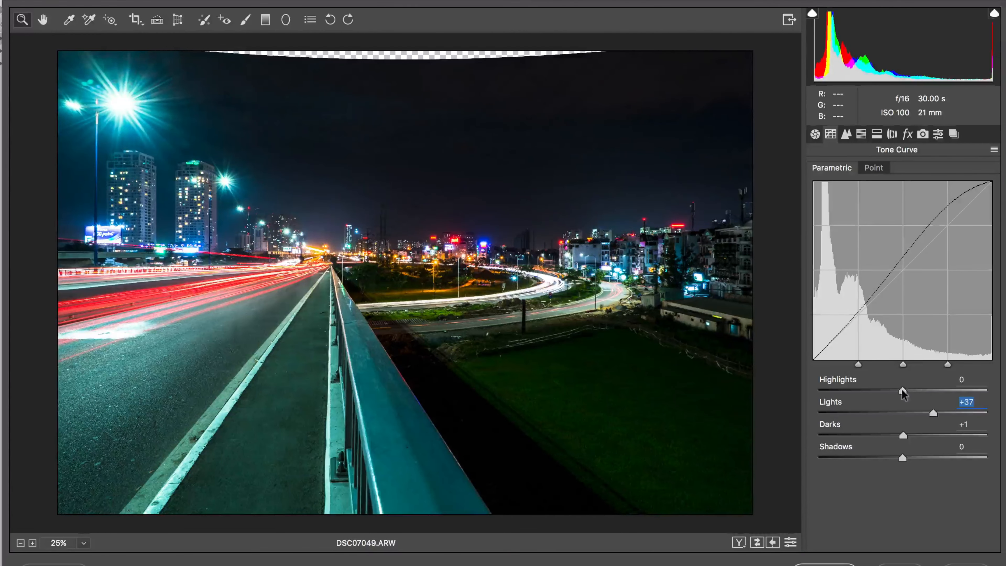
{"action": "left_click_drag", "start_coordinate": [901, 390], "coordinate": [819, 390]}
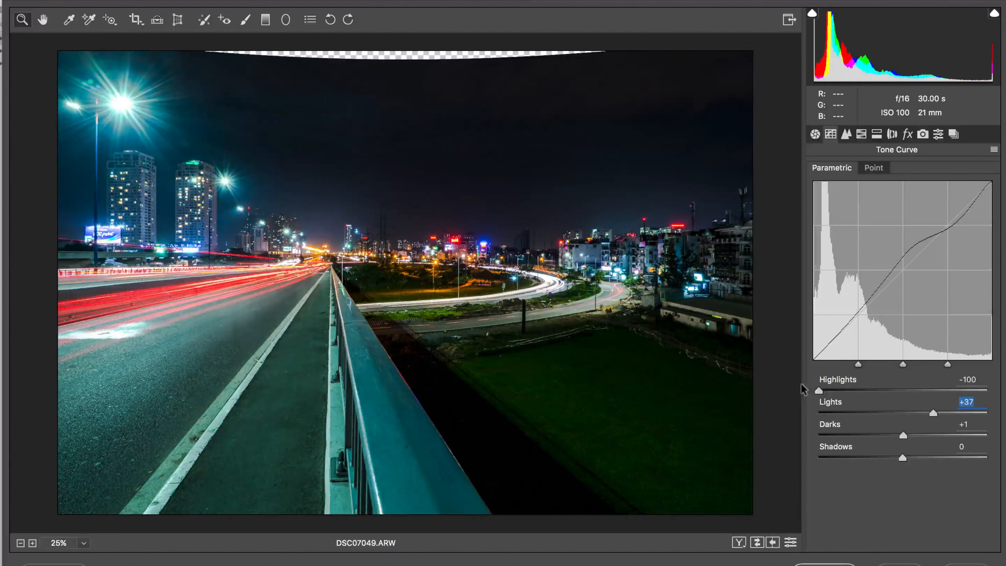
{"action": "left_click_drag", "start_coordinate": [818, 390], "coordinate": [832, 390]}
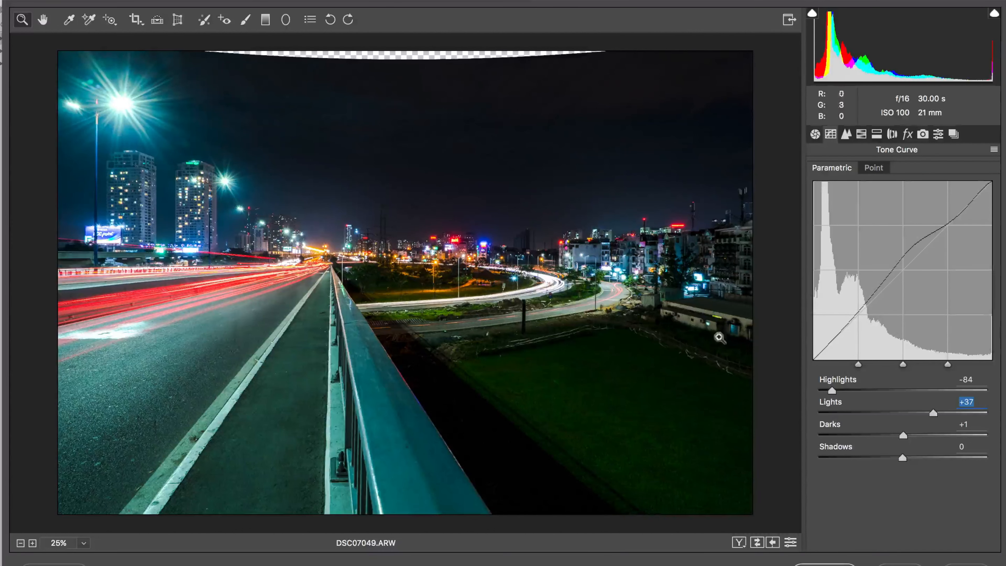
{"action": "left_click", "coordinate": [244, 20]}
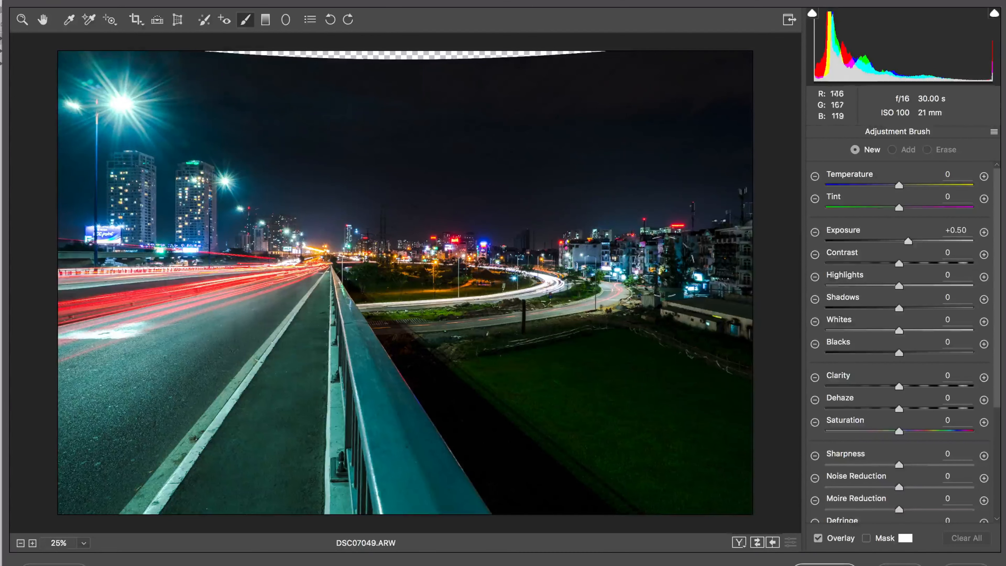
- Paint exposure +0.50 and clarity +62 on the right buildings, previewing without the overlay, then start a new brush
{"action": "left_click", "coordinate": [891, 149]}
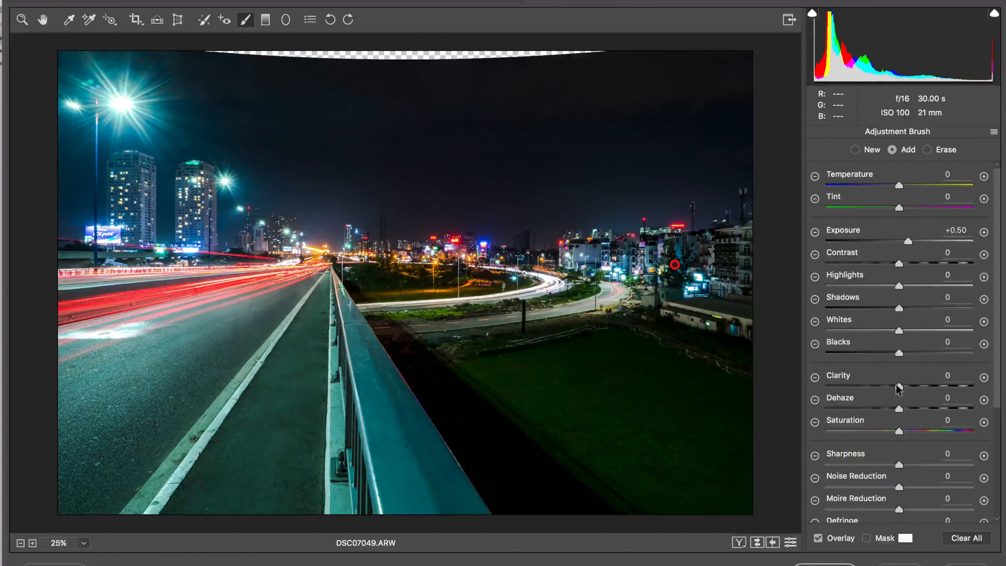
{"action": "left_click_drag", "start_coordinate": [897, 384], "coordinate": [943, 385]}
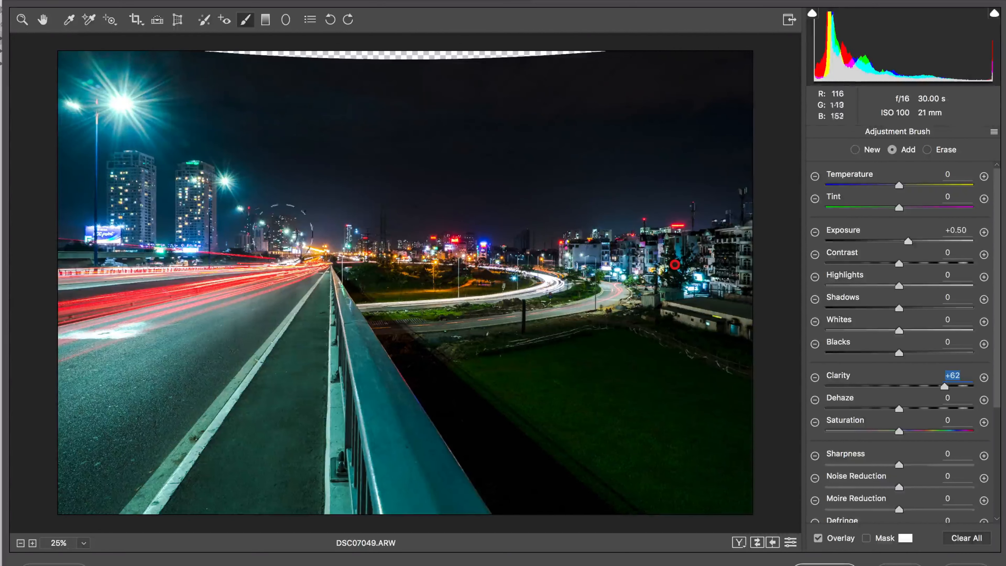
{"action": "mouse_move", "coordinate": [869, 269]}
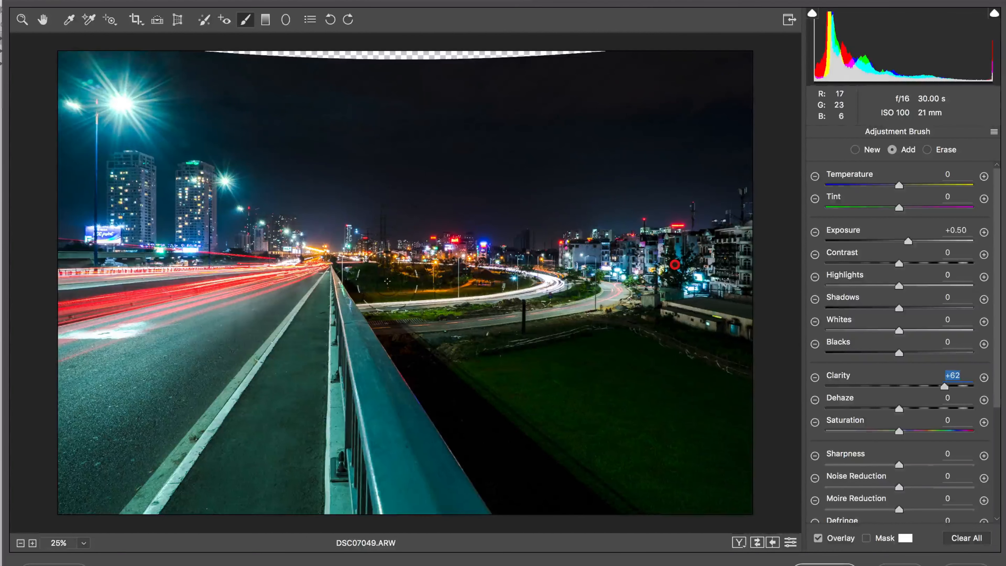
{"action": "left_click", "coordinate": [372, 277]}
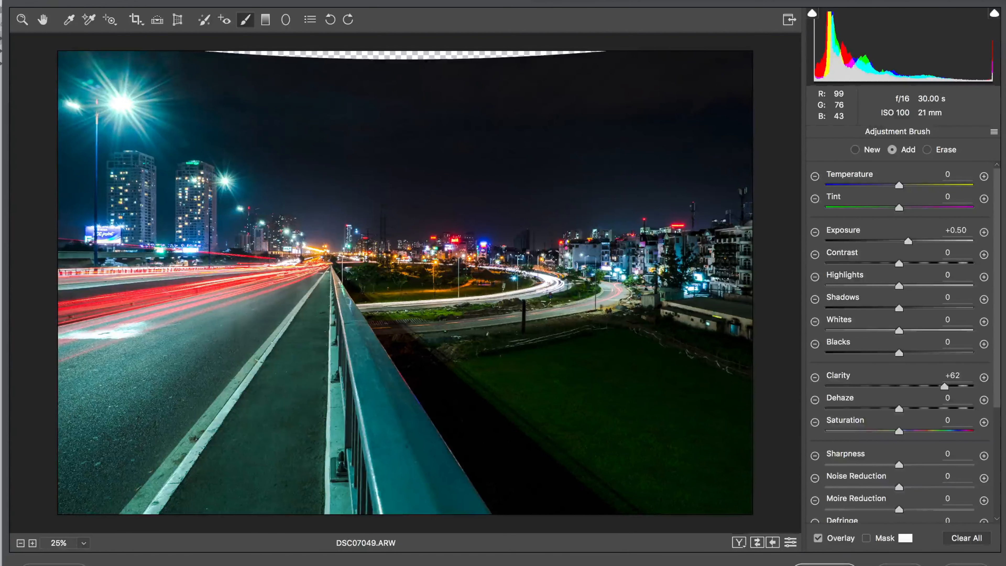
{"action": "left_click", "coordinate": [673, 264]}
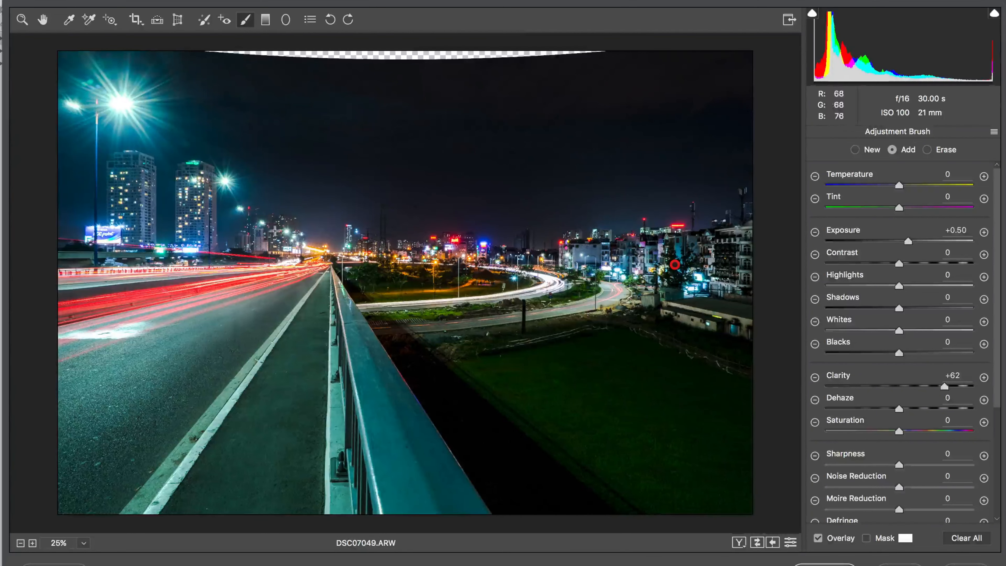
{"action": "left_click", "coordinate": [854, 149]}
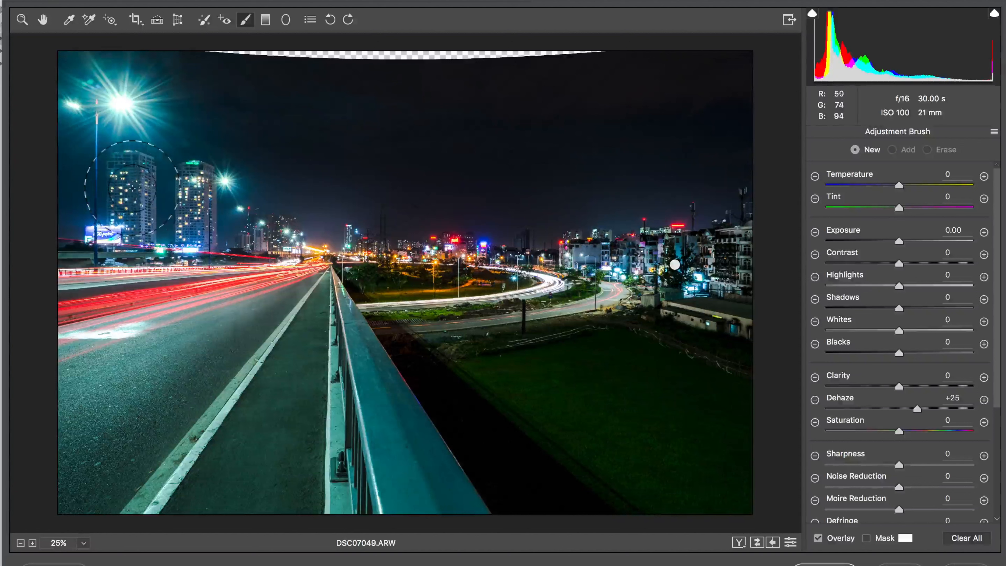
- Paint a new adjustment over the left towers and settle its Dehaze at +18 after trying stronger amounts
{"action": "left_click", "coordinate": [141, 178]}
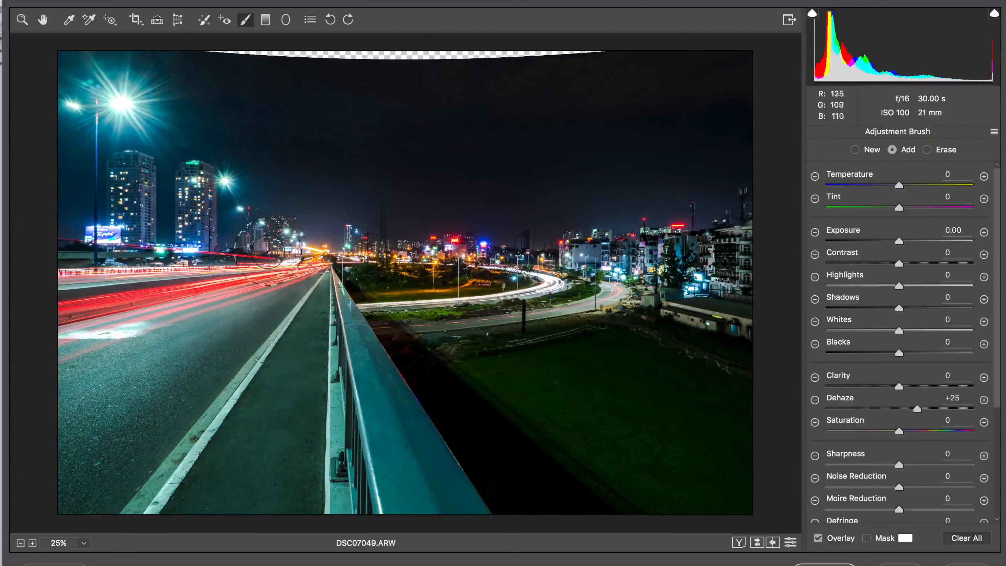
{"action": "left_click", "coordinate": [141, 178]}
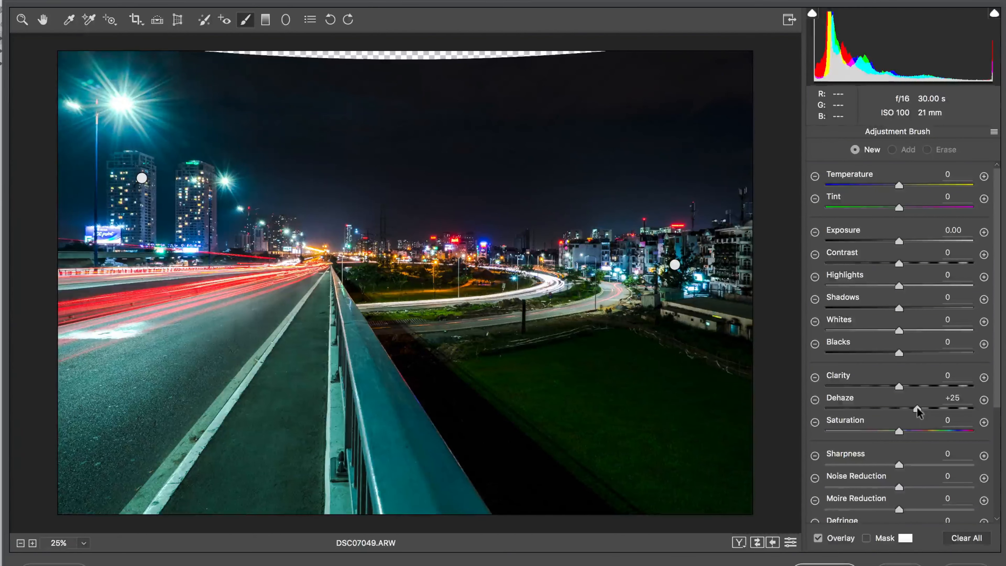
{"action": "left_click_drag", "start_coordinate": [919, 409], "coordinate": [939, 408]}
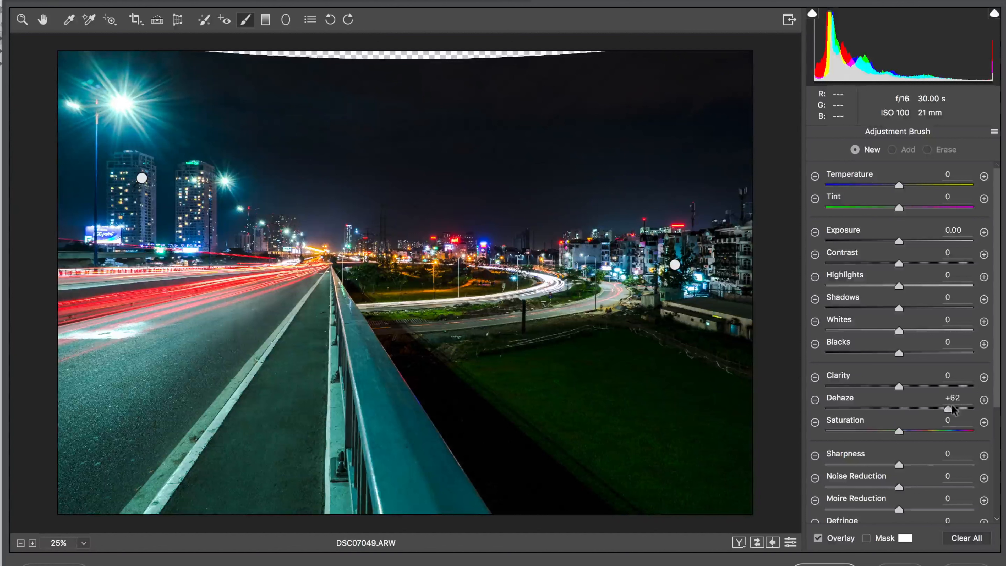
{"action": "left_click_drag", "start_coordinate": [952, 409], "coordinate": [926, 409]}
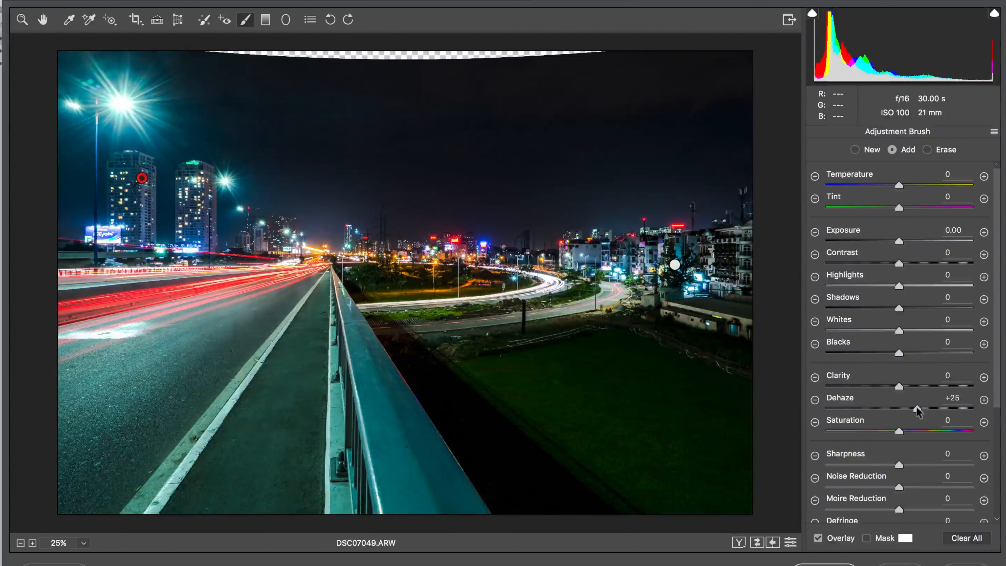
{"action": "left_click_drag", "start_coordinate": [917, 409], "coordinate": [940, 409]}
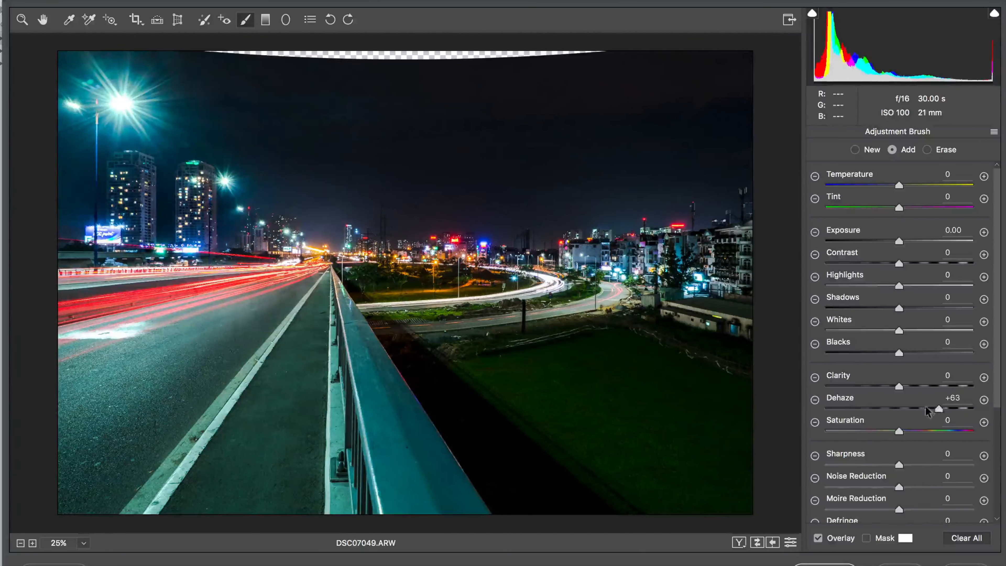
{"action": "left_click_drag", "start_coordinate": [938, 409], "coordinate": [911, 409]}
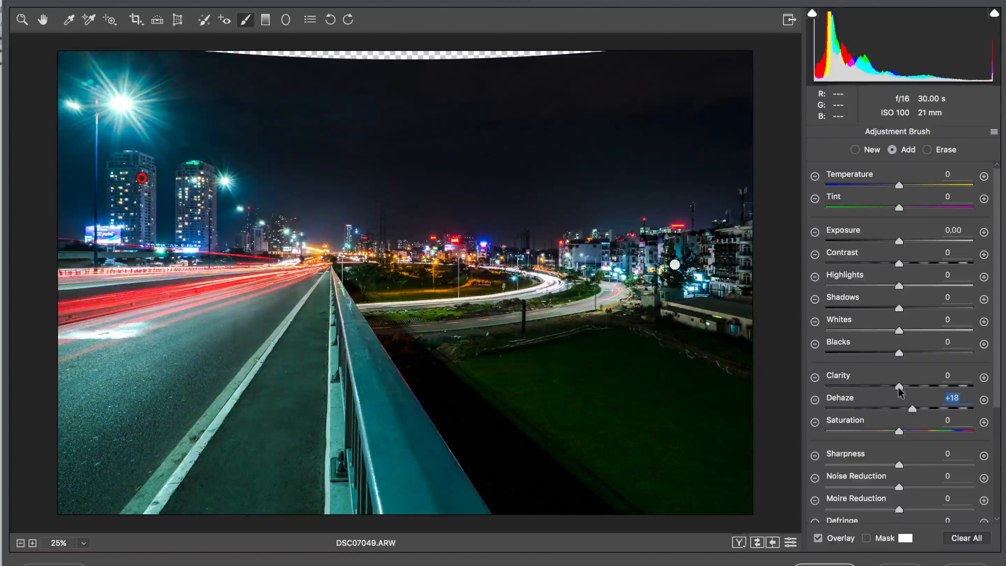
- Add Clarity +50 to the left towers adjustment
{"action": "left_click_drag", "start_coordinate": [882, 385], "coordinate": [914, 385]}
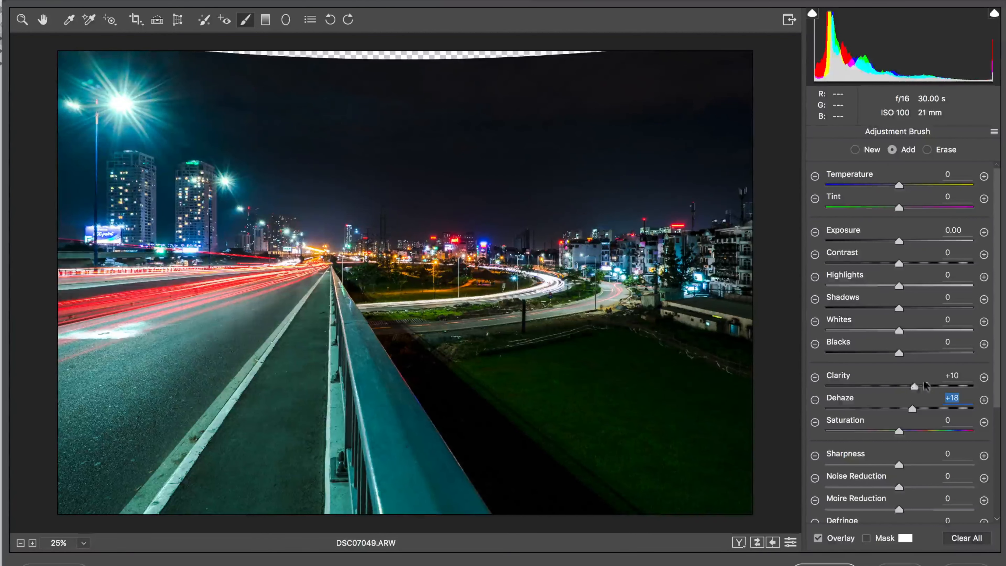
{"action": "left_click_drag", "start_coordinate": [897, 386], "coordinate": [914, 386]}
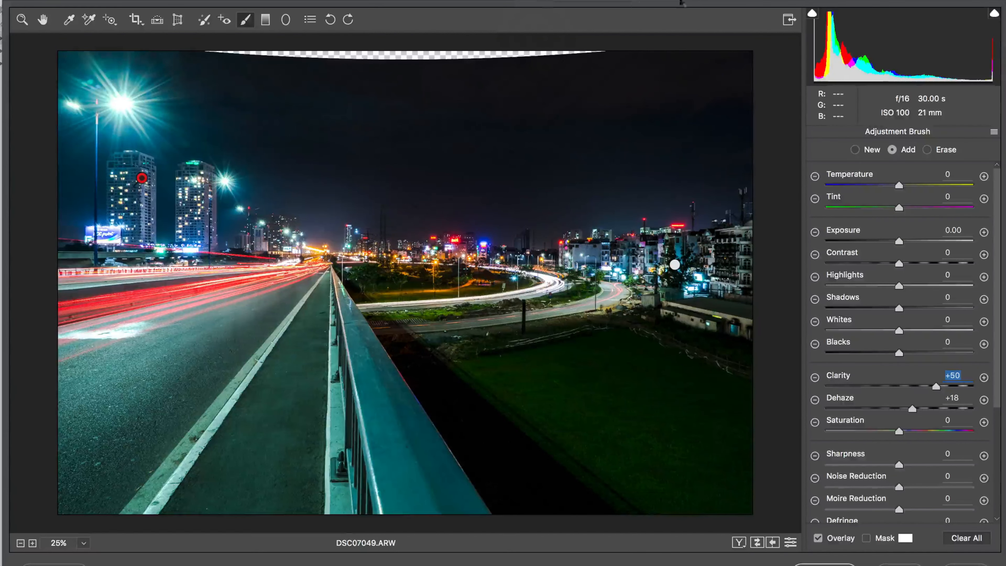
{"action": "mouse_move", "coordinate": [695, 7]}
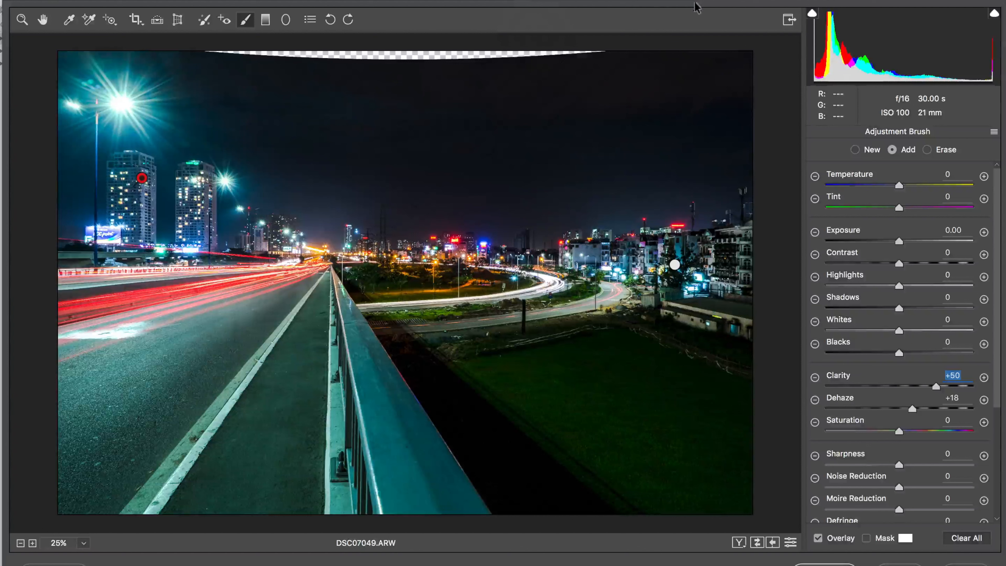
{"action": "mouse_move", "coordinate": [565, 427]}
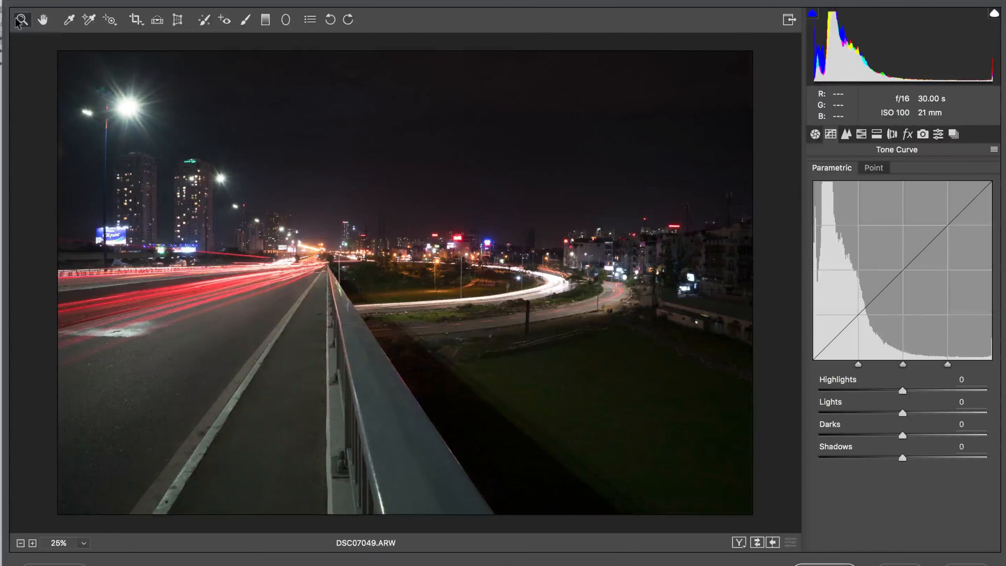
{"action": "mouse_move", "coordinate": [21, 20]}
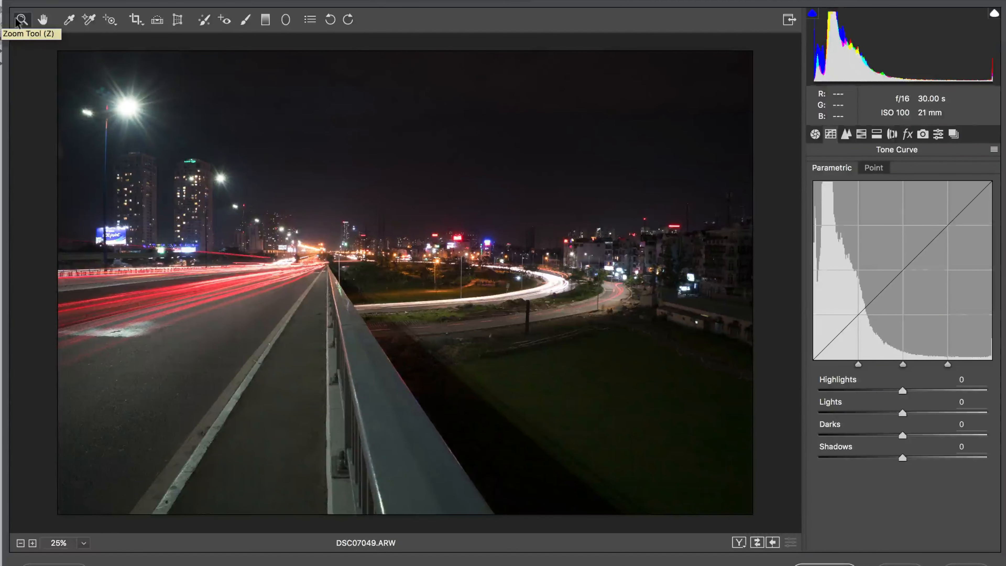
- Return from the before/after preview to the edited photo with the tone curve showing
{"action": "left_click_drag", "start_coordinate": [902, 391], "coordinate": [830, 391]}
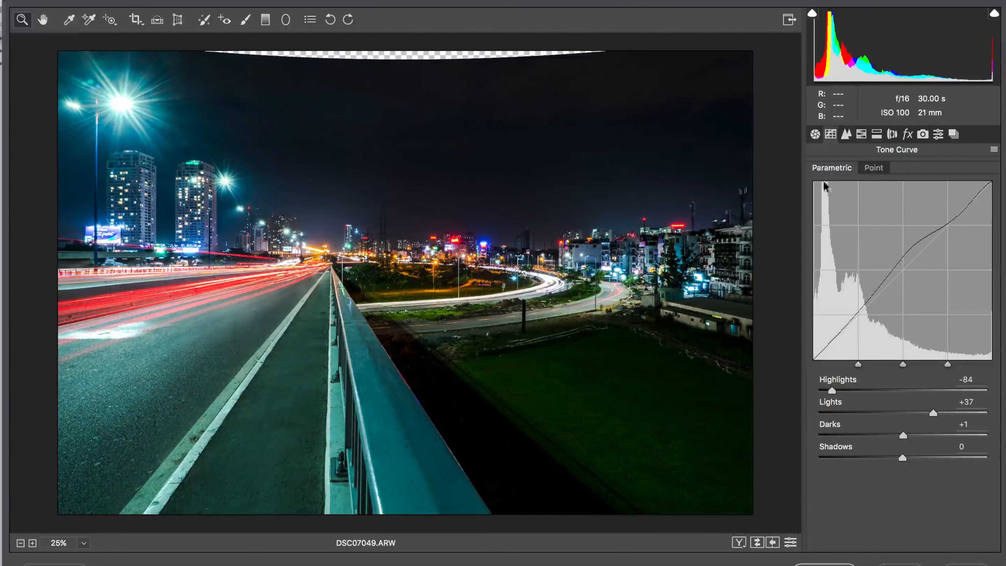
- In the Basic panel, adjust Tint toward magenta, trying +18, +8, +19, +14 and settling at +13
{"action": "left_click", "coordinate": [814, 134]}
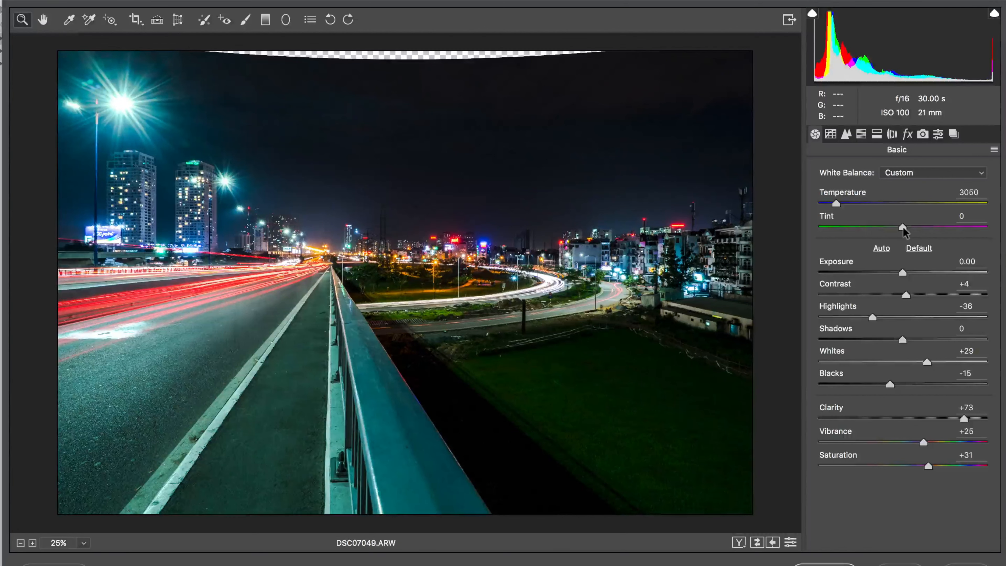
{"action": "left_click_drag", "start_coordinate": [901, 227], "coordinate": [930, 227]}
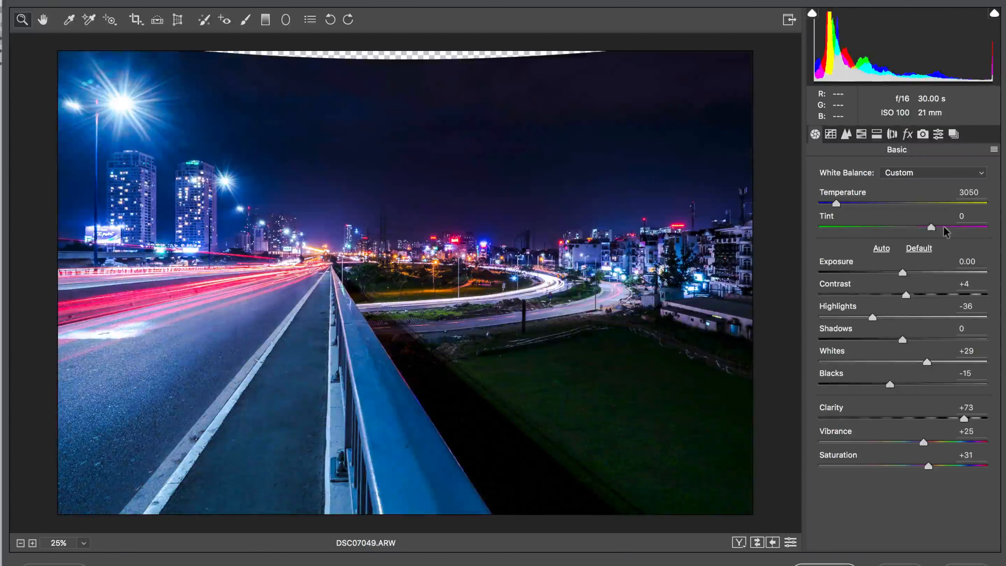
{"action": "left_click_drag", "start_coordinate": [932, 226], "coordinate": [912, 226]}
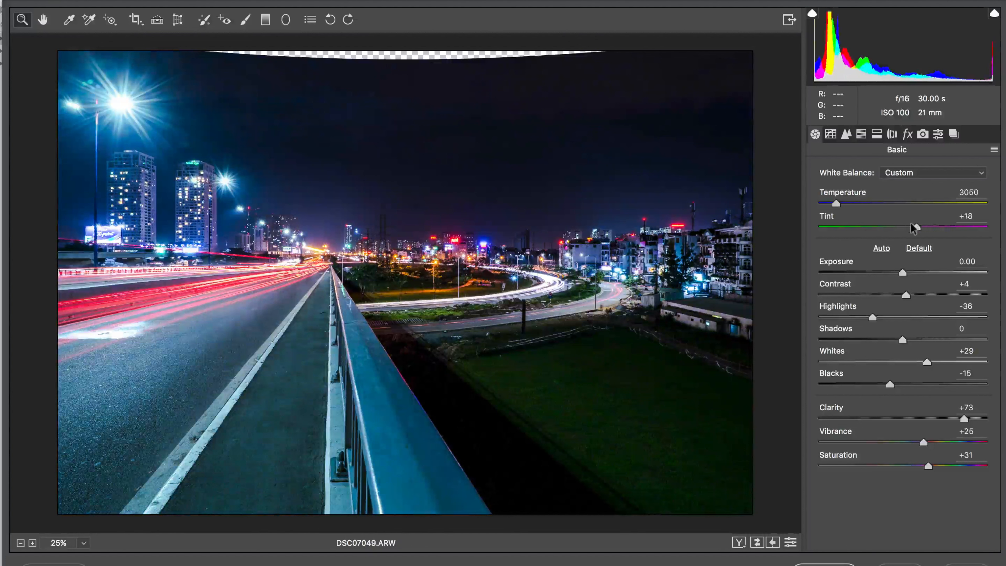
{"action": "left_click_drag", "start_coordinate": [913, 226], "coordinate": [906, 227]}
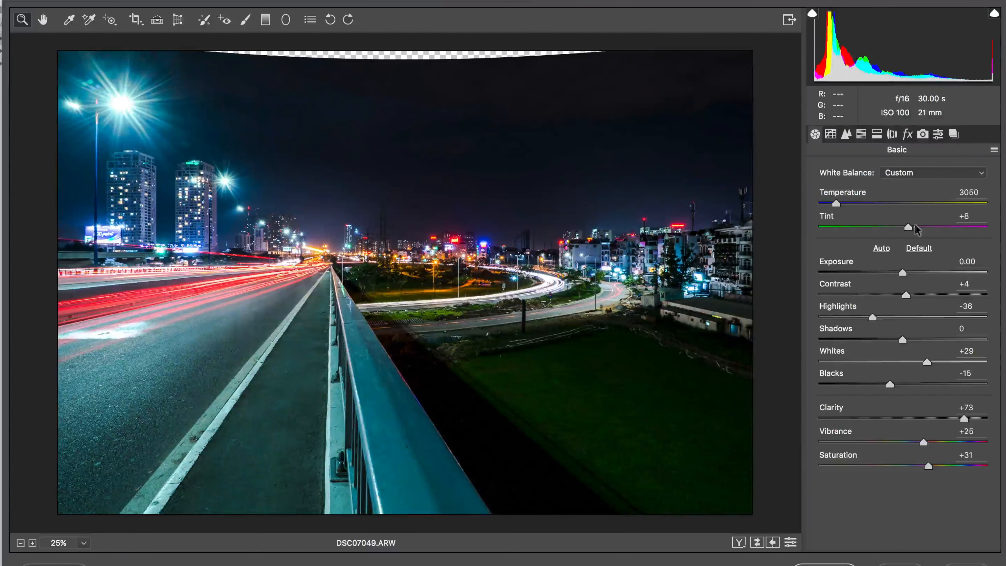
{"action": "left_click_drag", "start_coordinate": [907, 226], "coordinate": [916, 227]}
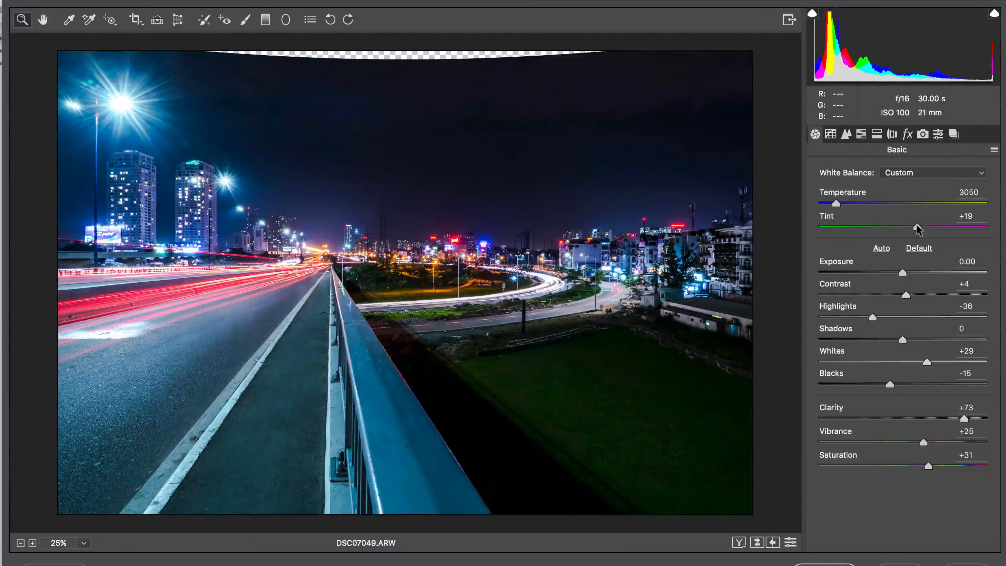
{"action": "left_click_drag", "start_coordinate": [920, 228], "coordinate": [914, 227]}
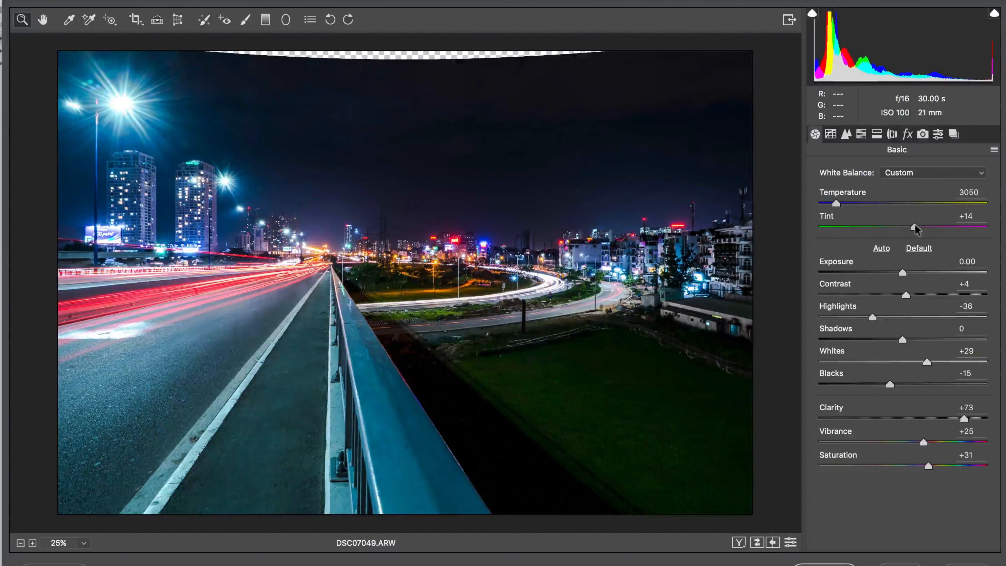
{"action": "left_click_drag", "start_coordinate": [917, 229], "coordinate": [914, 229]}
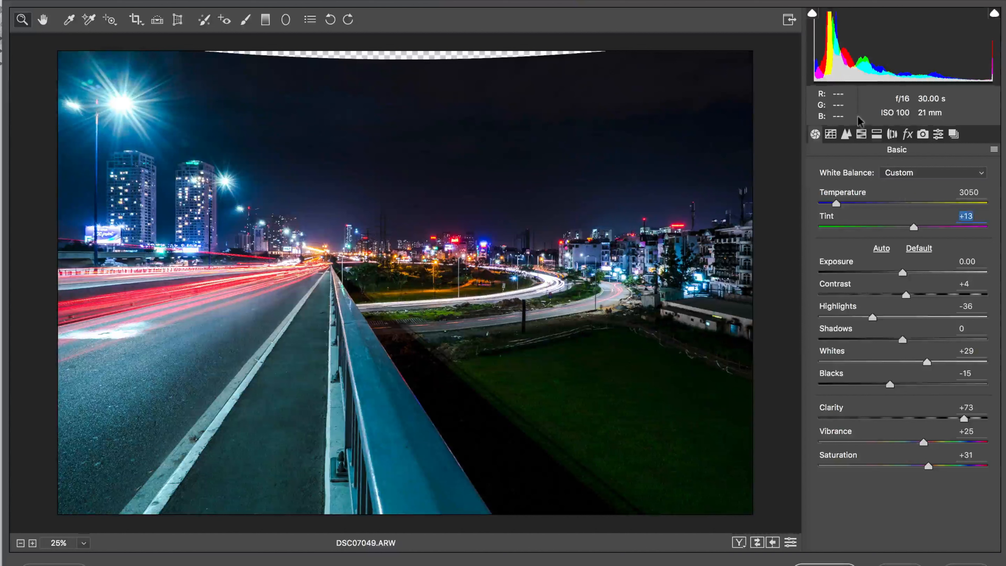
{"action": "left_click", "coordinate": [860, 134]}
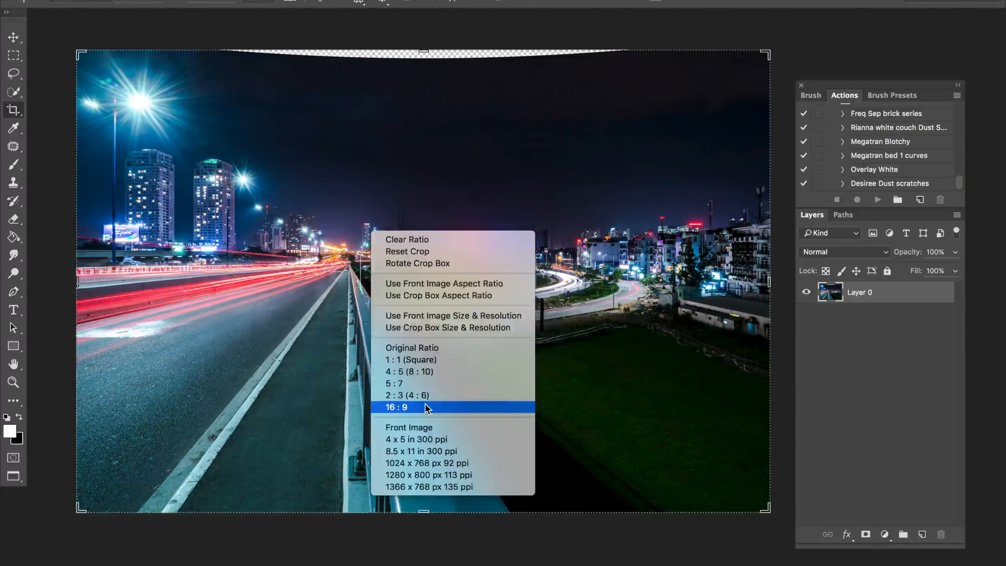
- Crop the photo to a 16:9 frame, trimming the bottom strip
{"action": "left_click", "coordinate": [396, 407]}
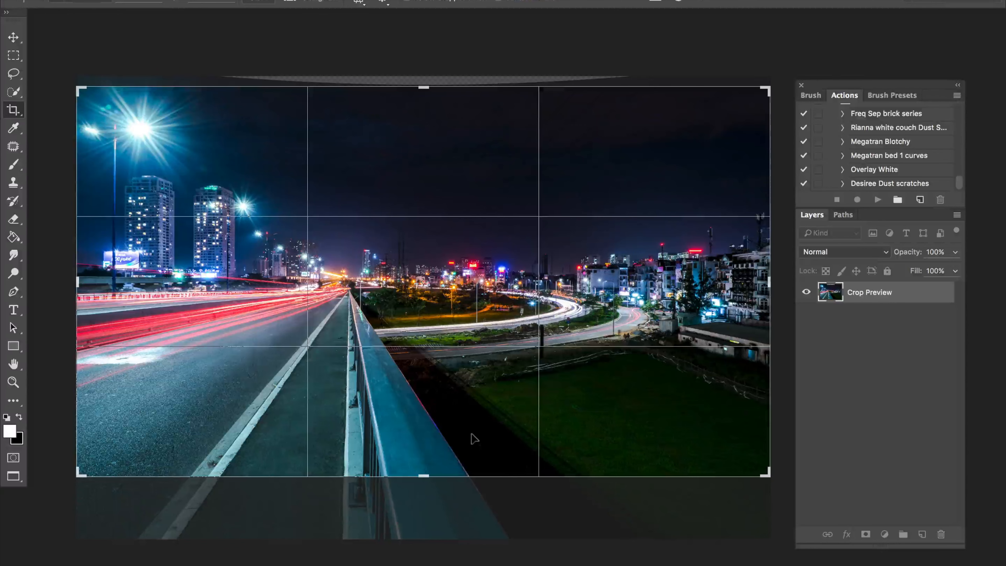
{"action": "key", "text": "Enter"}
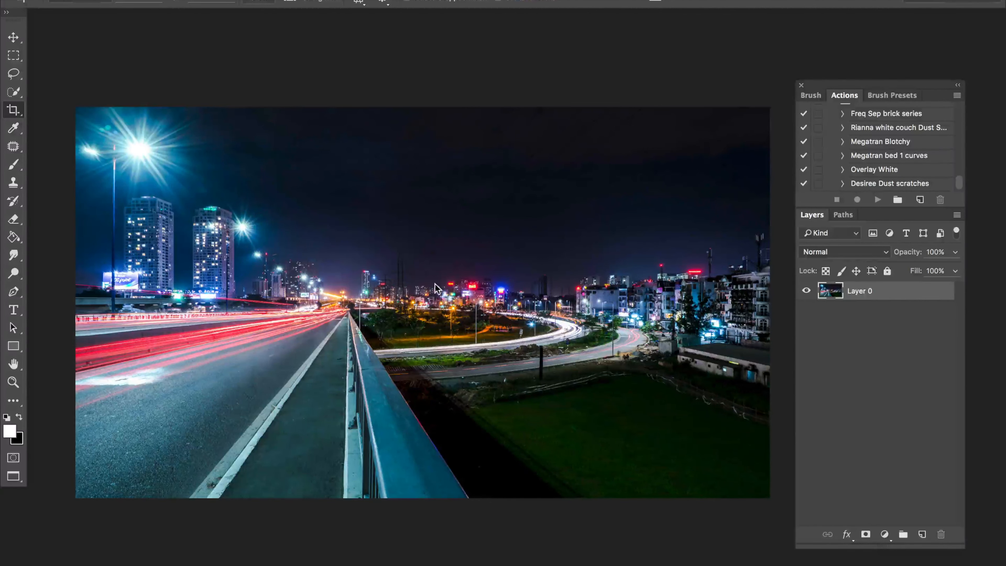
- Re-crop the photo, pulling the left edge inward to tighten the frame
{"action": "left_click", "coordinate": [12, 110]}
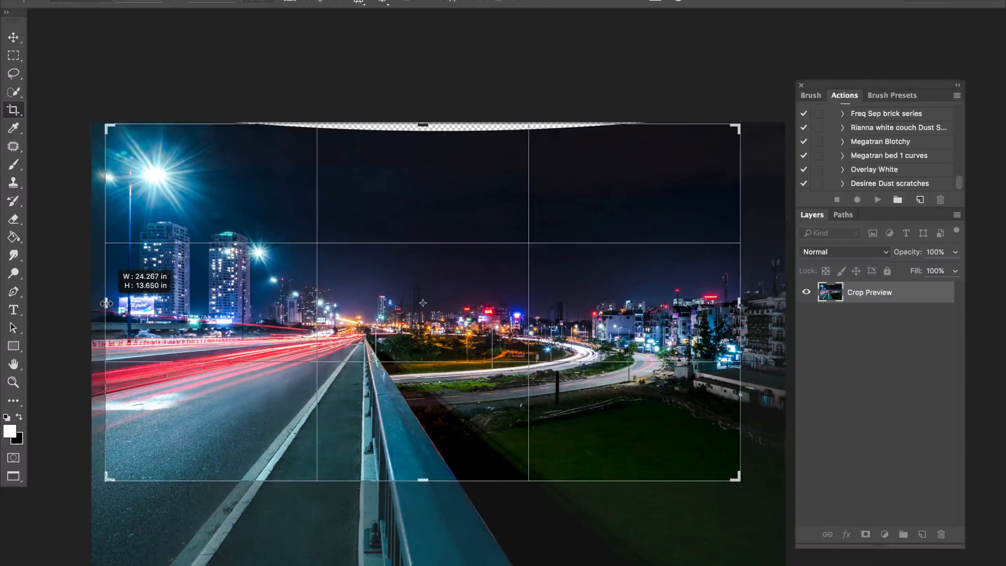
{"action": "left_click_drag", "start_coordinate": [107, 303], "coordinate": [100, 303]}
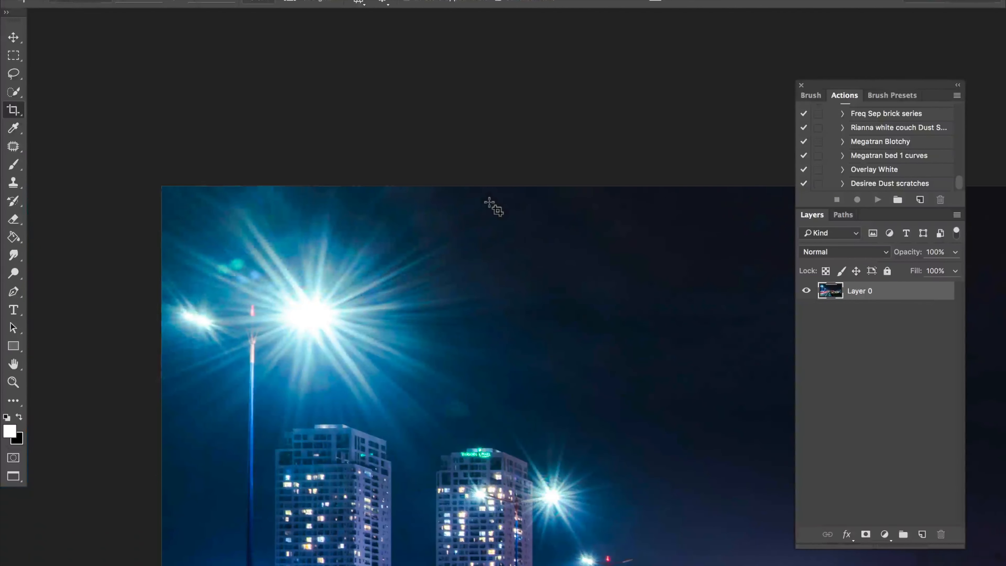
{"action": "mouse_move", "coordinate": [340, 254]}
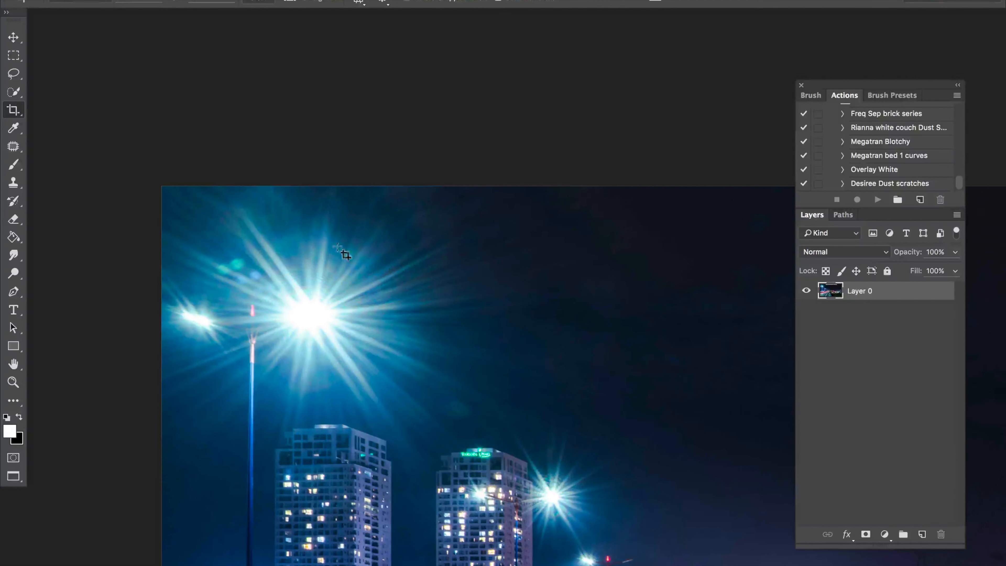
{"action": "mouse_move", "coordinate": [257, 231]}
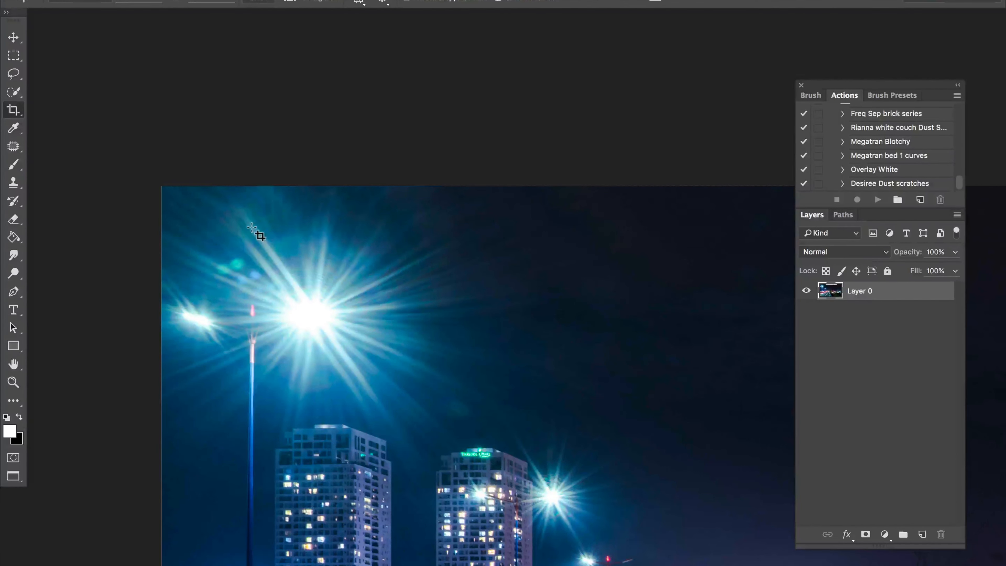
{"action": "mouse_move", "coordinate": [205, 197]}
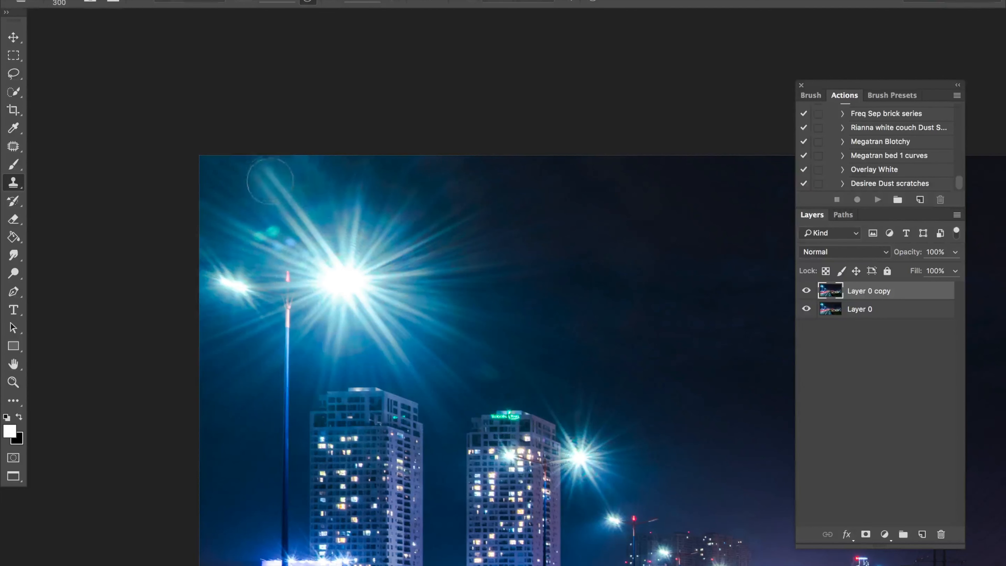
- Compare the retouched copy against the original, then clone sky over a spot near the streetlight
{"action": "left_click", "coordinate": [806, 290]}
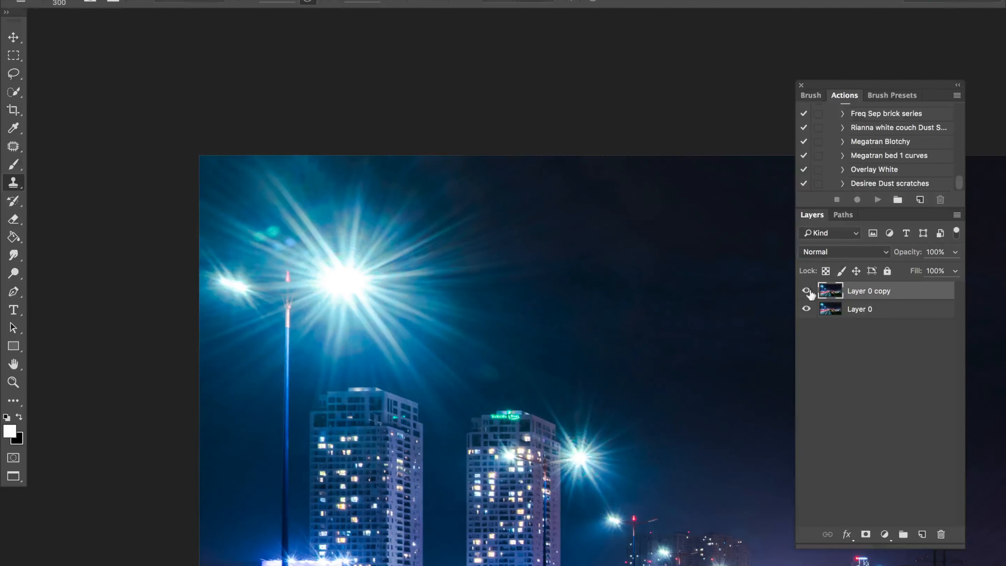
{"action": "left_click", "coordinate": [806, 290]}
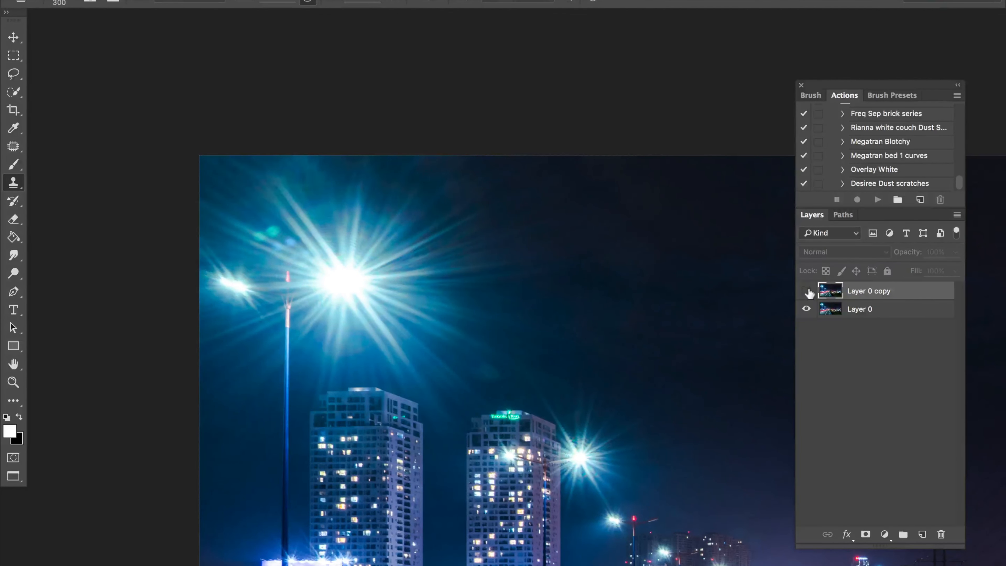
{"action": "left_click", "coordinate": [805, 291]}
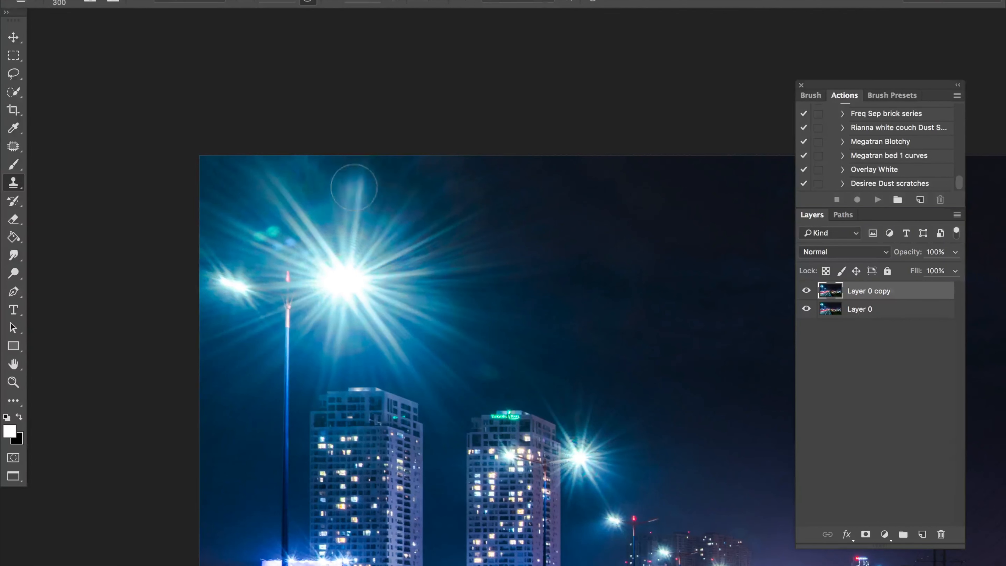
{"action": "mouse_move", "coordinate": [433, 84]}
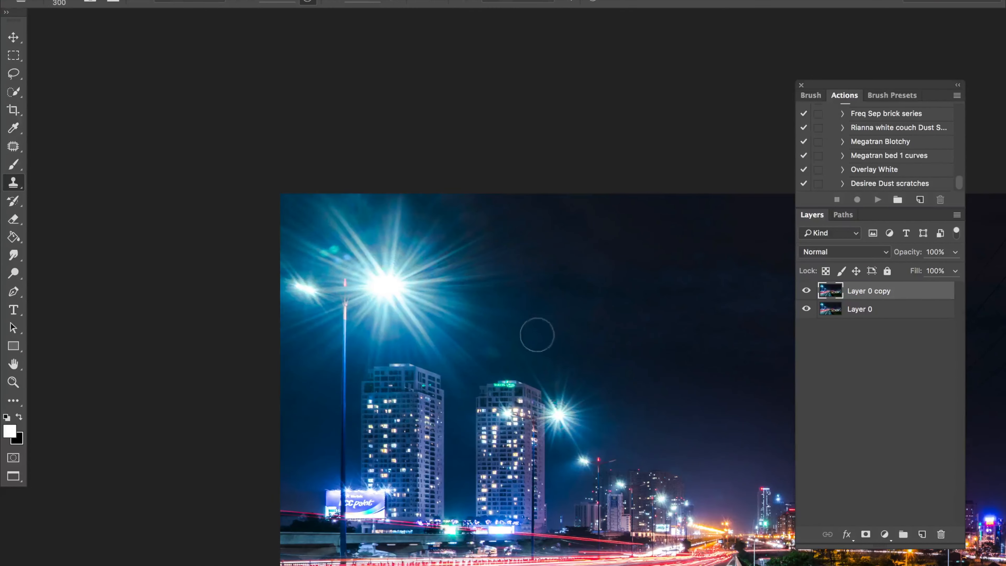
{"action": "left_click", "coordinate": [806, 290]}
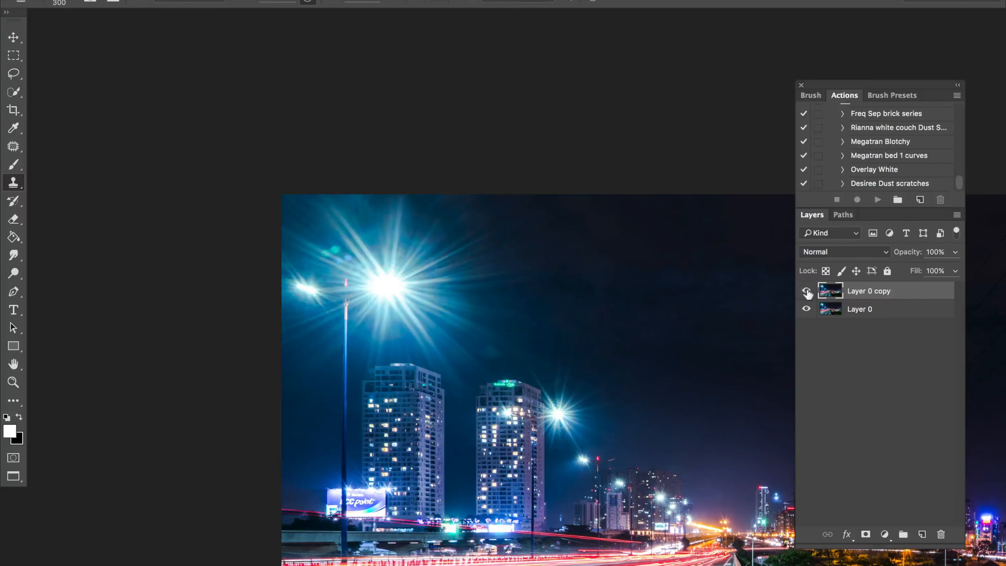
{"action": "left_click", "coordinate": [806, 290]}
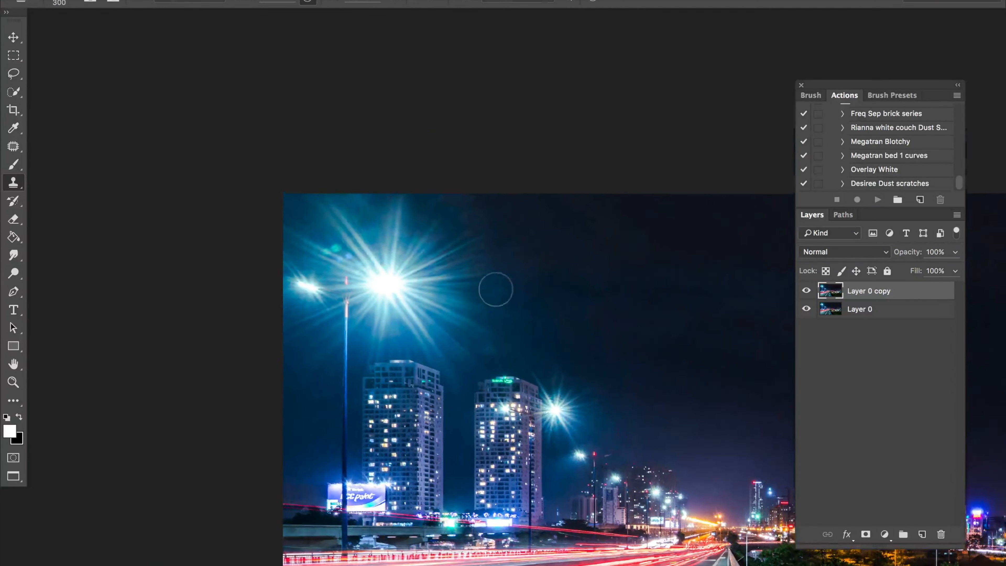
{"action": "left_click_drag", "start_coordinate": [494, 289], "coordinate": [351, 351]}
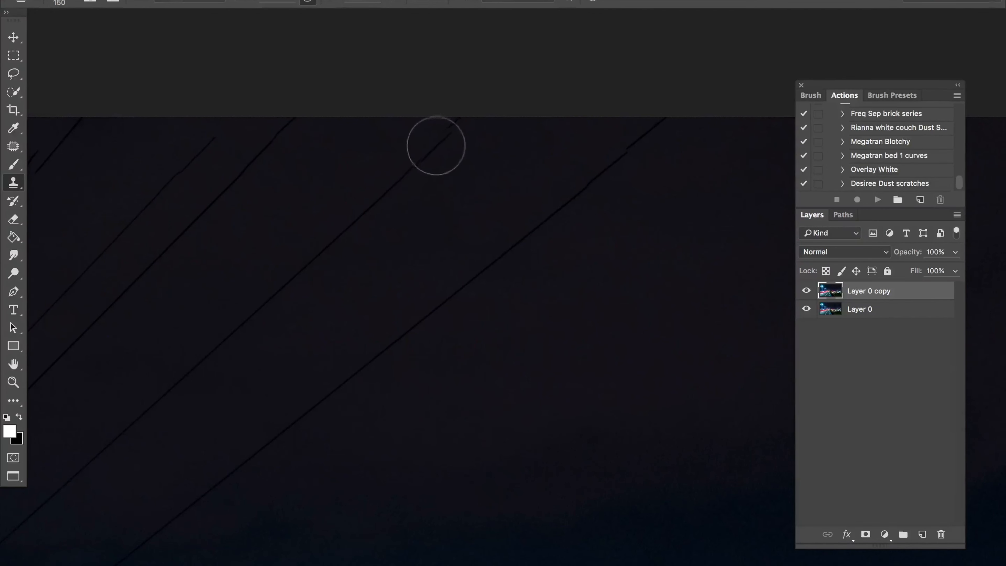
{"action": "mouse_move", "coordinate": [448, 165]}
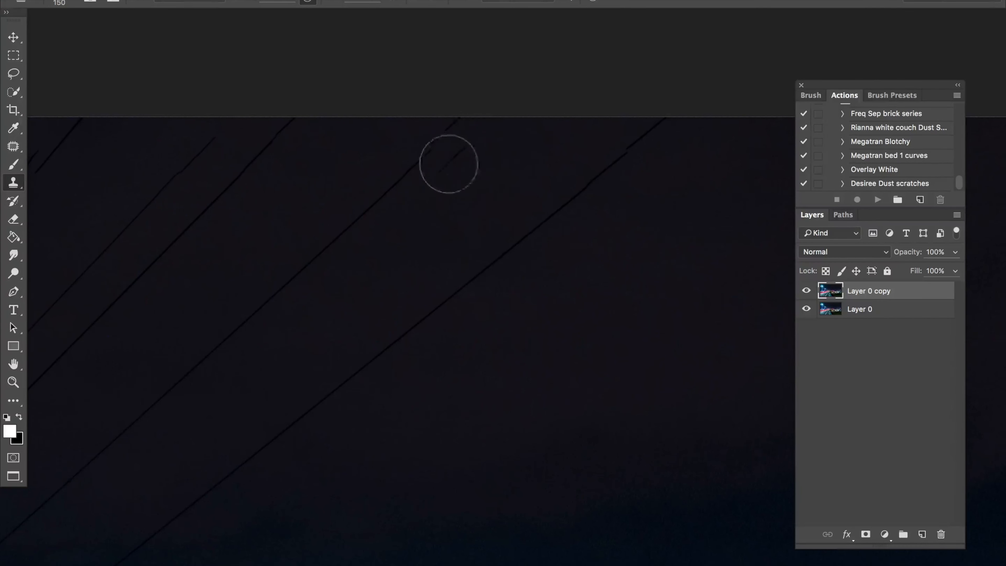
{"action": "mouse_move", "coordinate": [441, 135]}
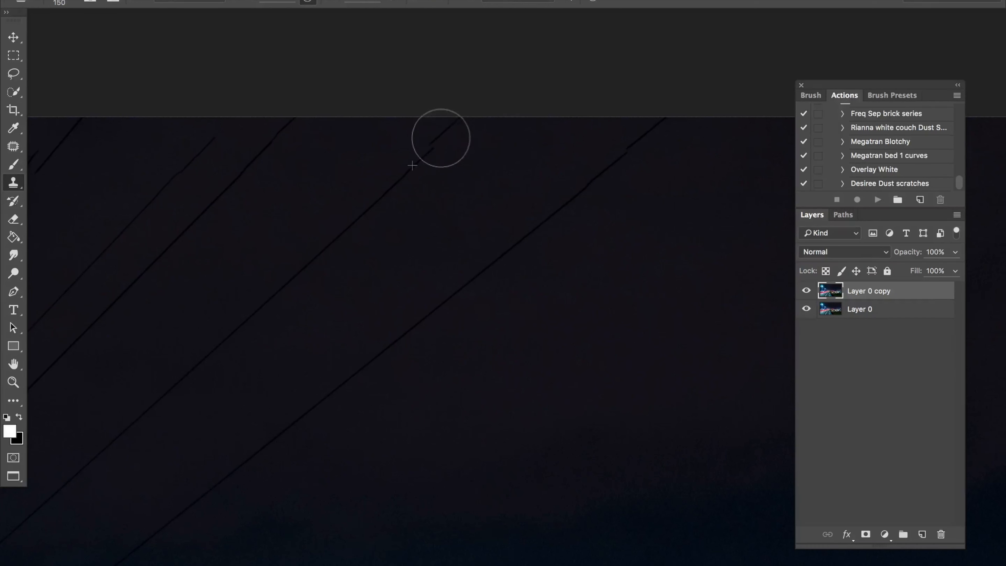
{"action": "mouse_move", "coordinate": [442, 133]}
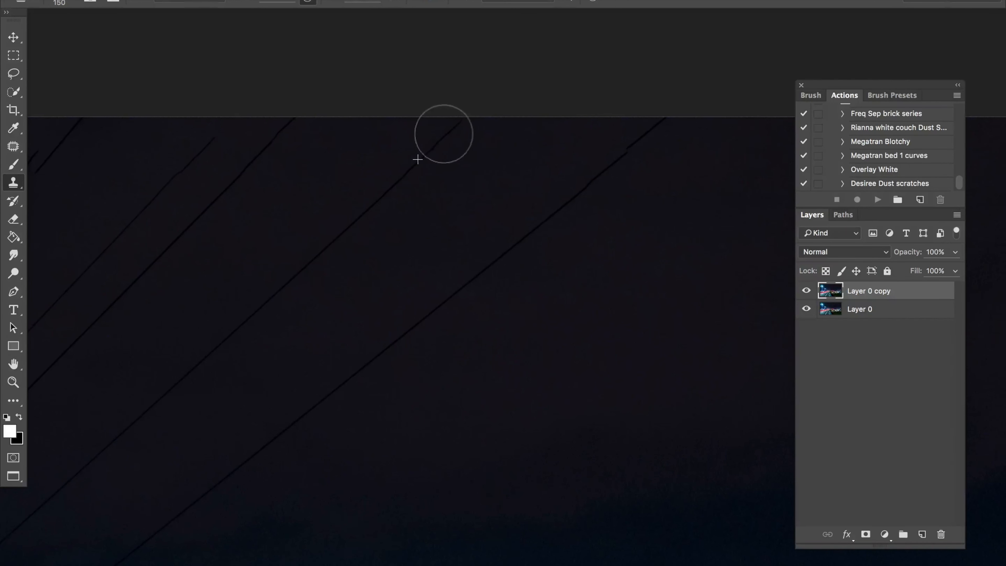
{"action": "mouse_move", "coordinate": [359, 255]}
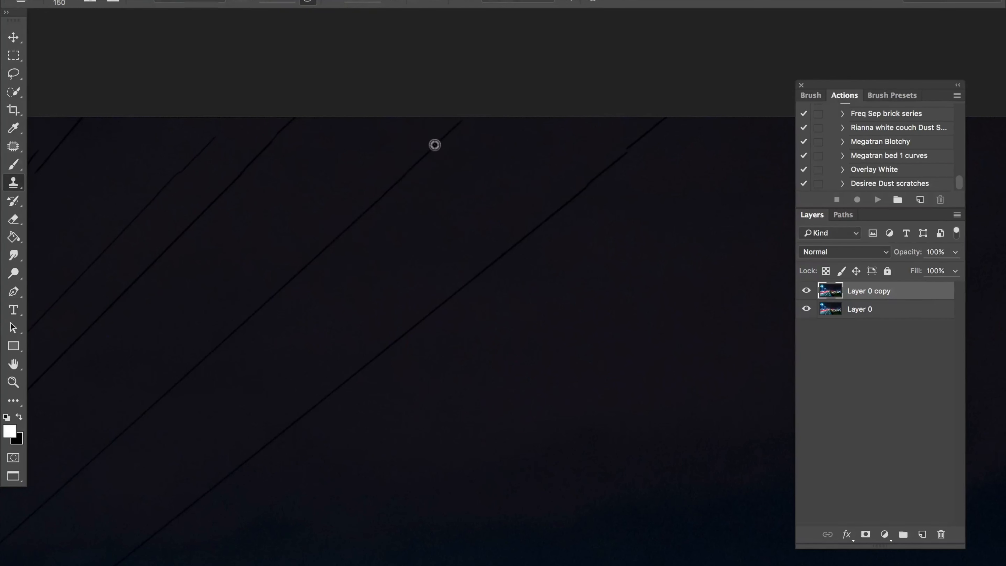
{"action": "mouse_move", "coordinate": [455, 126]}
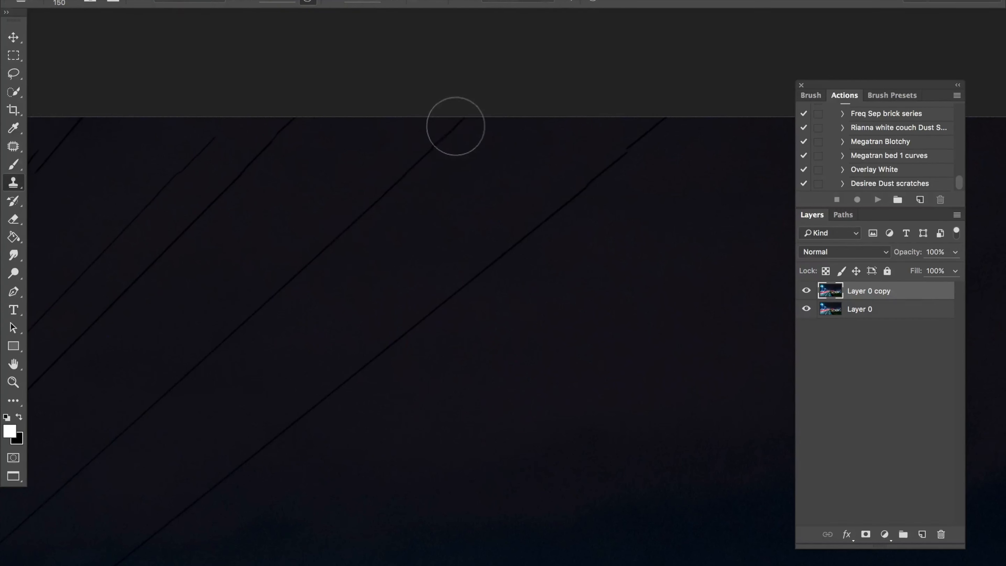
{"action": "mouse_move", "coordinate": [267, 474]}
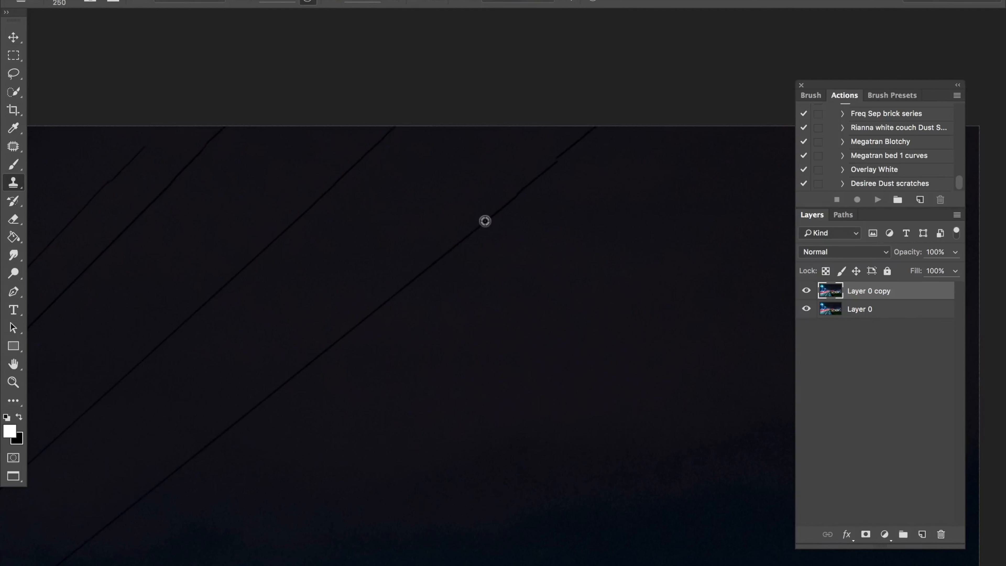
{"action": "mouse_move", "coordinate": [476, 232]}
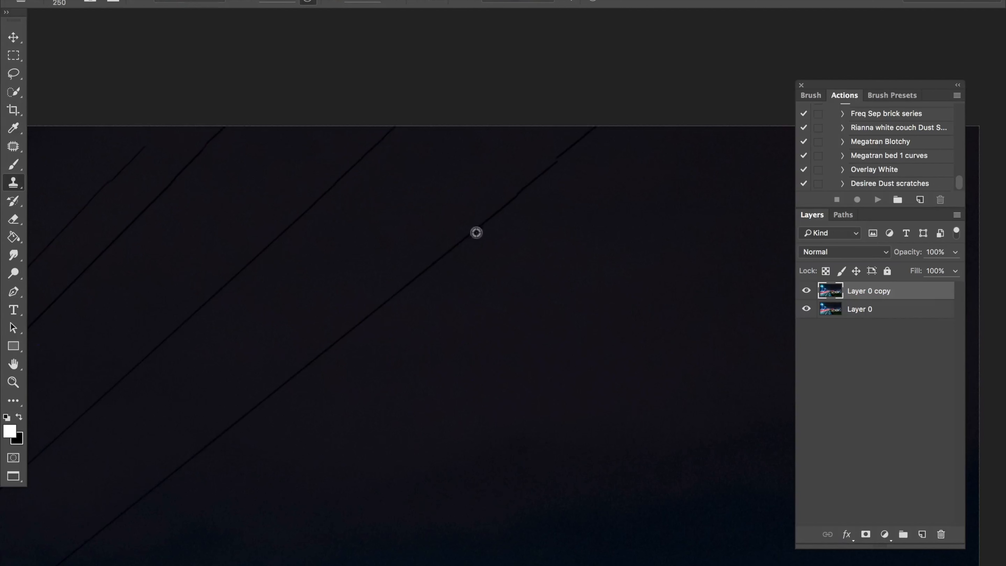
{"action": "mouse_move", "coordinate": [577, 137]}
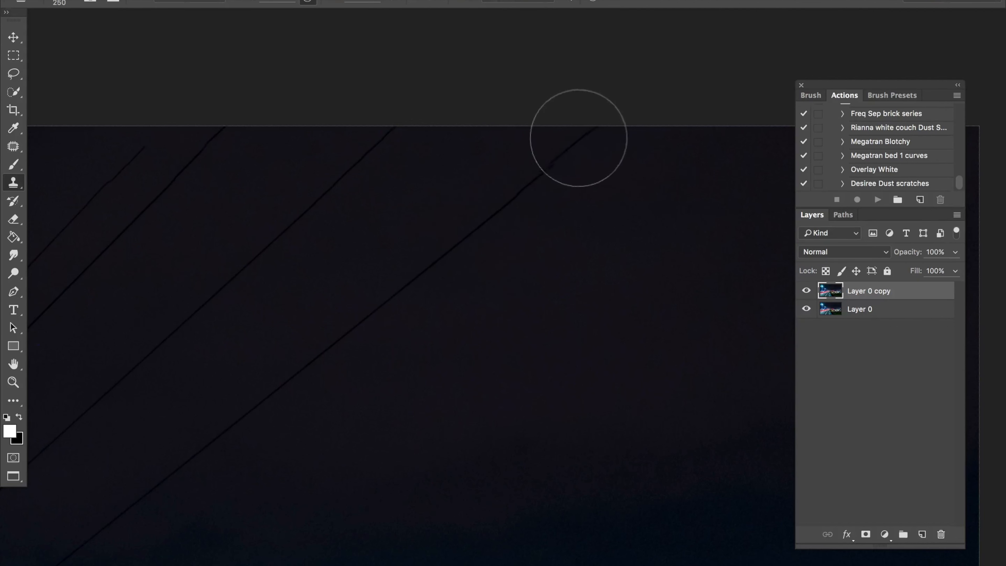
{"action": "mouse_move", "coordinate": [577, 141]}
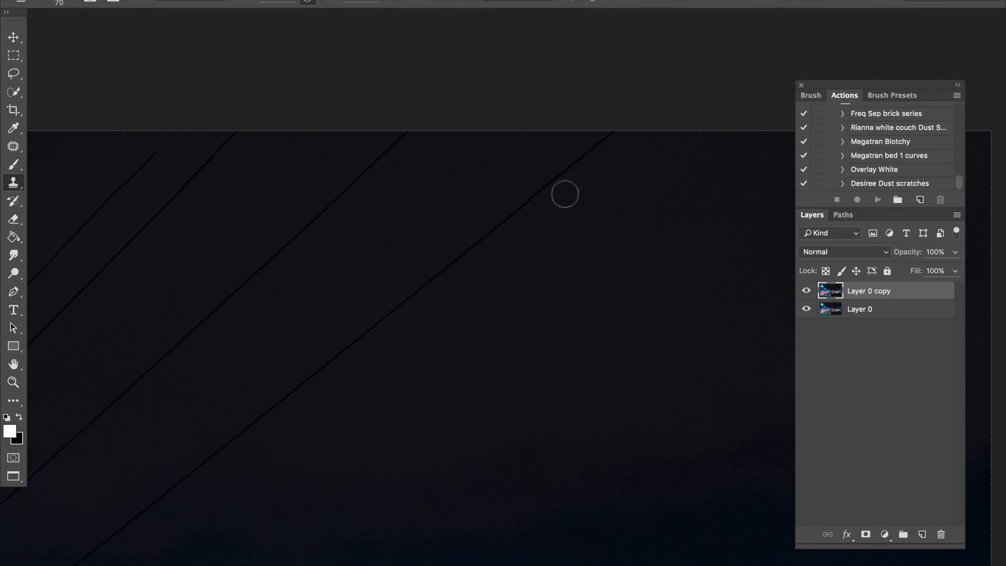
{"action": "mouse_move", "coordinate": [509, 203]}
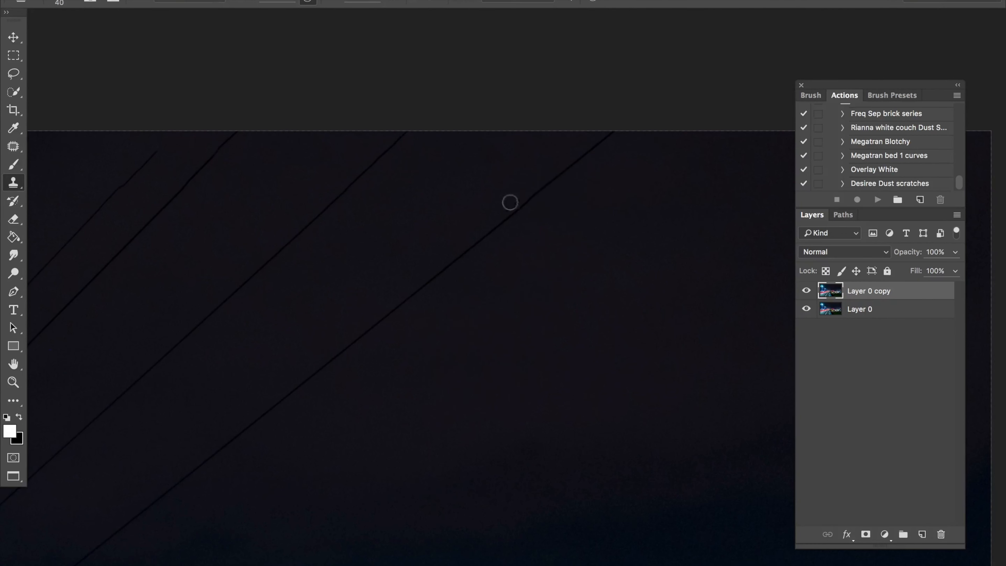
{"action": "mouse_move", "coordinate": [571, 197]}
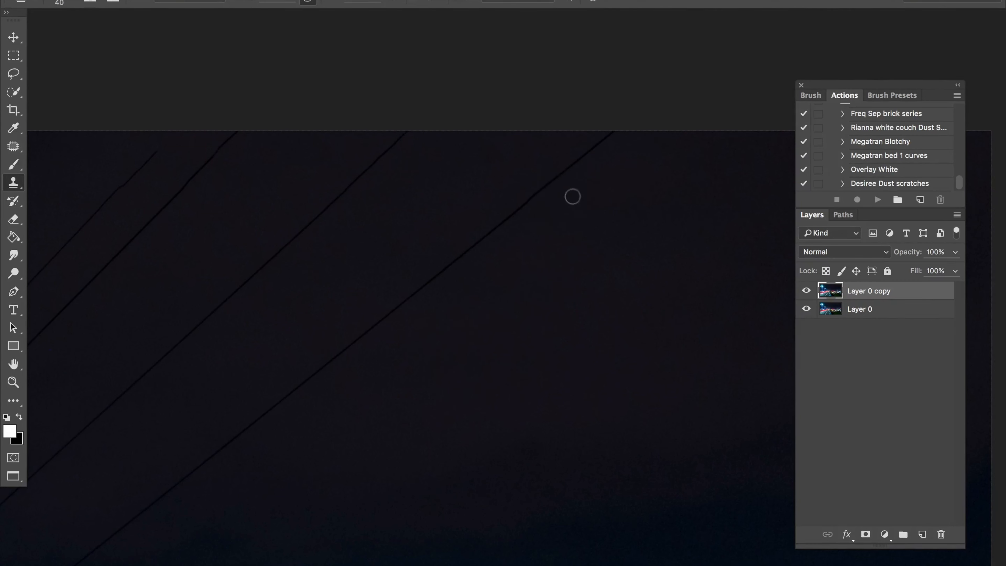
{"action": "mouse_move", "coordinate": [412, 266]}
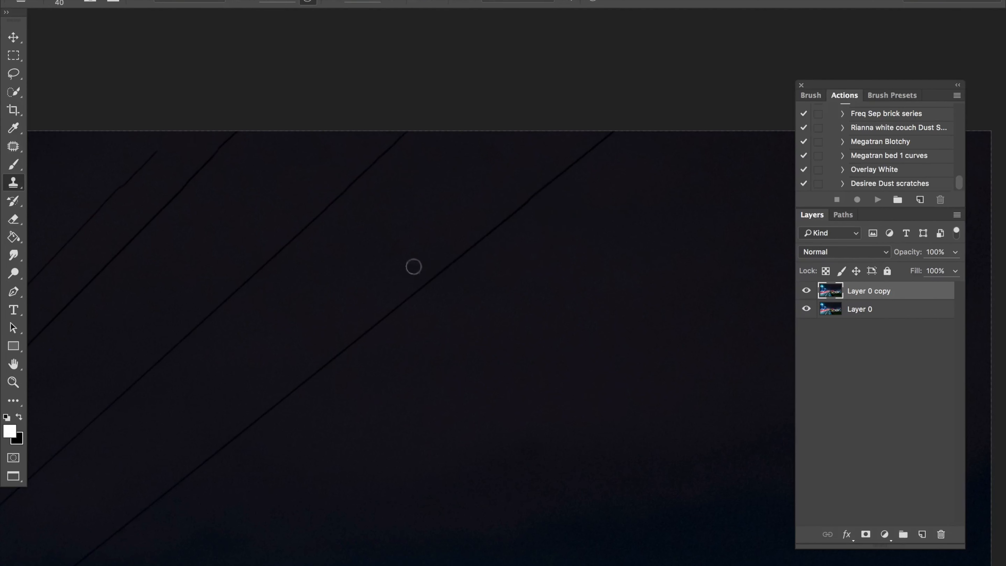
{"action": "mouse_move", "coordinate": [449, 261]}
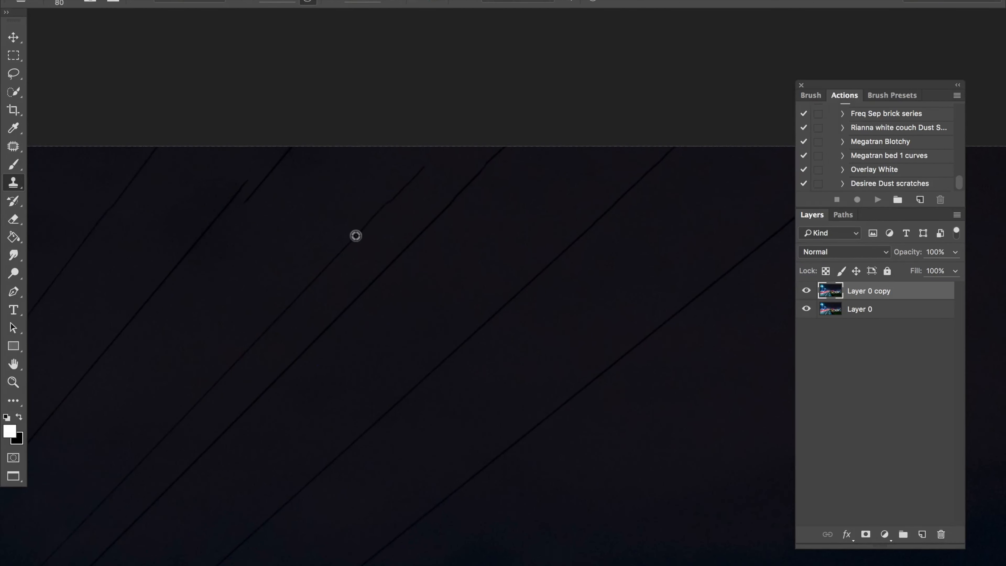
{"action": "mouse_move", "coordinate": [333, 258]}
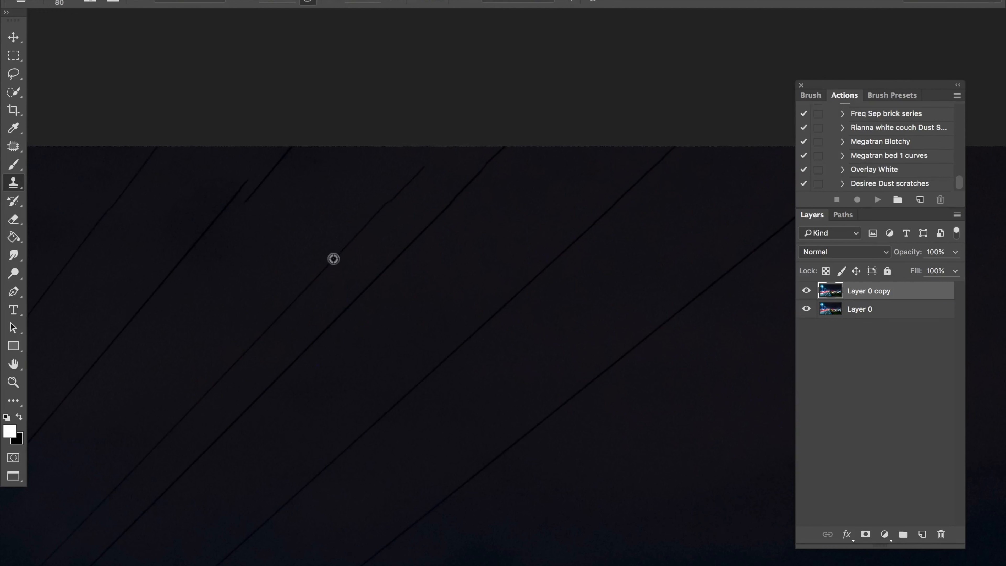
{"action": "mouse_move", "coordinate": [386, 197]}
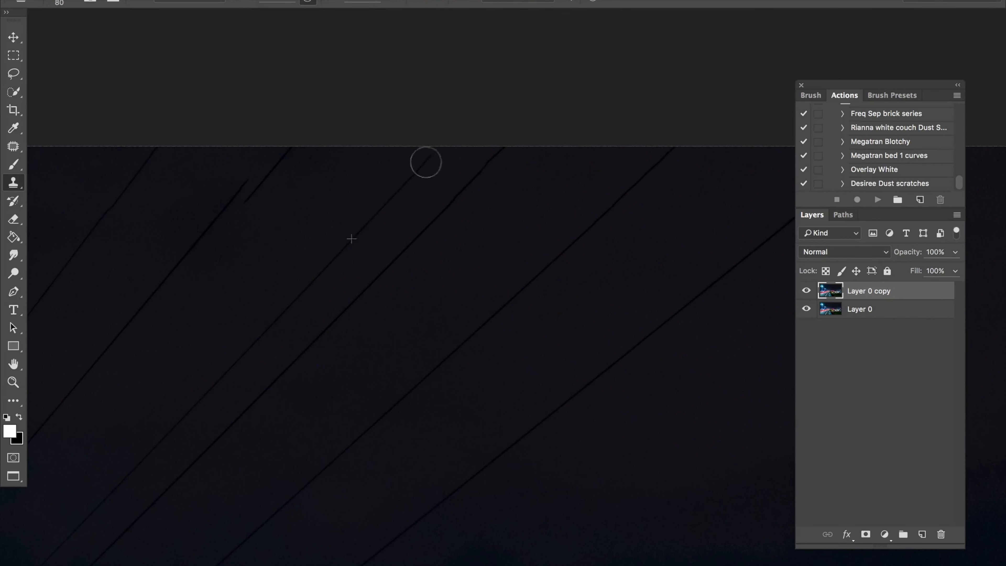
{"action": "mouse_move", "coordinate": [233, 355]}
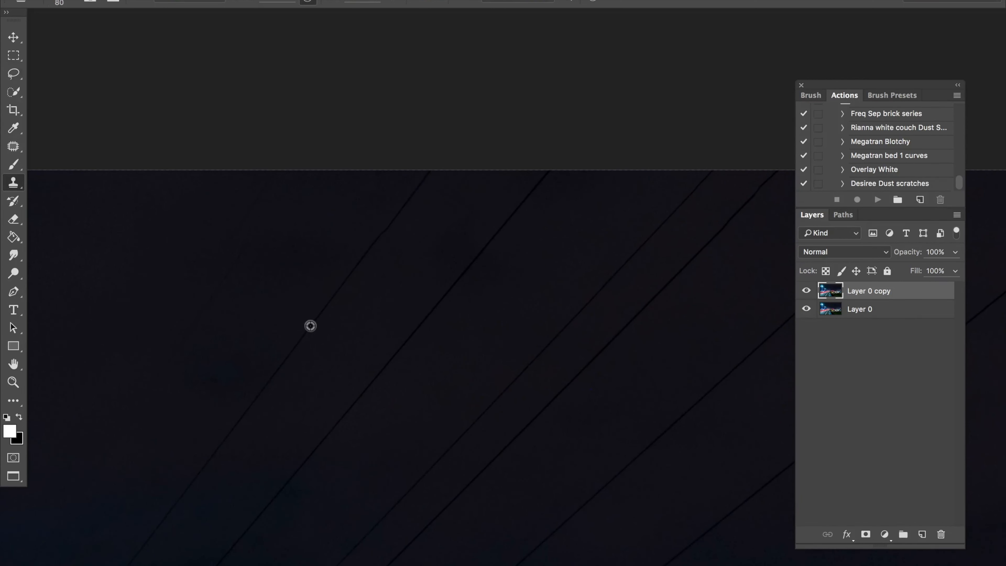
{"action": "mouse_move", "coordinate": [378, 232]}
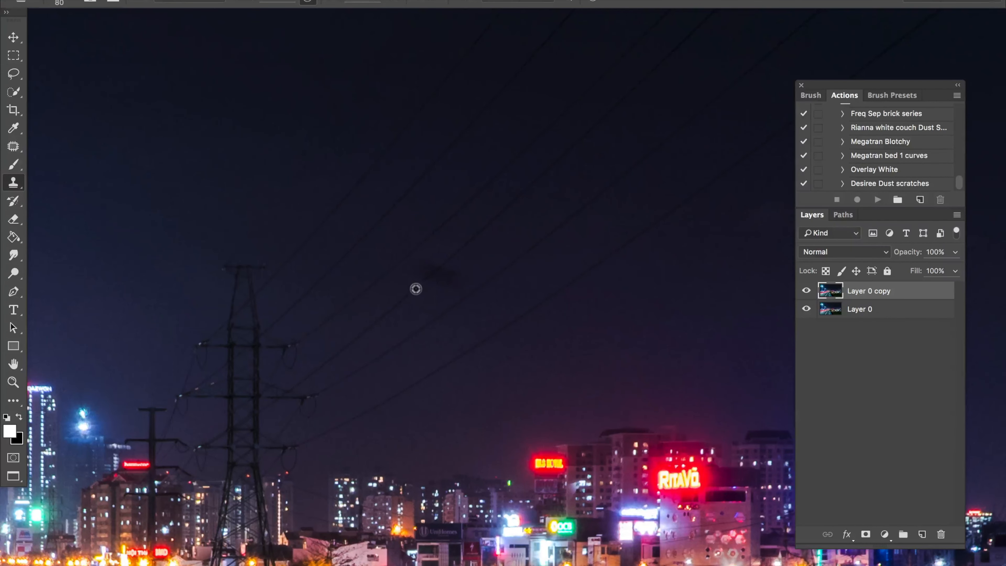
{"action": "mouse_move", "coordinate": [415, 288]}
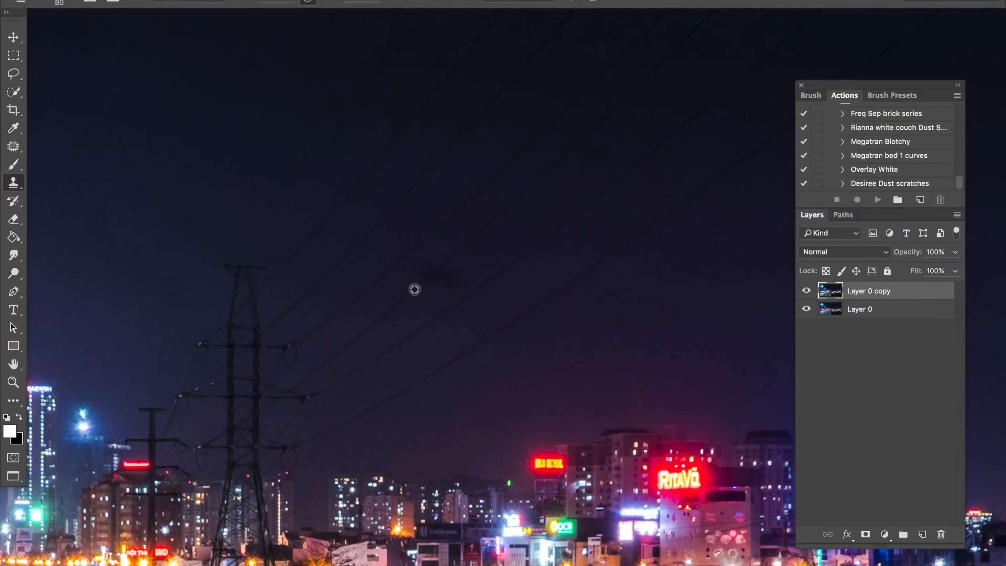
{"action": "mouse_move", "coordinate": [411, 290]}
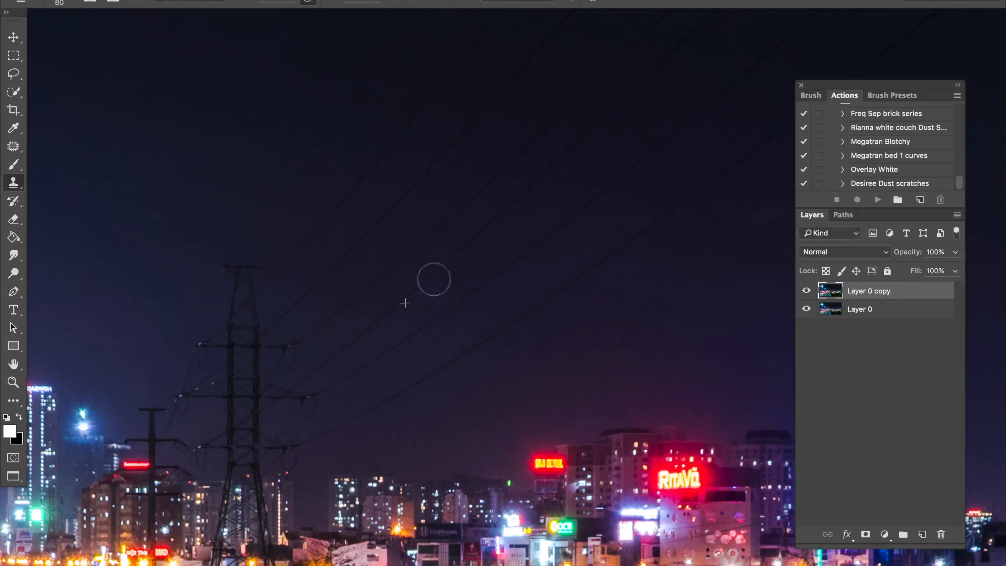
{"action": "mouse_move", "coordinate": [375, 356]}
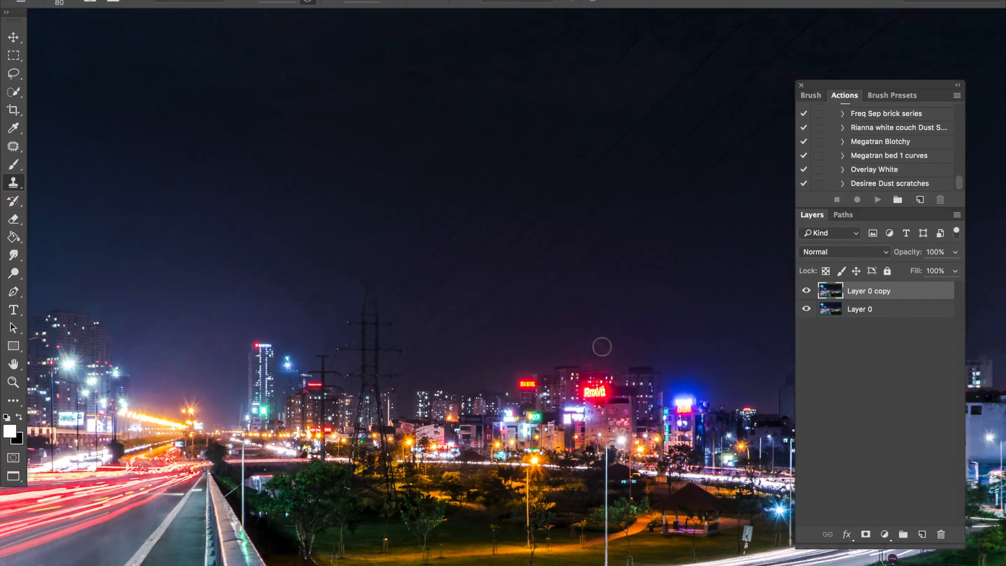
- Clone away the dark blotch in the sky above the pylons on the copy layer
{"action": "left_click_drag", "start_coordinate": [601, 346], "coordinate": [554, 237]}
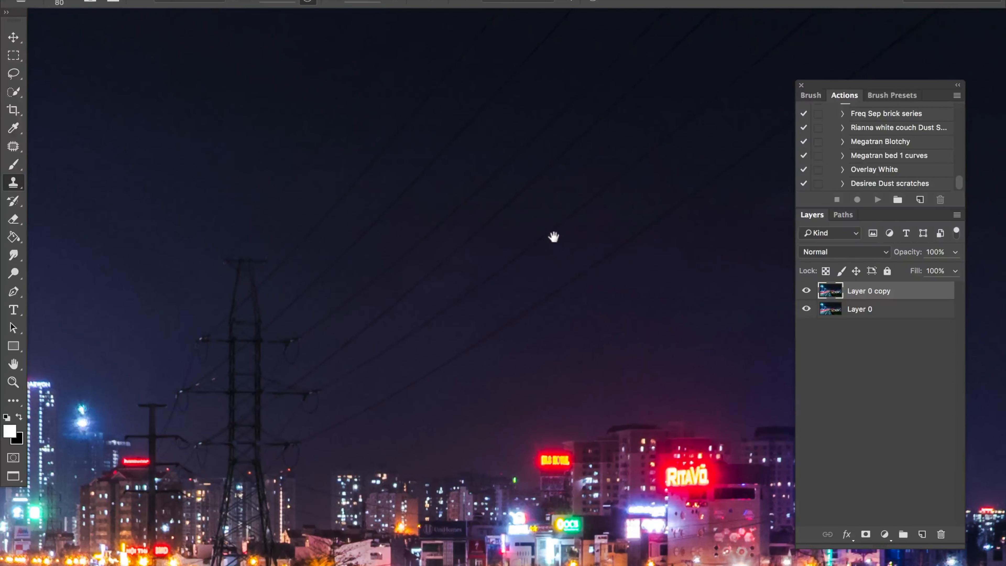
{"action": "left_click", "coordinate": [806, 289]}
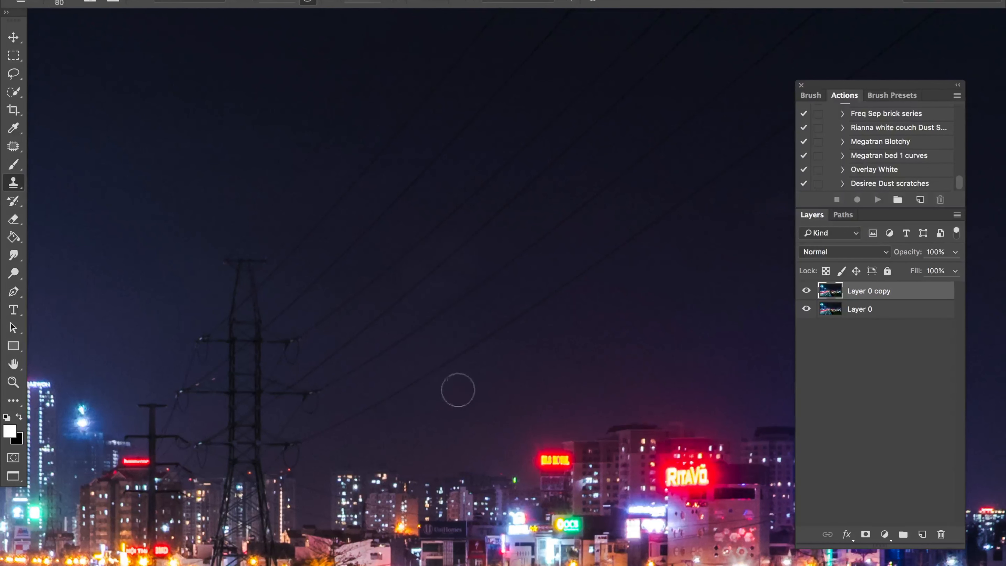
- Add a new empty layer above the copy and set its blending mode to Darken
{"action": "left_click", "coordinate": [922, 534]}
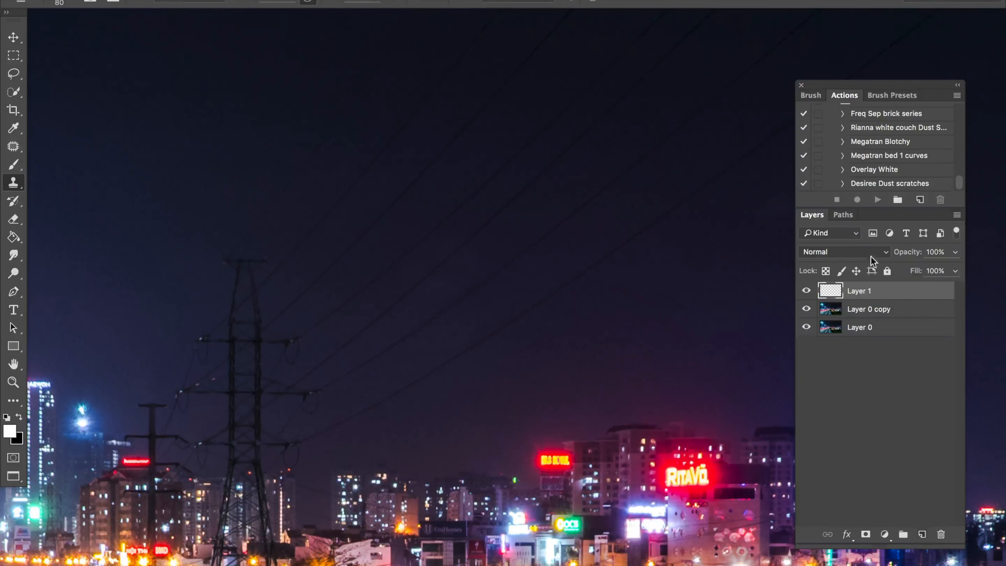
{"action": "left_click", "coordinate": [843, 252]}
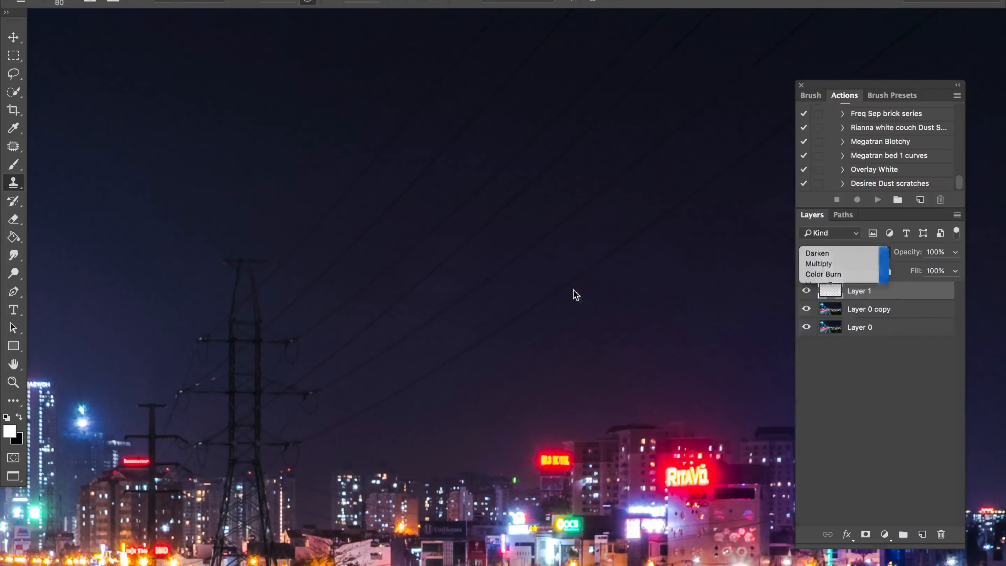
{"action": "left_click", "coordinate": [816, 251]}
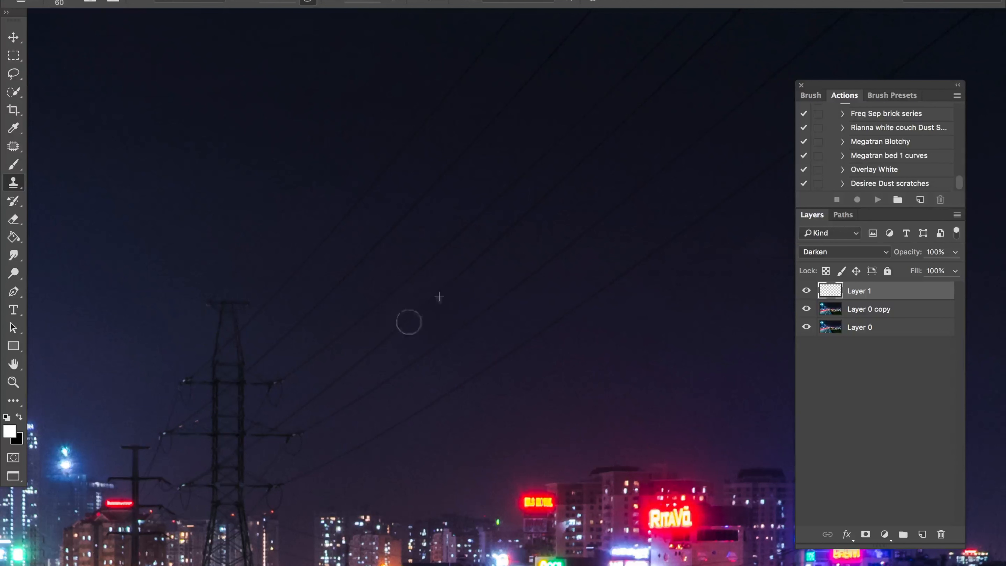
{"action": "mouse_move", "coordinate": [614, 257]}
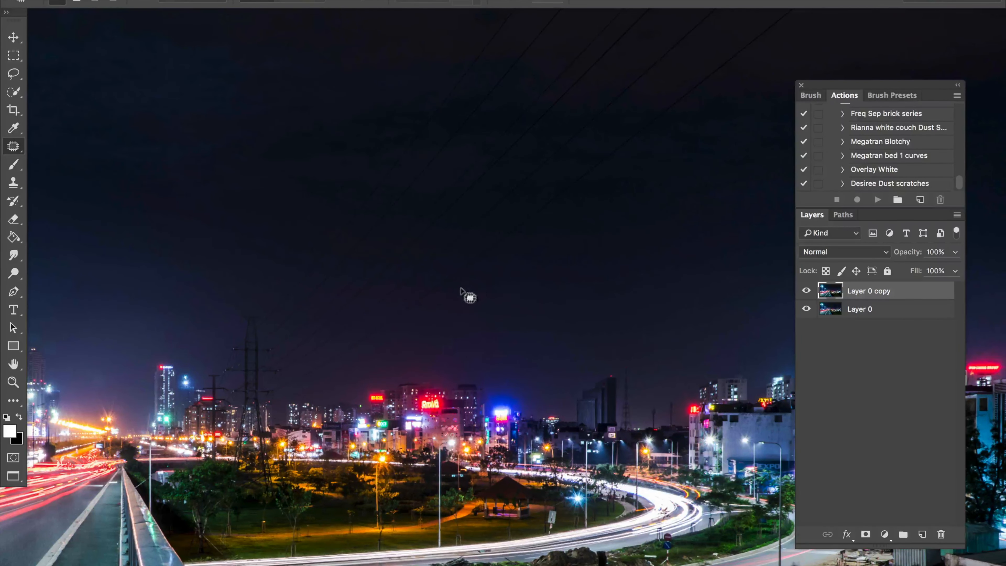
{"action": "mouse_move", "coordinate": [476, 295]}
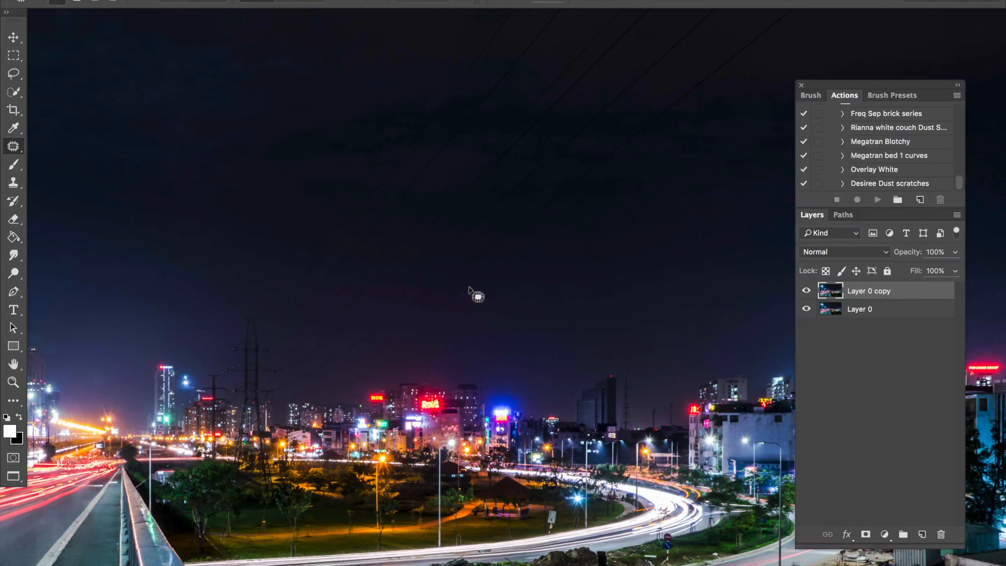
- Zoom out to show the whole night cityscape photo
{"action": "left_click_drag", "start_coordinate": [475, 294], "coordinate": [499, 306]}
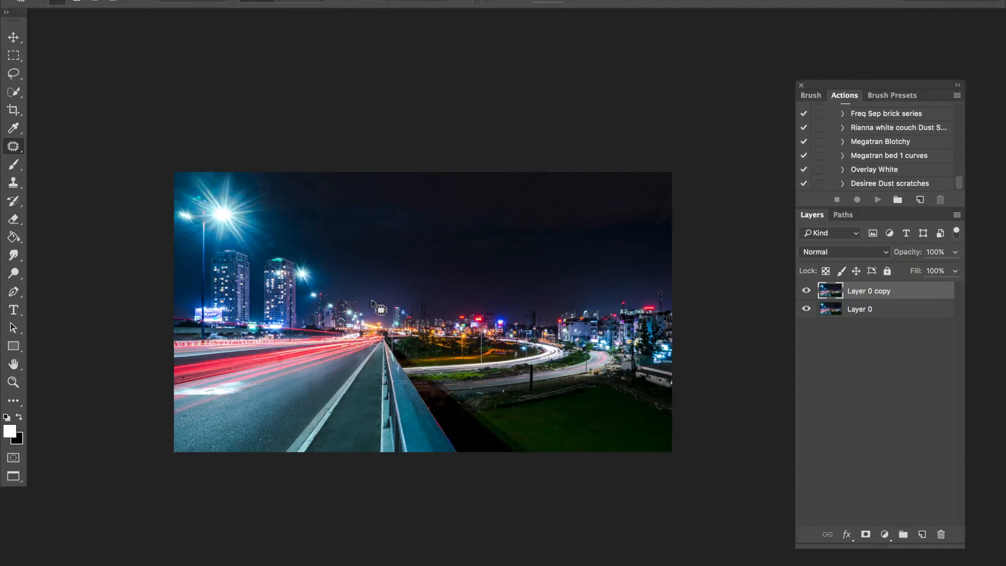
- Add a Curves adjustment layer and lift the curve to brighten the cityscape
{"action": "left_click", "coordinate": [883, 534]}
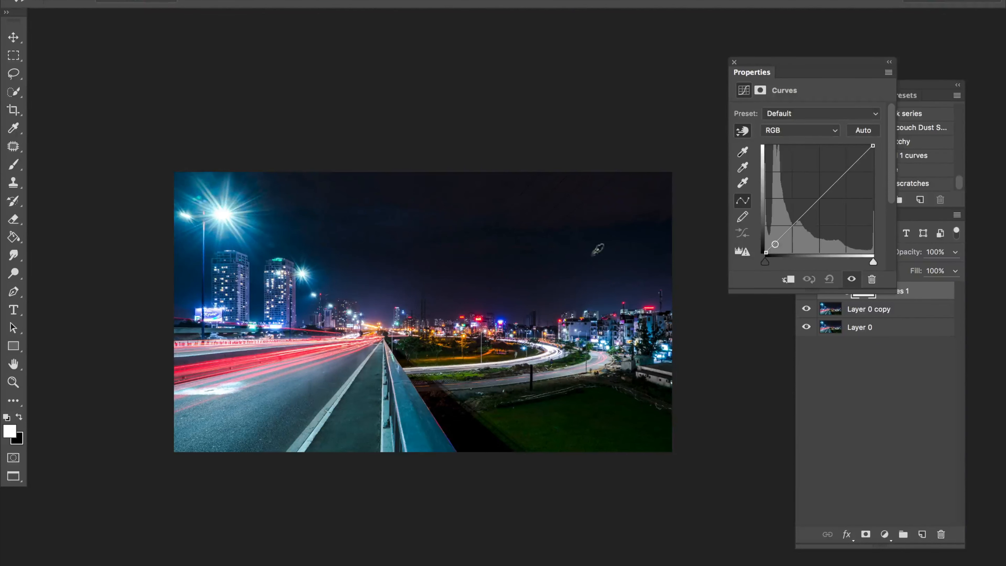
{"action": "left_click_drag", "start_coordinate": [774, 244], "coordinate": [789, 229]}
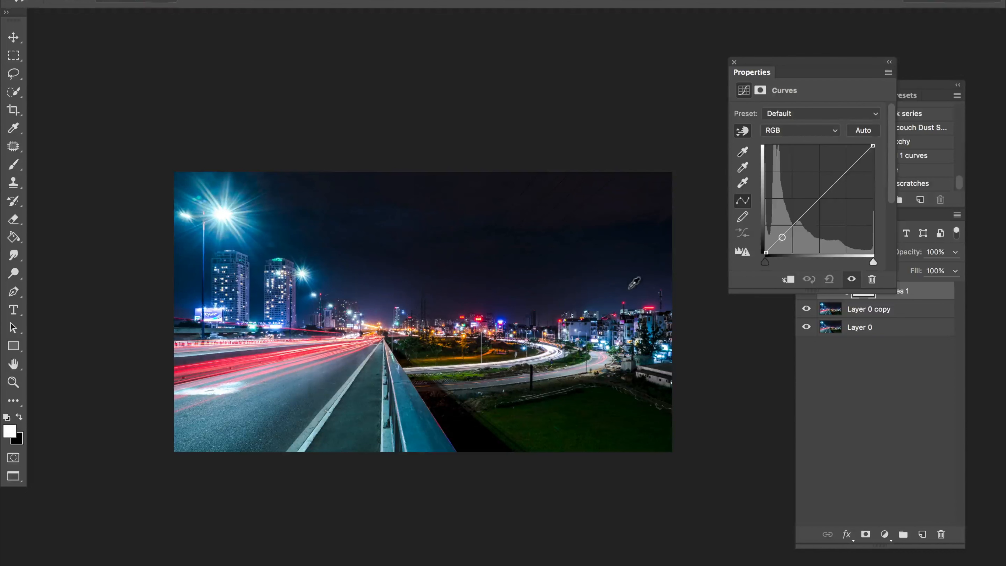
{"action": "left_click_drag", "start_coordinate": [782, 237], "coordinate": [783, 222]}
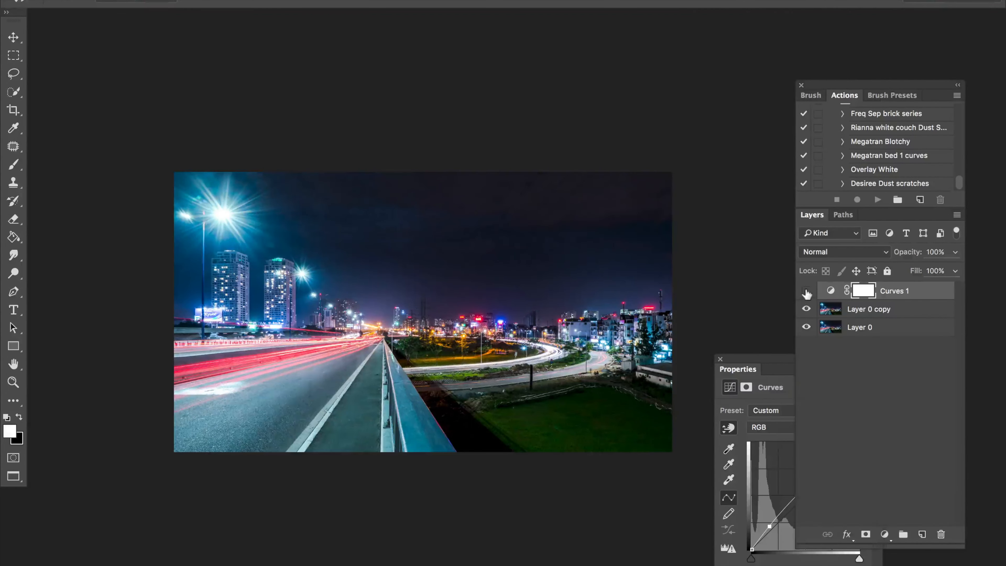
- Toggle the Curves 1 layer's visibility several times to compare the brightening
{"action": "left_click", "coordinate": [806, 289]}
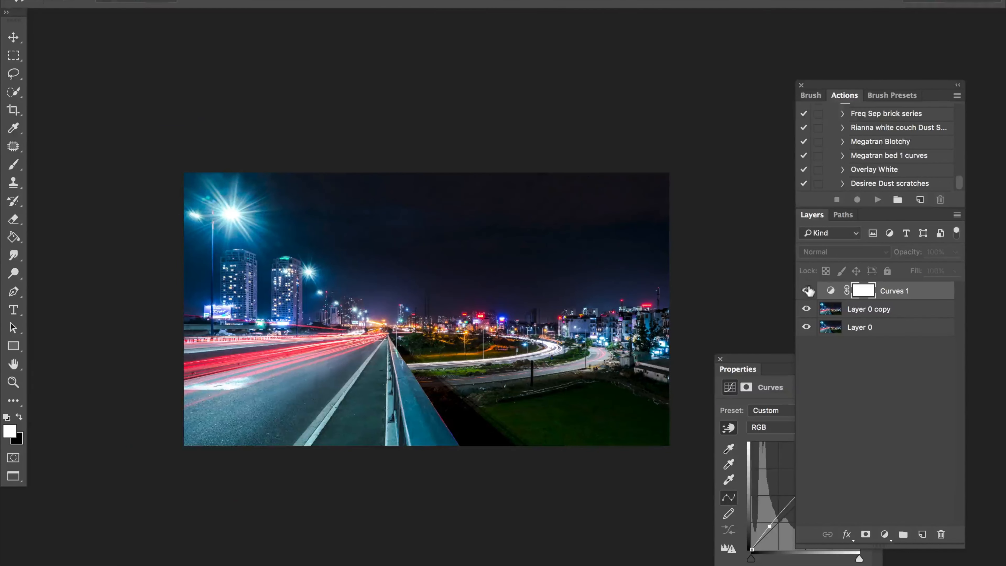
{"action": "left_click", "coordinate": [806, 291]}
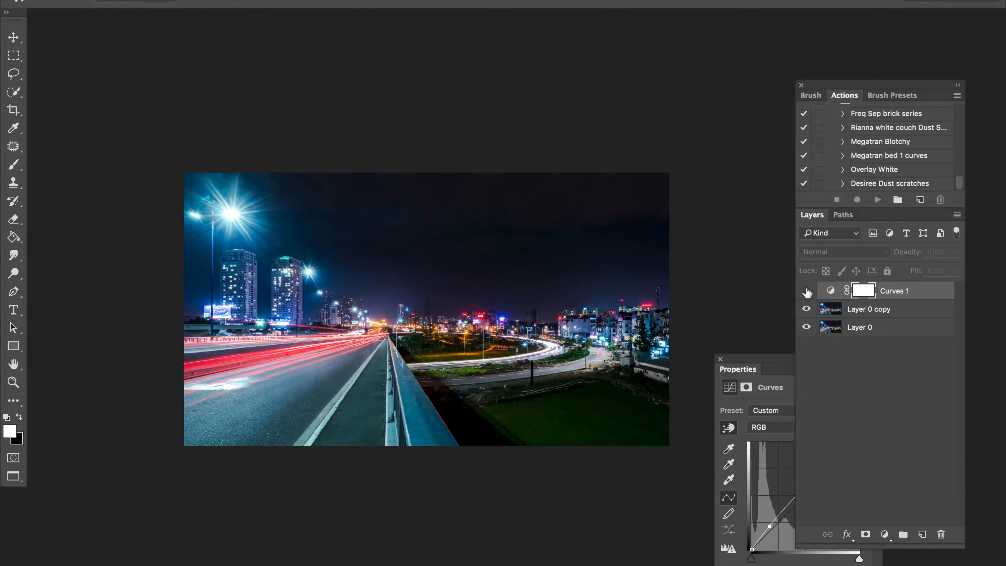
{"action": "left_click", "coordinate": [806, 291]}
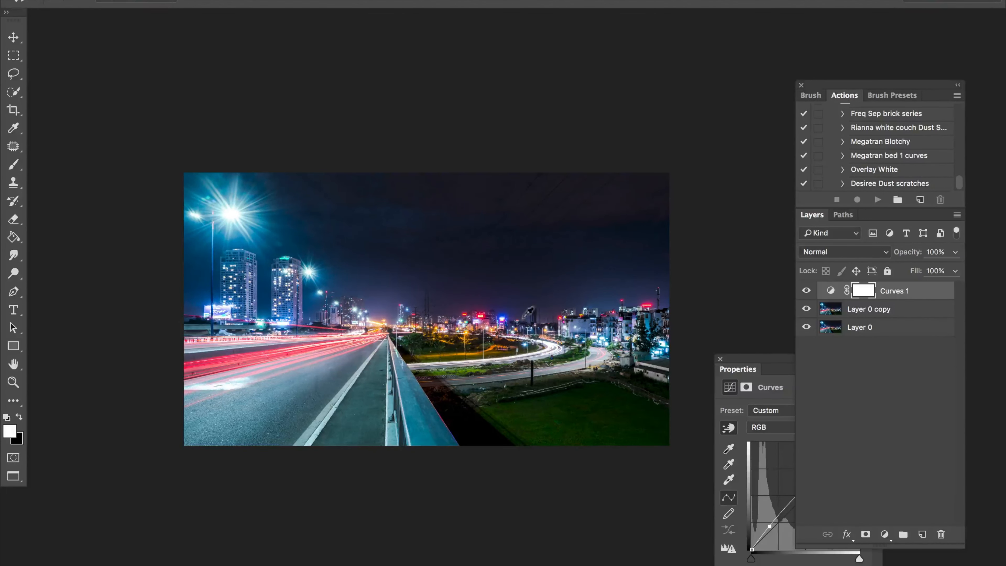
{"action": "left_click", "coordinate": [806, 291]}
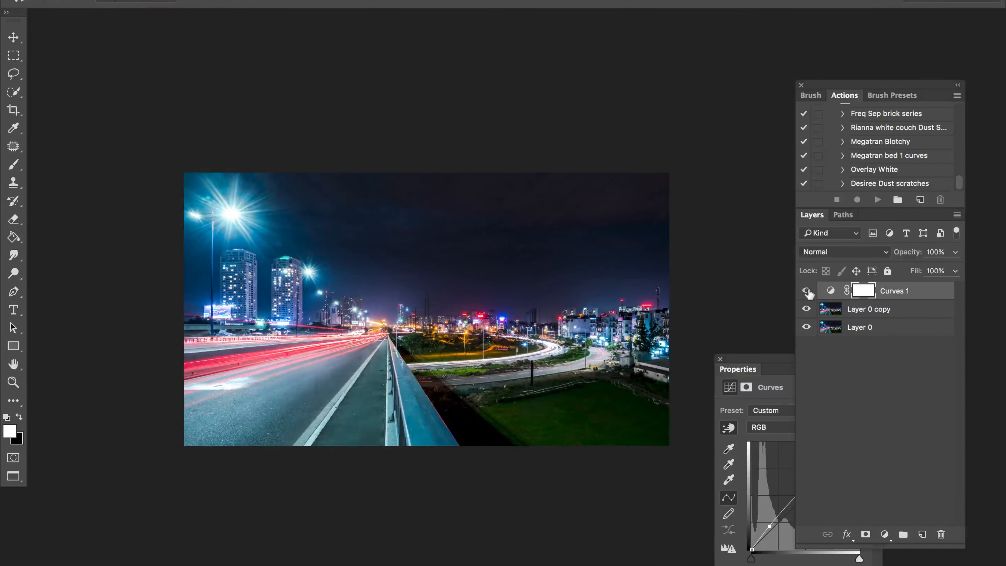
{"action": "left_click", "coordinate": [806, 291]}
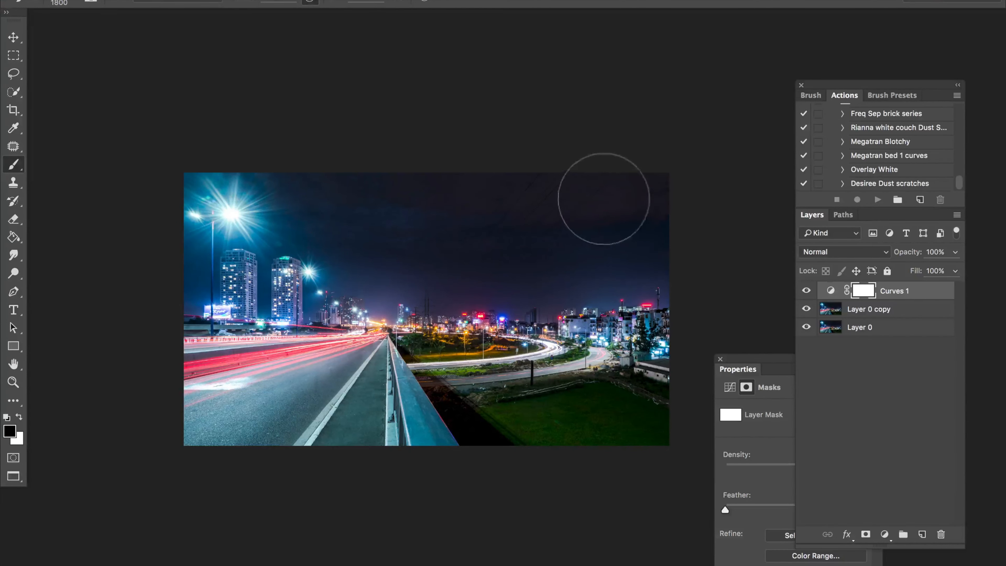
{"action": "mouse_move", "coordinate": [374, 240]}
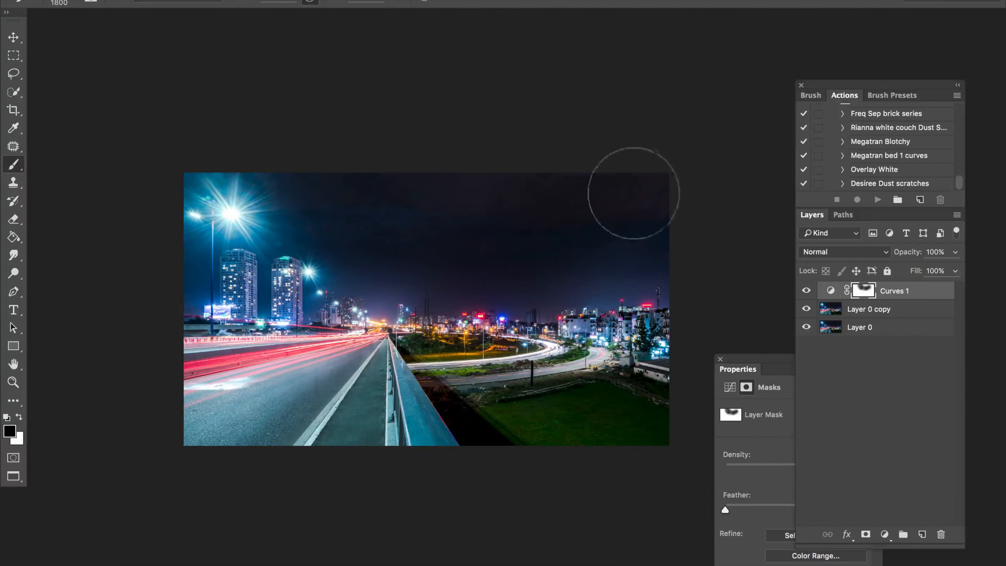
{"action": "mouse_move", "coordinate": [365, 182]}
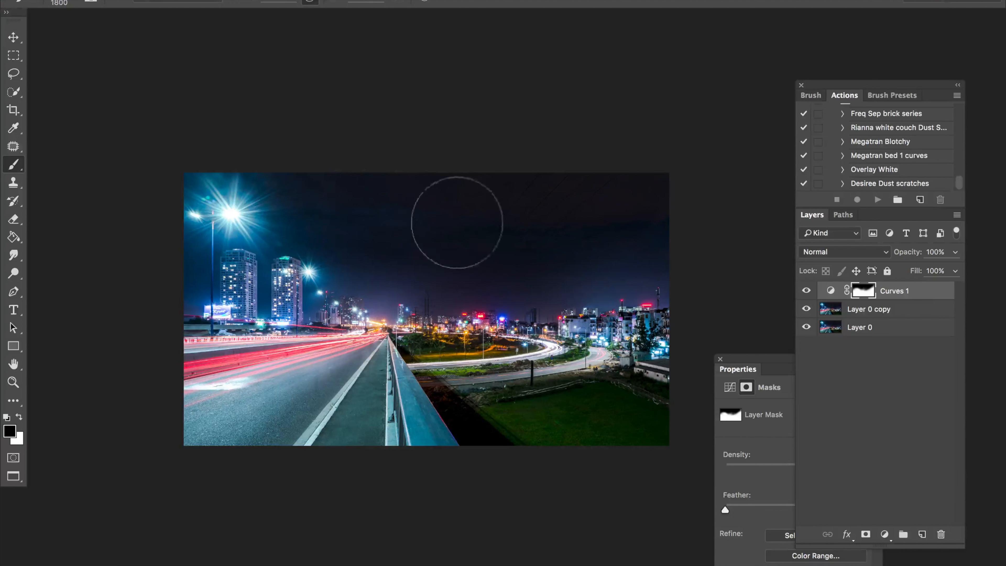
{"action": "mouse_move", "coordinate": [637, 170]}
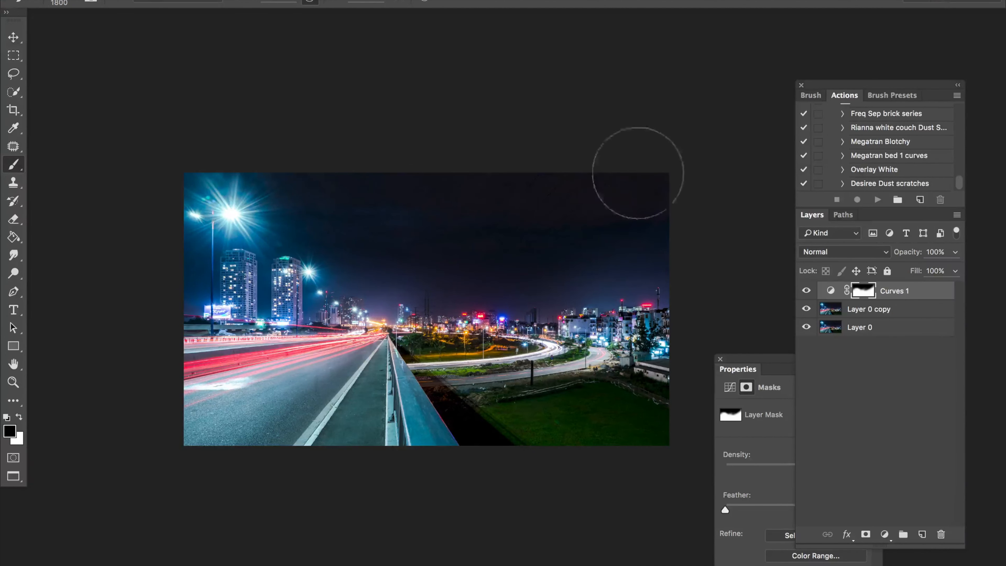
{"action": "mouse_move", "coordinate": [466, 205]}
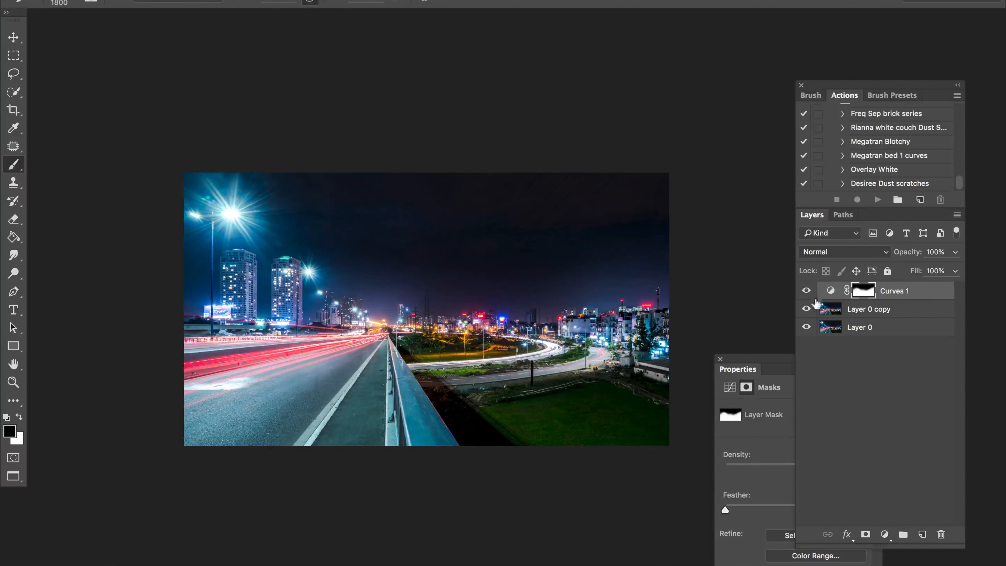
{"action": "mouse_move", "coordinate": [595, 181]}
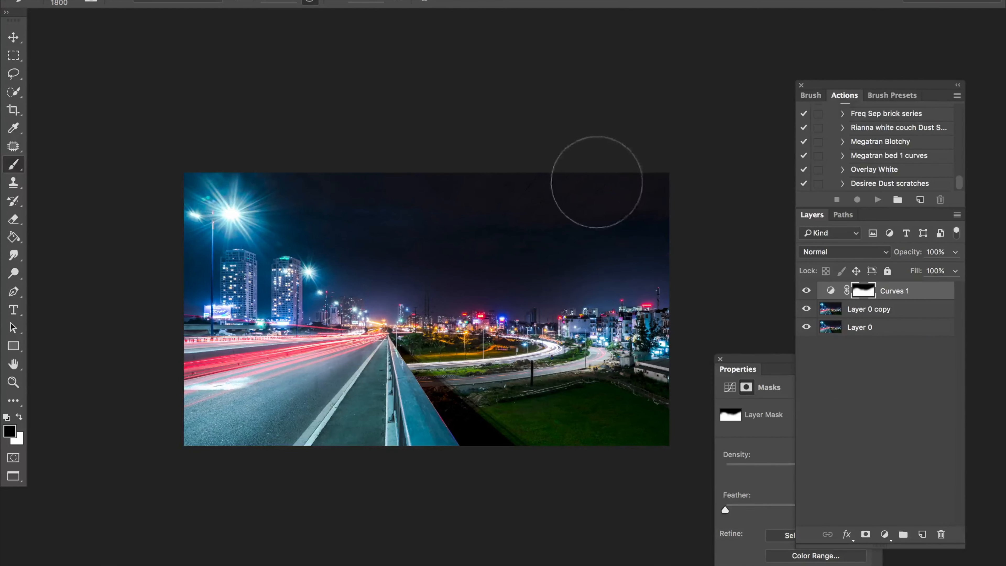
{"action": "mouse_move", "coordinate": [408, 196]}
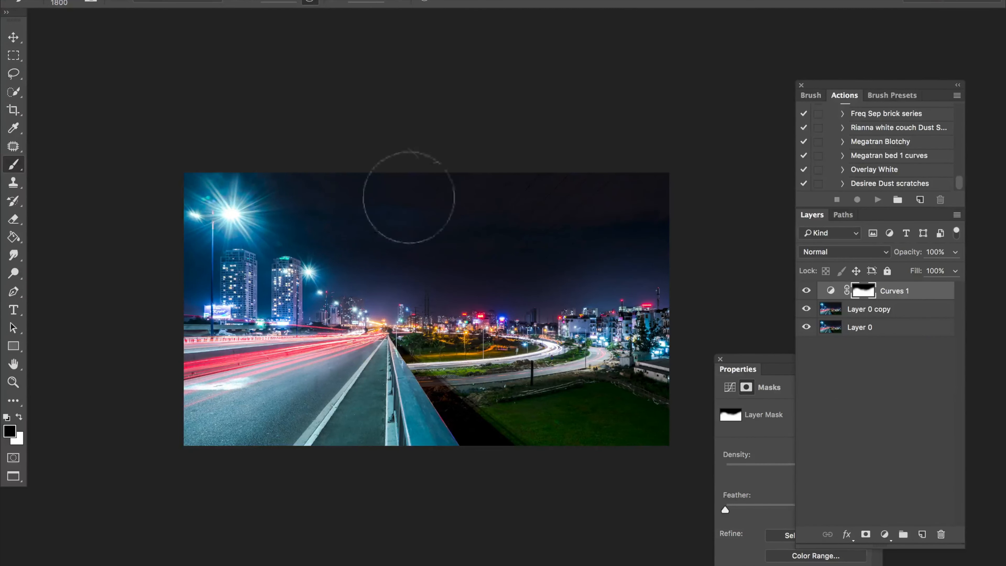
{"action": "mouse_move", "coordinate": [380, 192]}
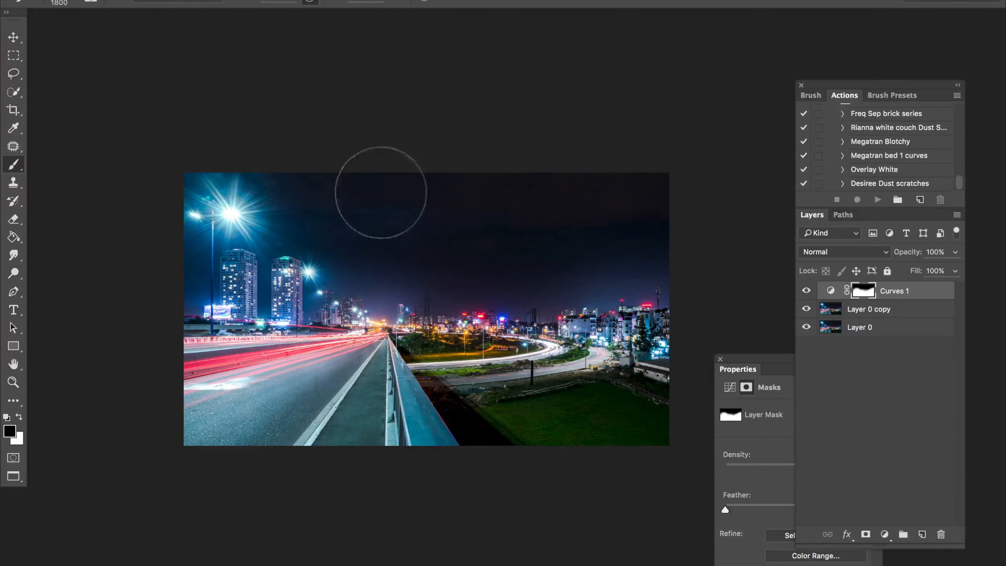
{"action": "mouse_move", "coordinate": [453, 232]}
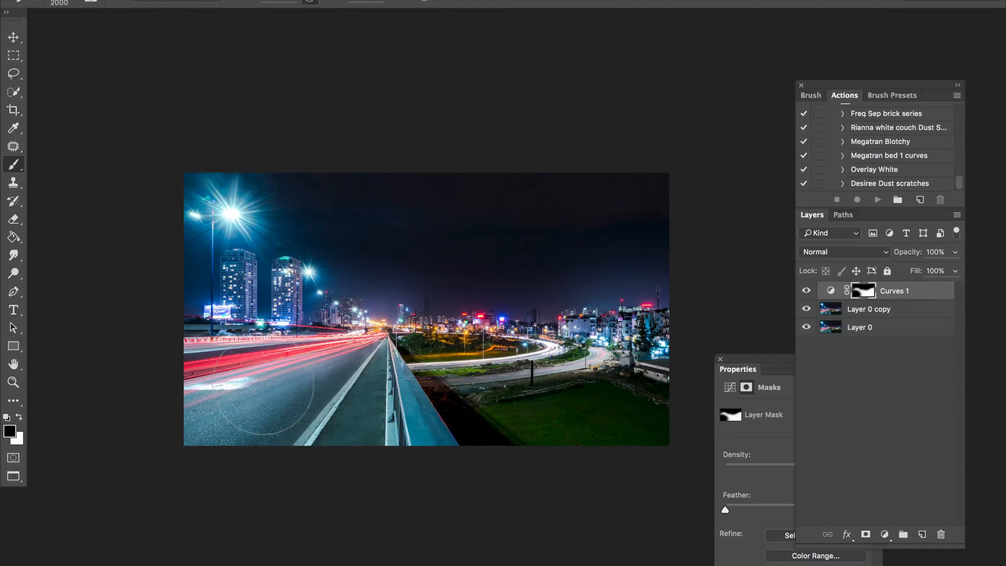
{"action": "mouse_move", "coordinate": [548, 433]}
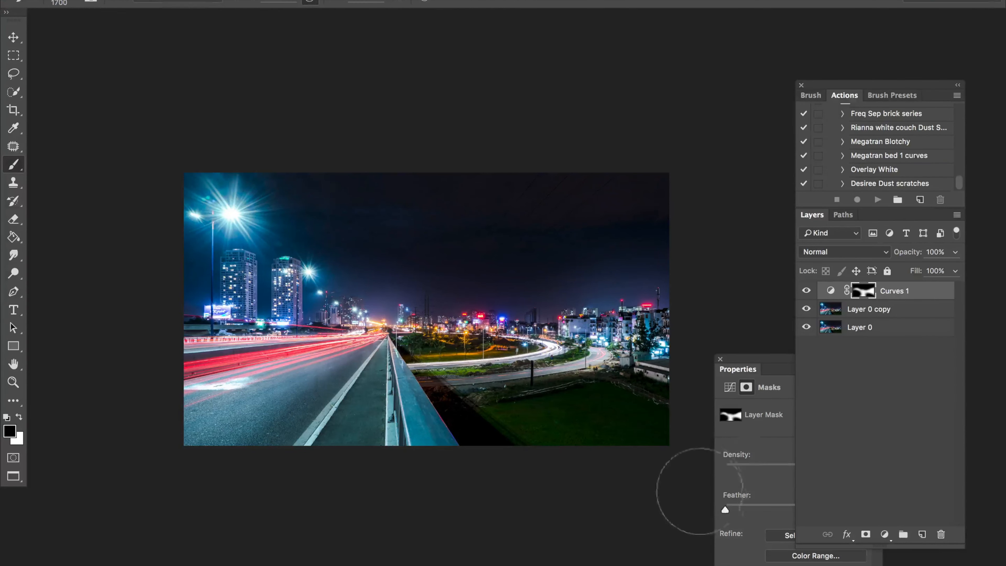
- Toggle the masked Curves layer to compare the city-band brightening against the original
{"action": "left_click", "coordinate": [806, 289]}
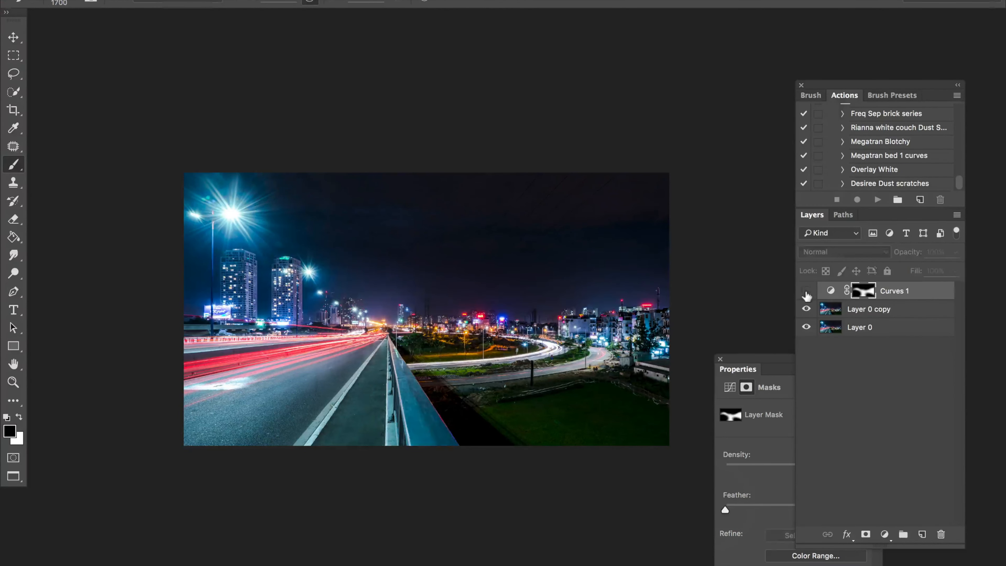